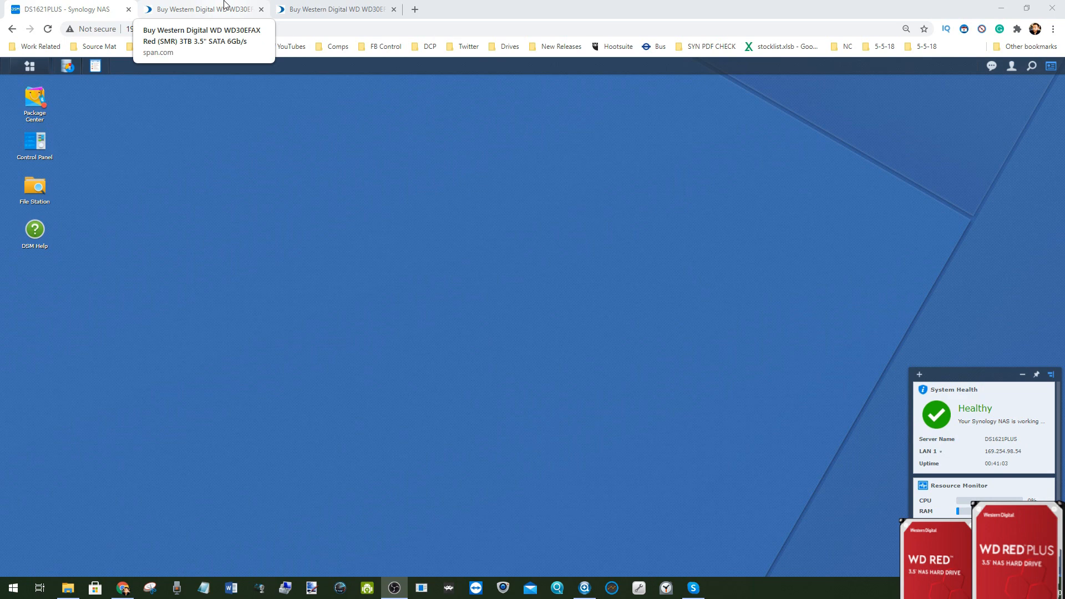
- Compare the WD30EFAX and WD30EFRX model numbers on the WD Red and Red Plus product pages
left_click(334, 9)
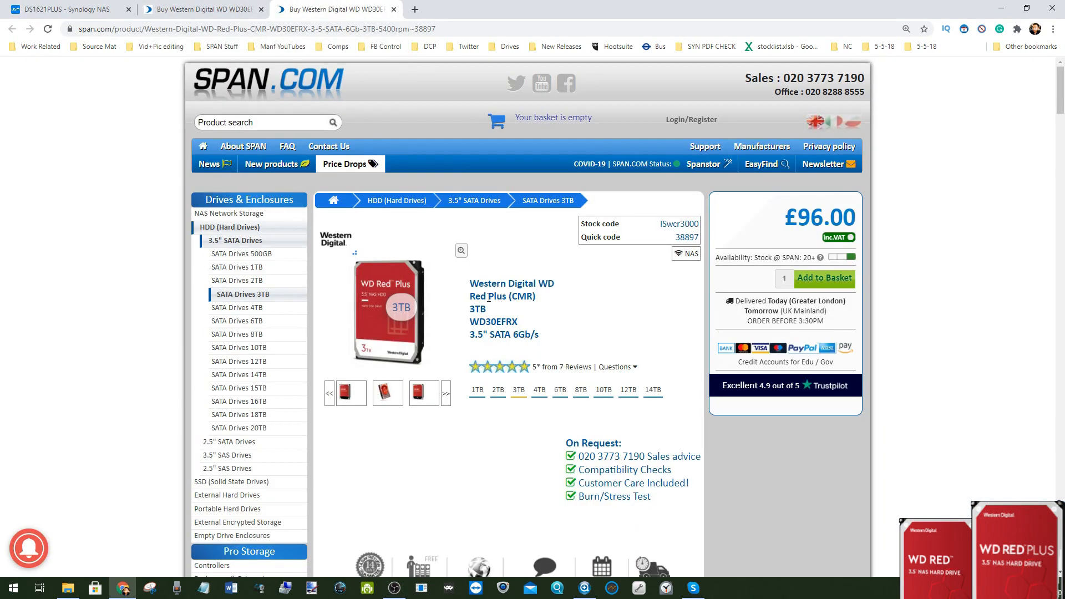
mouse_move(471, 94)
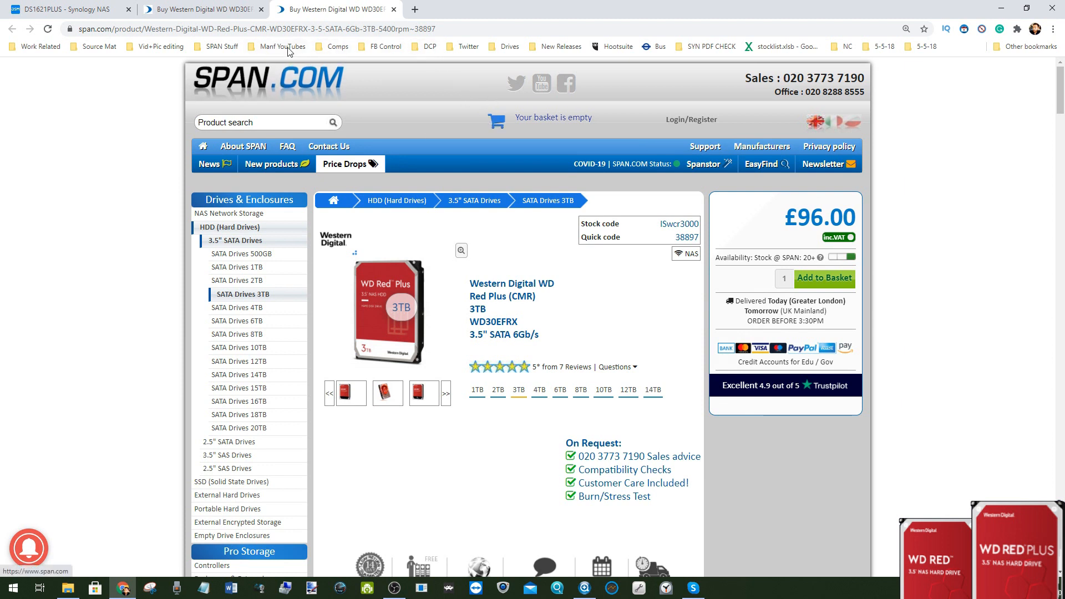
mouse_move(450, 124)
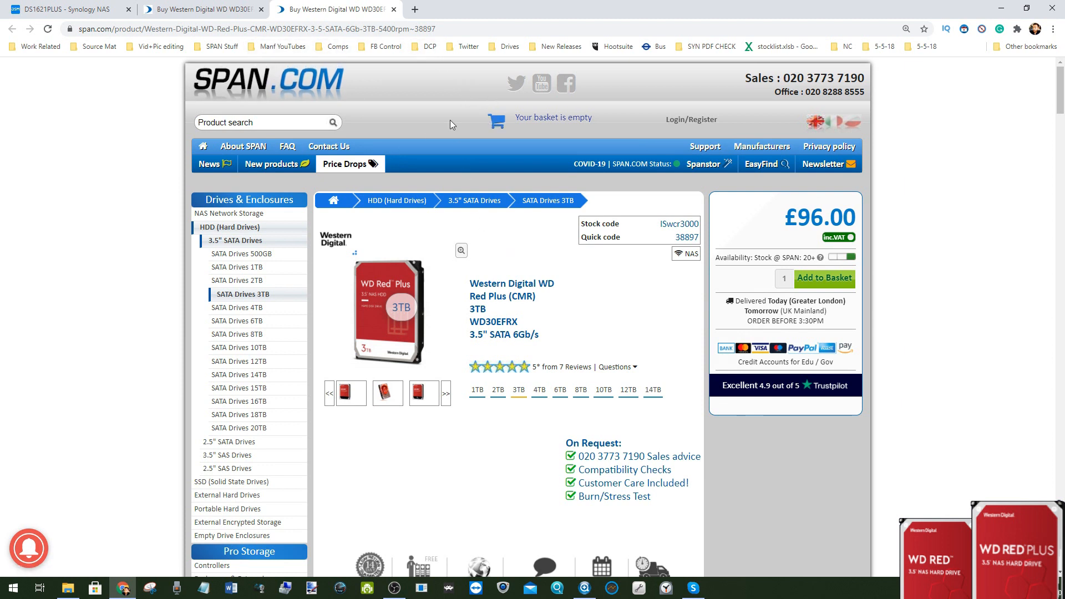
mouse_move(203, 9)
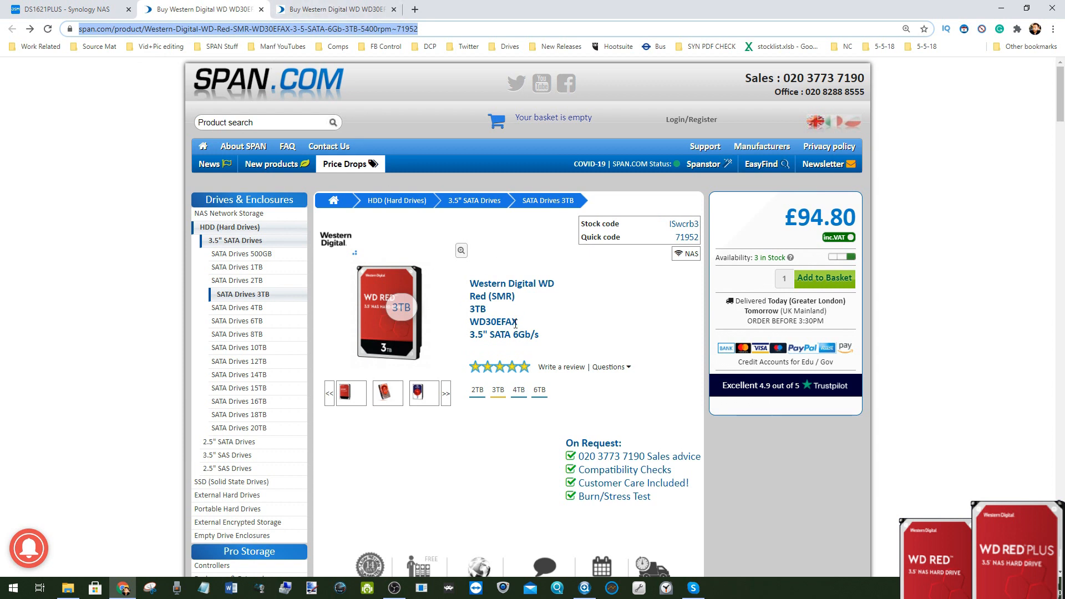
double_click(496, 322)
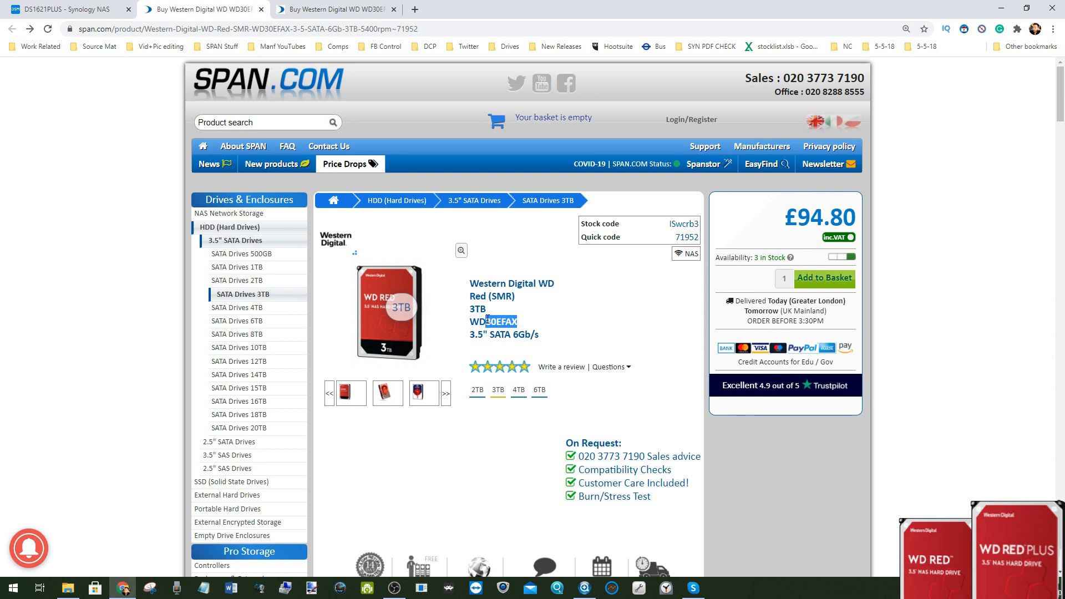
mouse_move(403, 237)
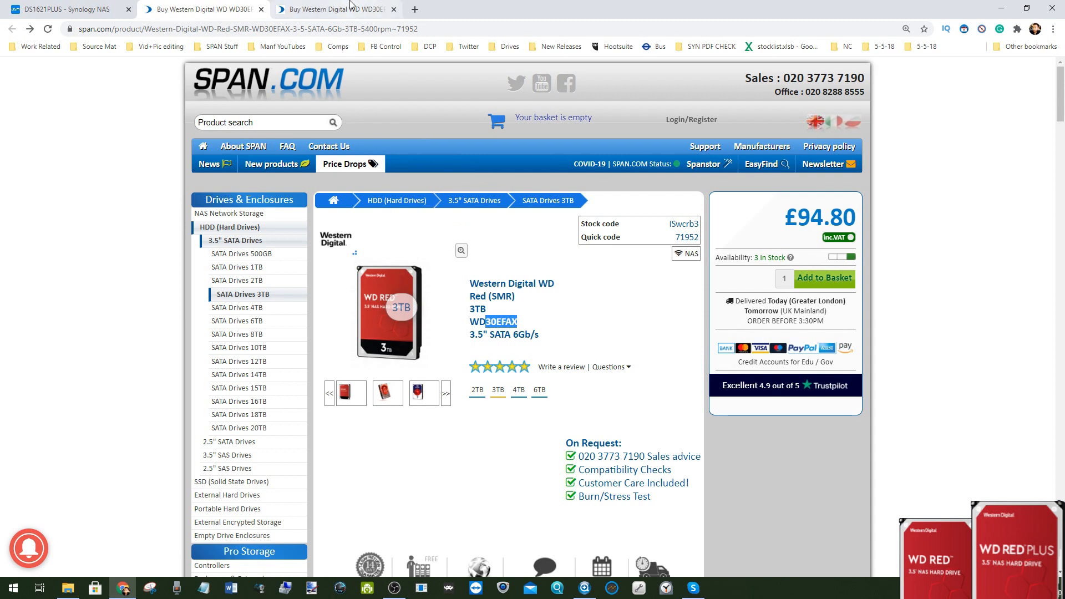
left_click(333, 9)
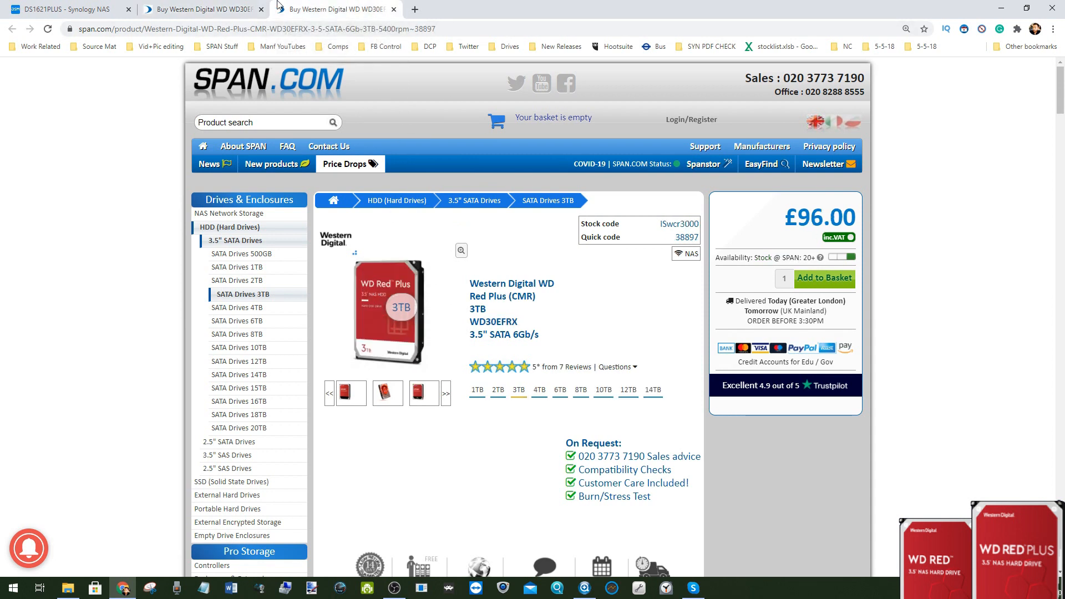
mouse_move(537, 349)
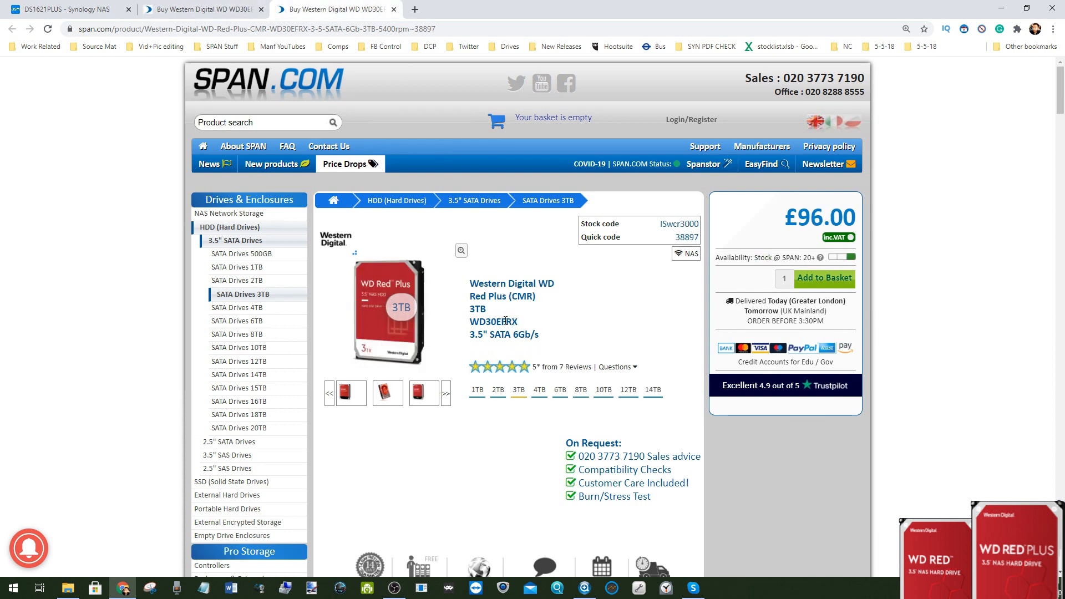
double_click(477, 296)
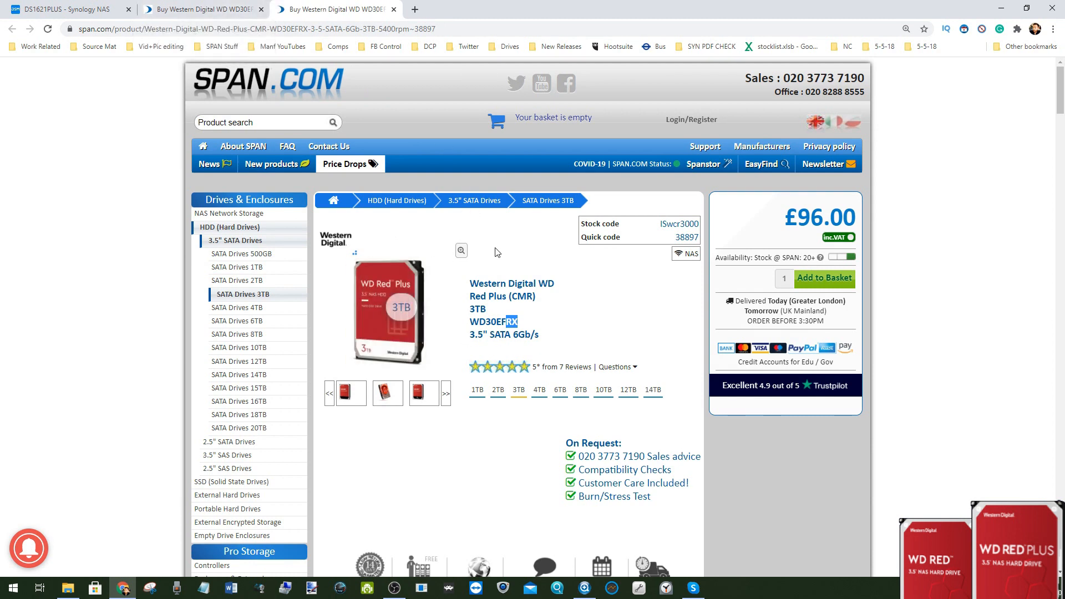
left_click(200, 9)
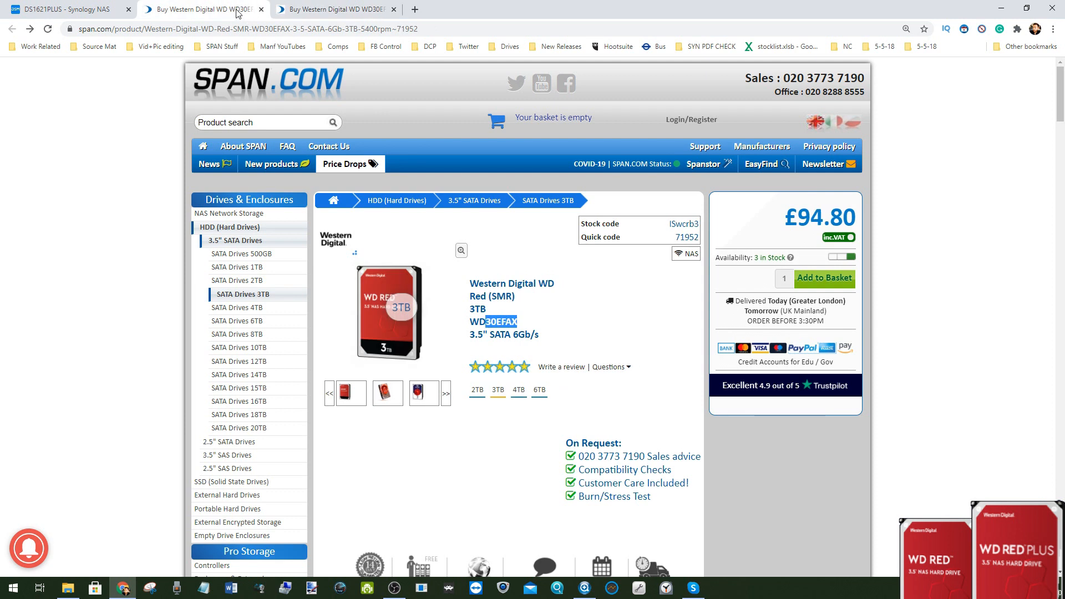
mouse_move(398, 262)
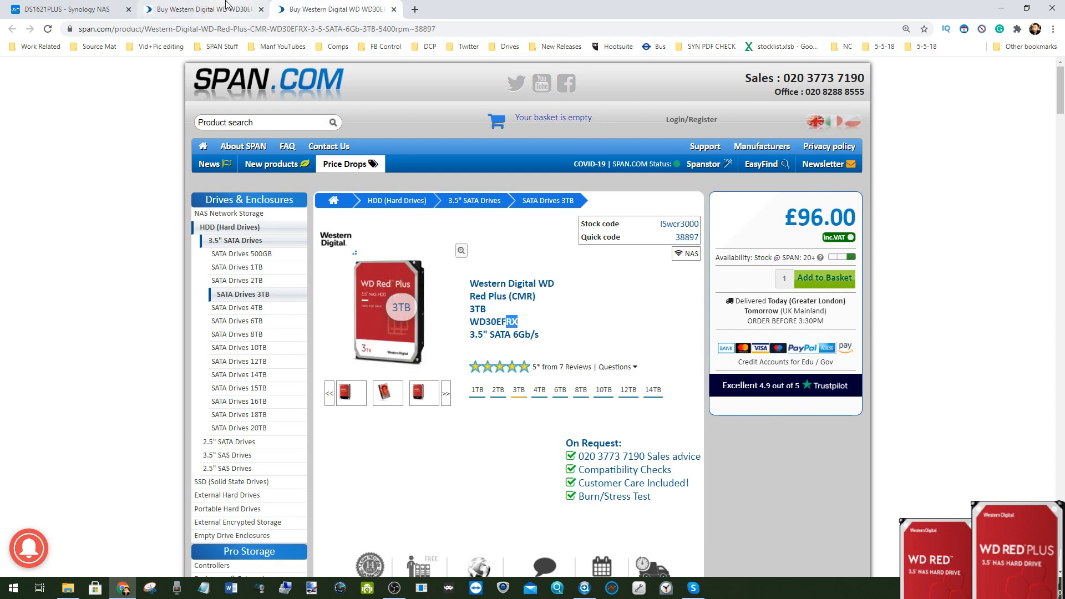
- Show Storage Manager's HDD/SSD drive list, close Log Center, and inspect Drive 1
left_click(64, 9)
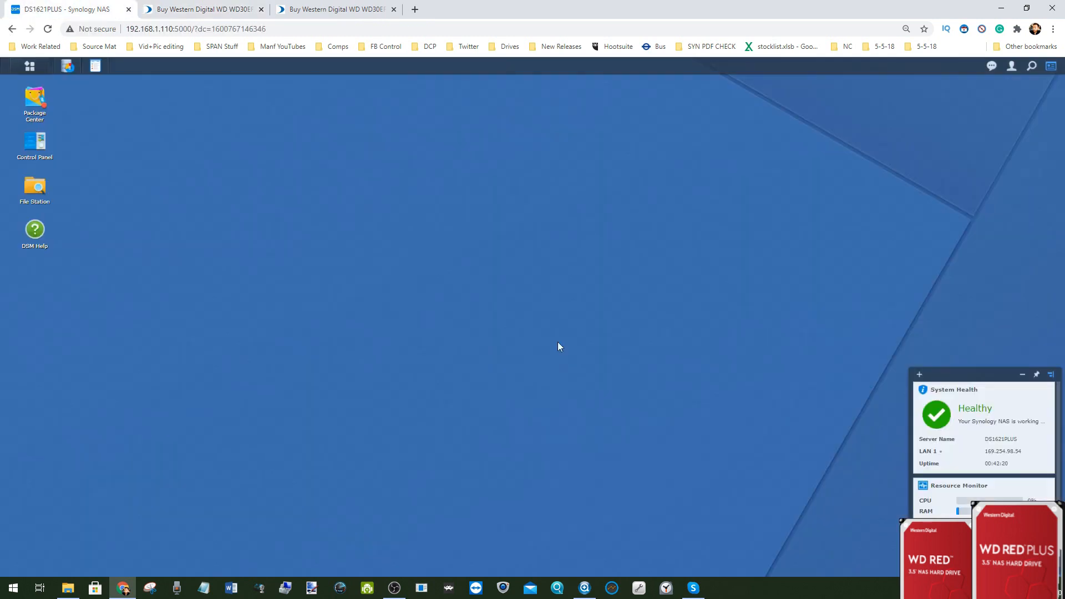
mouse_move(147, 145)
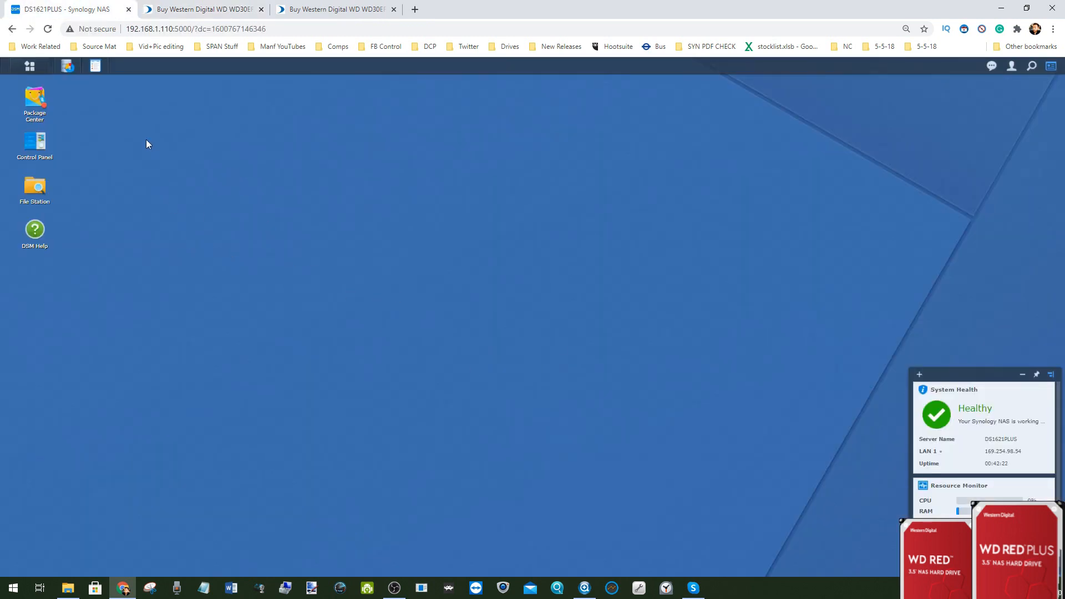
mouse_move(47, 8)
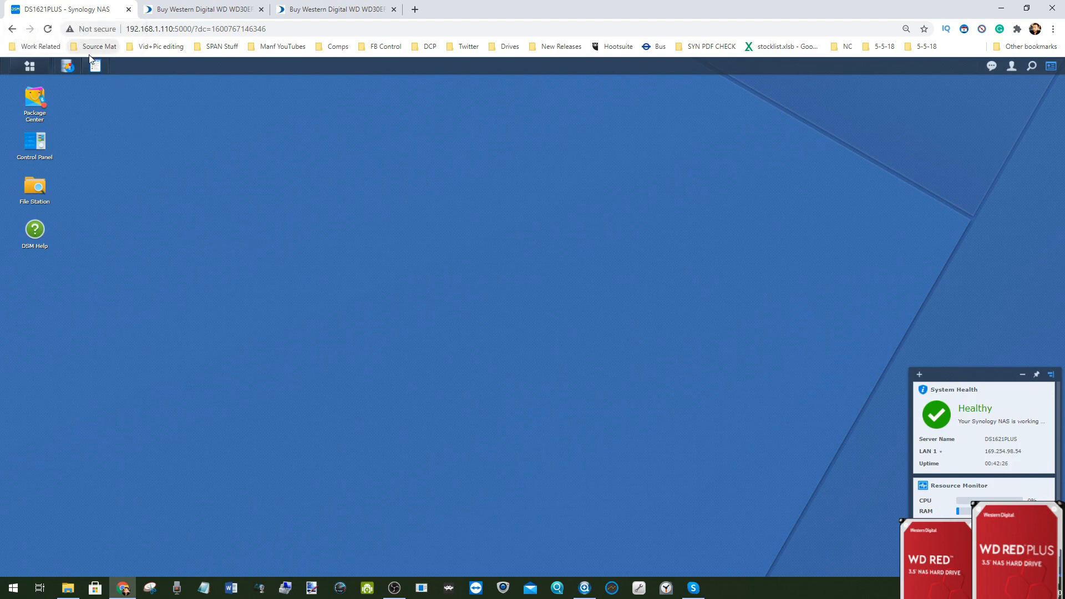
left_click(94, 66)
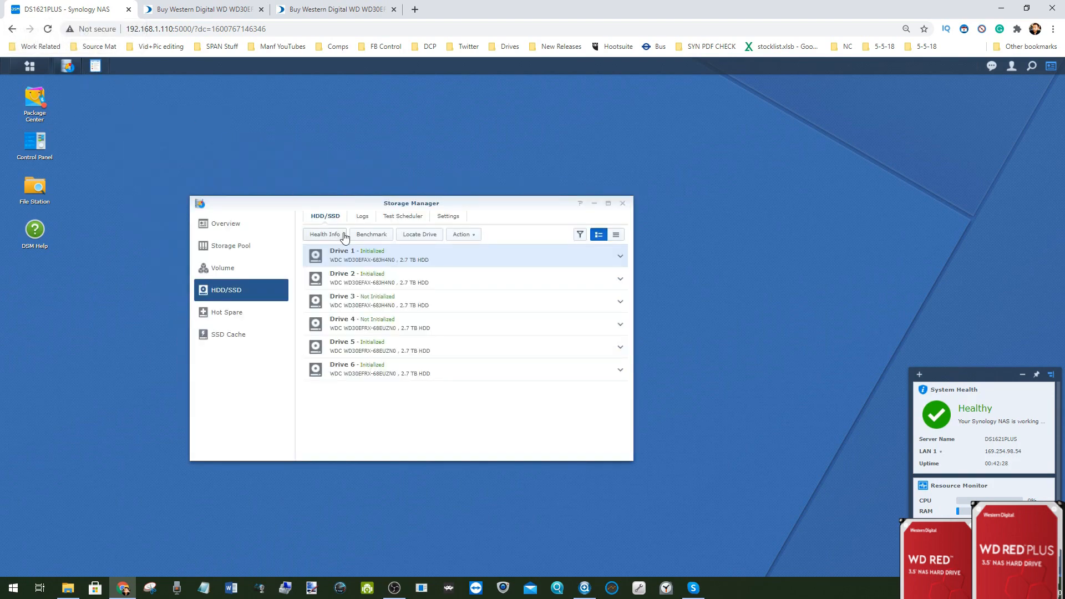
mouse_move(371, 279)
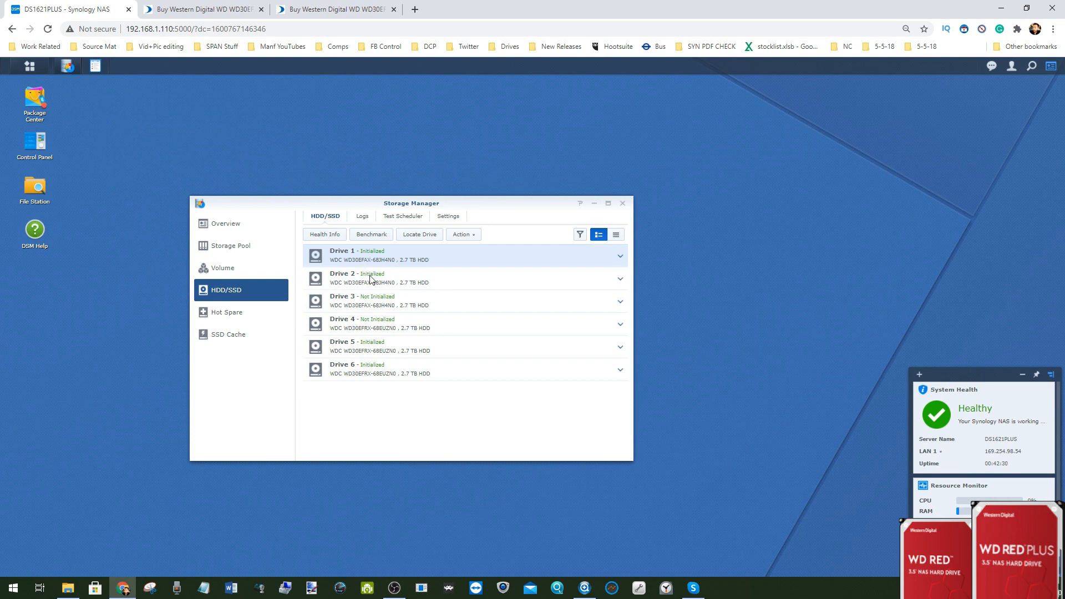
mouse_move(370, 299)
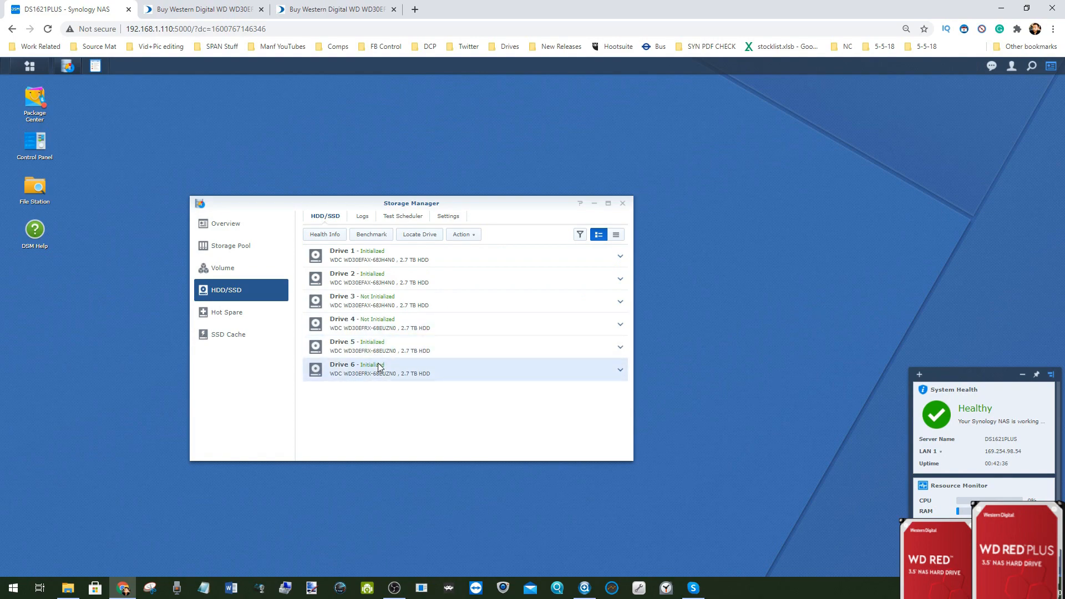
left_click(335, 8)
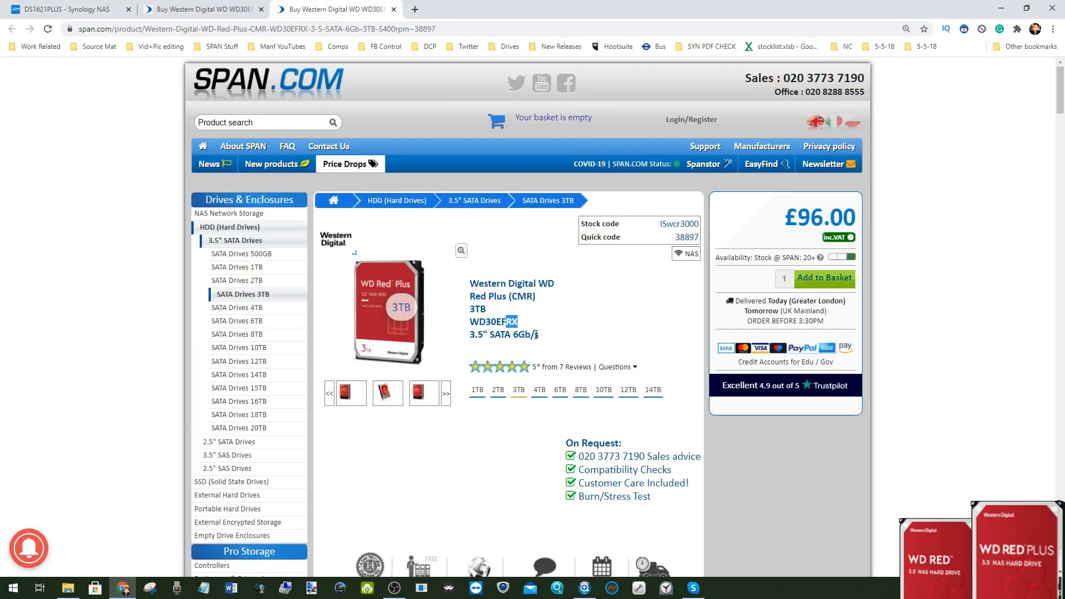
left_click(67, 9)
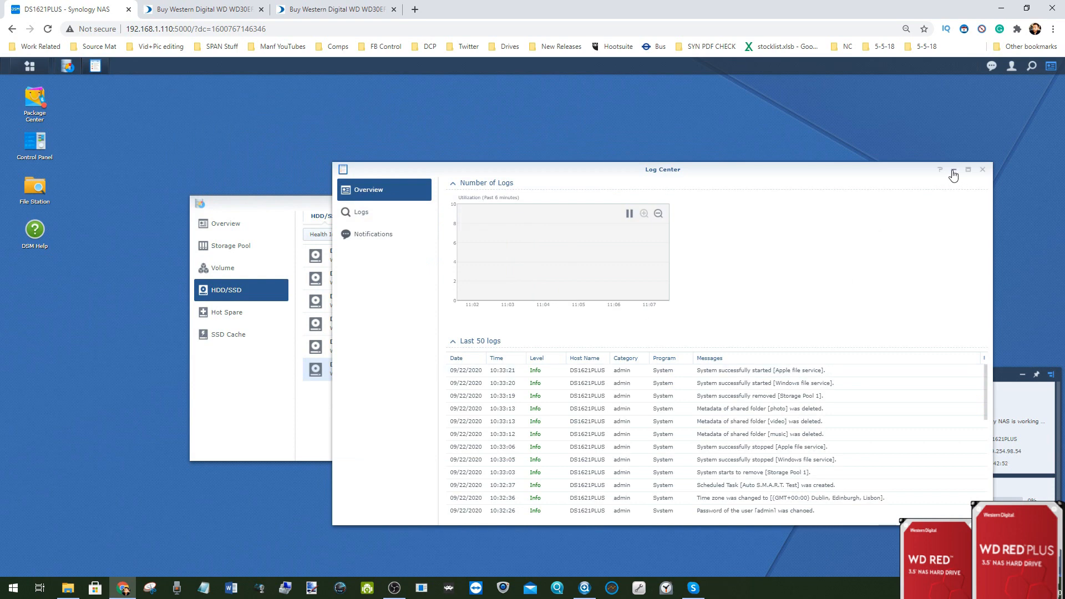
left_click(981, 169)
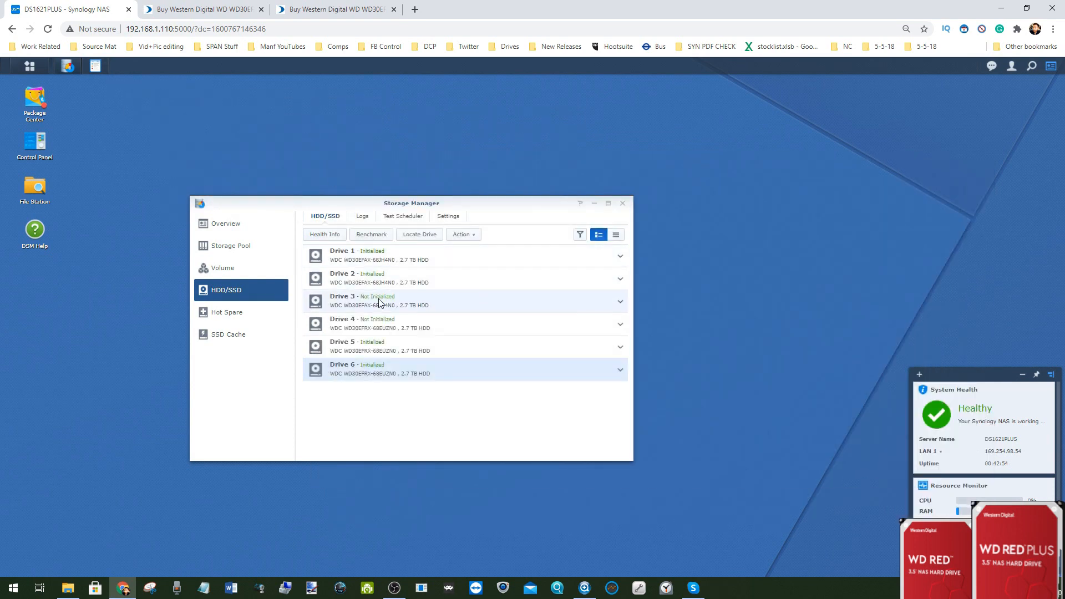
left_click(464, 254)
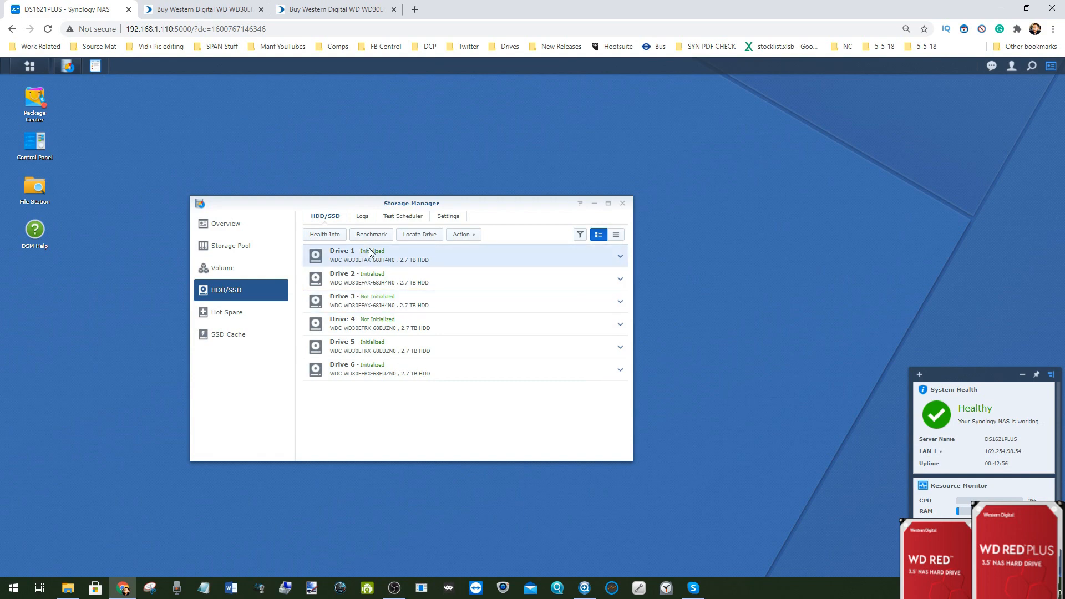
mouse_move(369, 282)
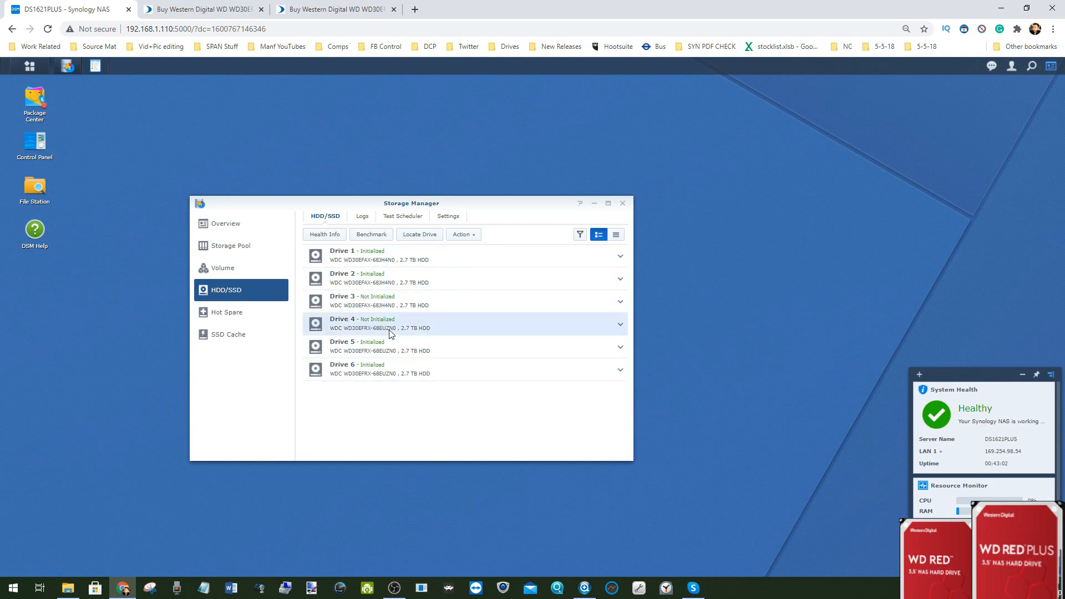
mouse_move(359, 335)
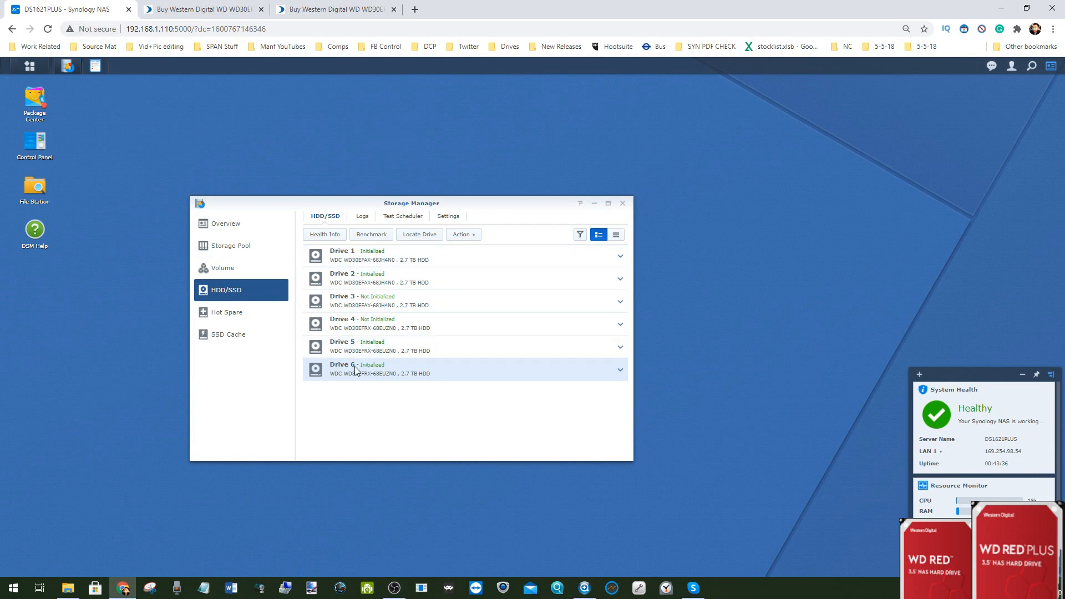
mouse_move(30, 66)
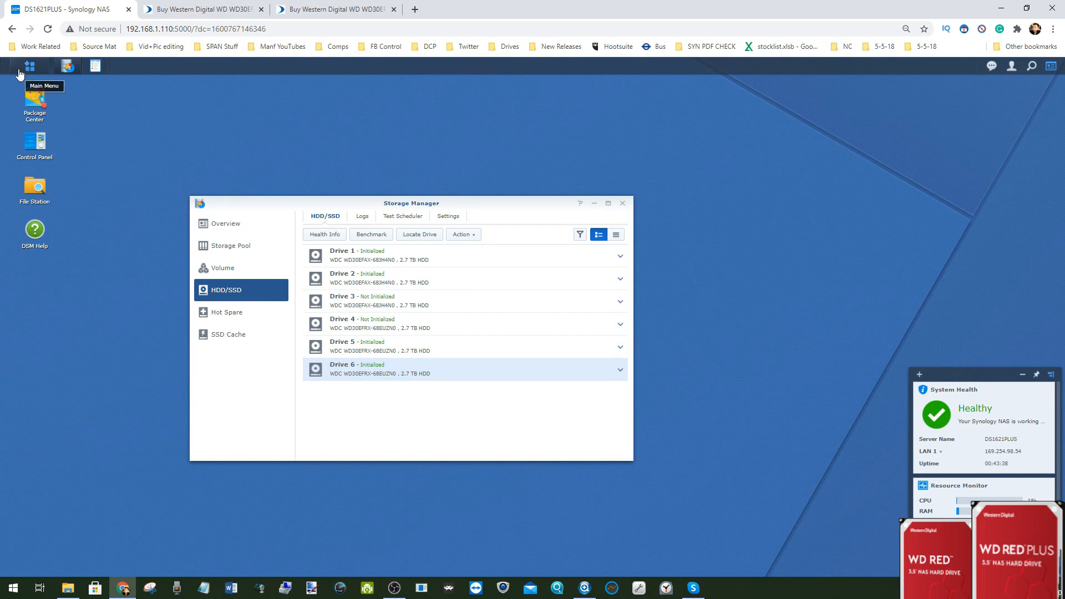
mouse_move(32, 70)
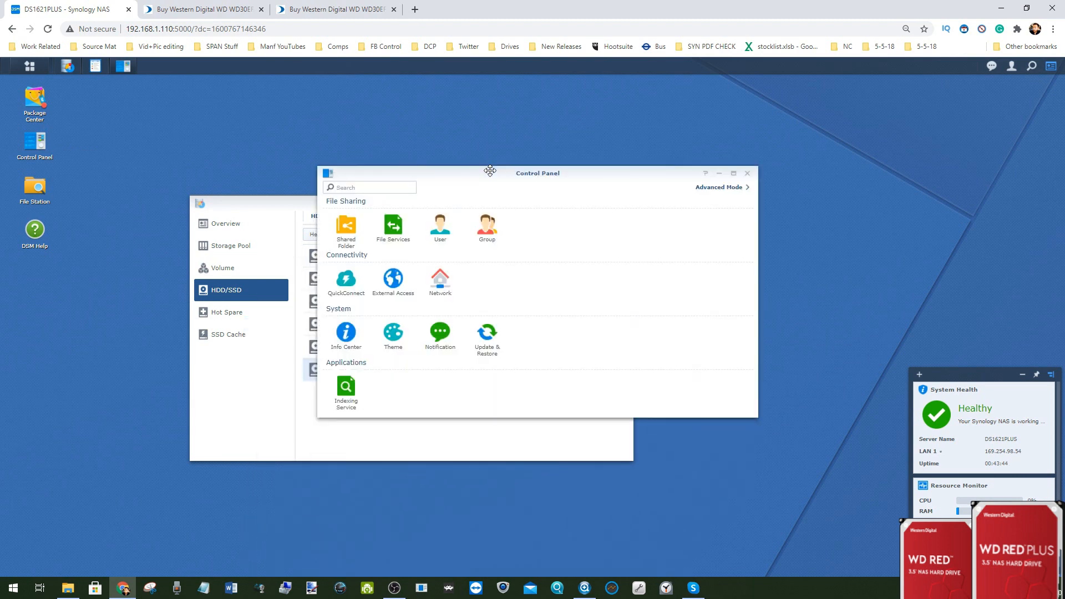
- Read Info Center's hardware details (DS1621xs+, Xeon D-1527, 8 GB RAM), then minimize Control Panel
left_click(346, 336)
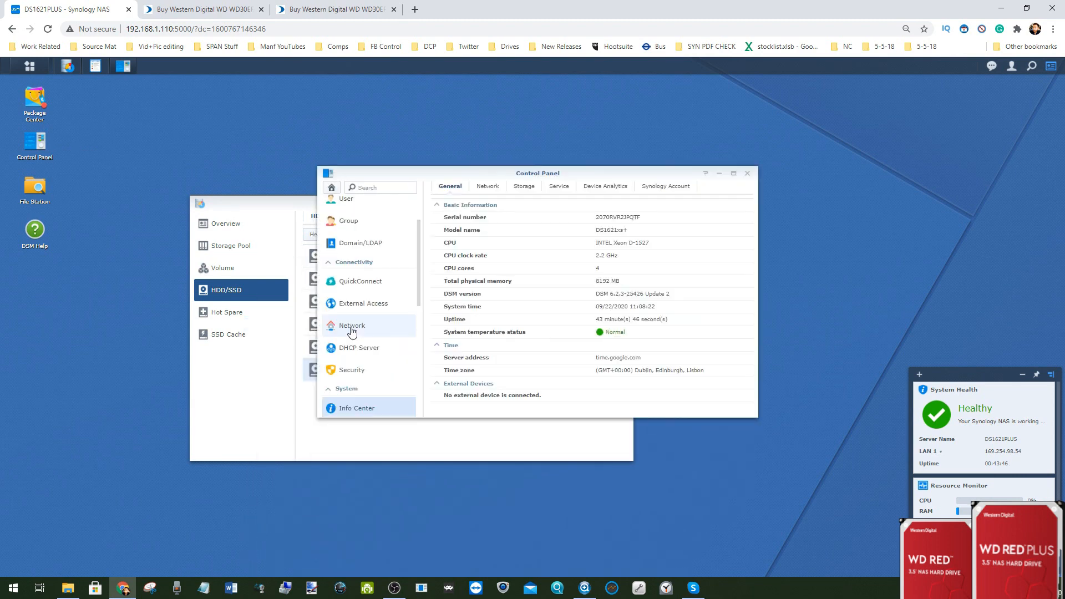
mouse_move(600, 281)
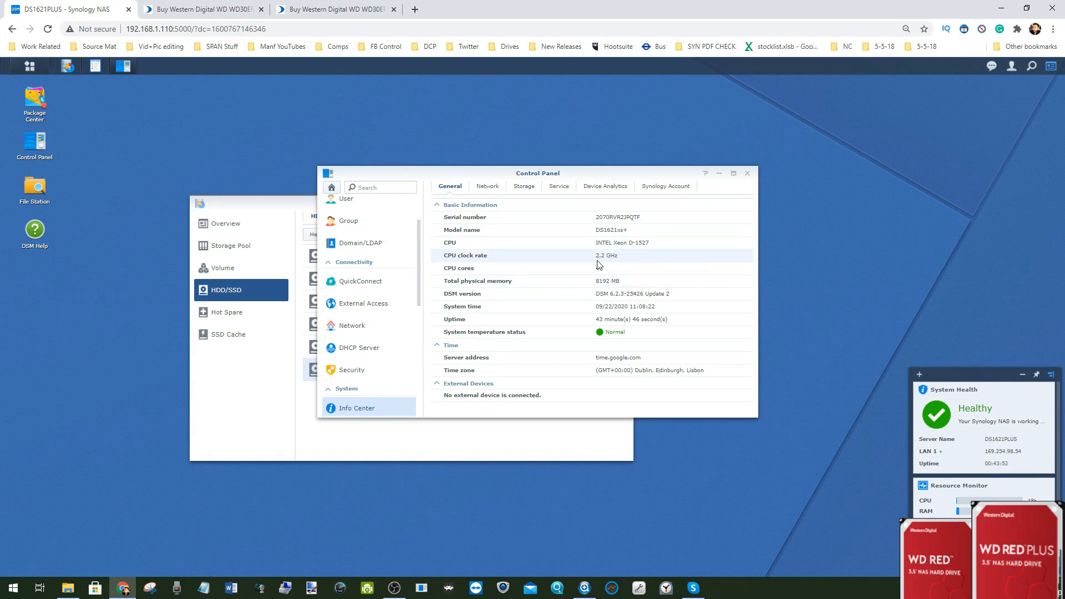
left_click(253, 271)
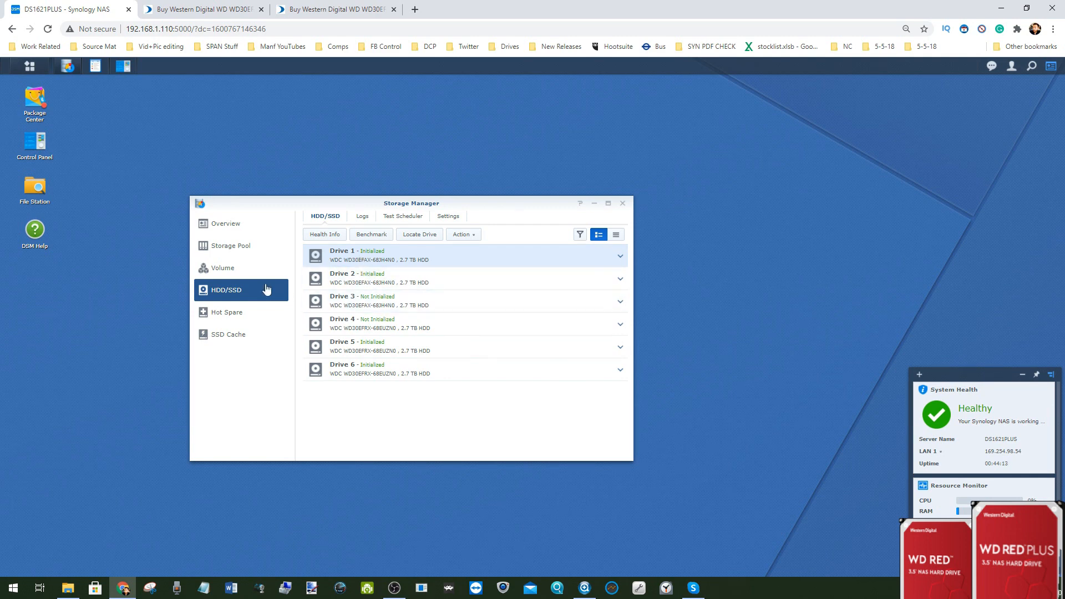
mouse_move(359, 262)
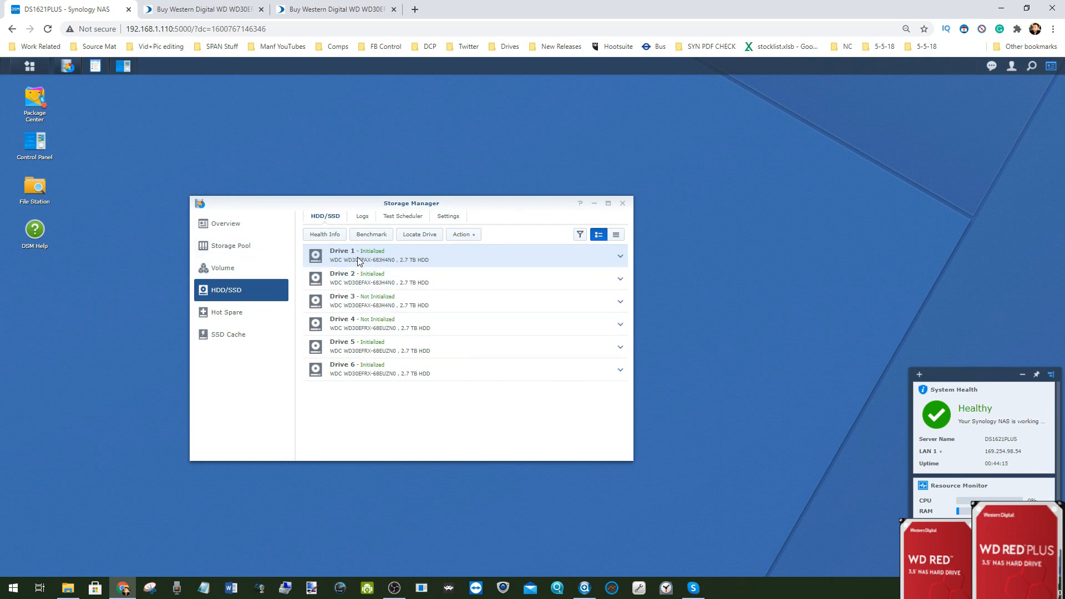
mouse_move(369, 264)
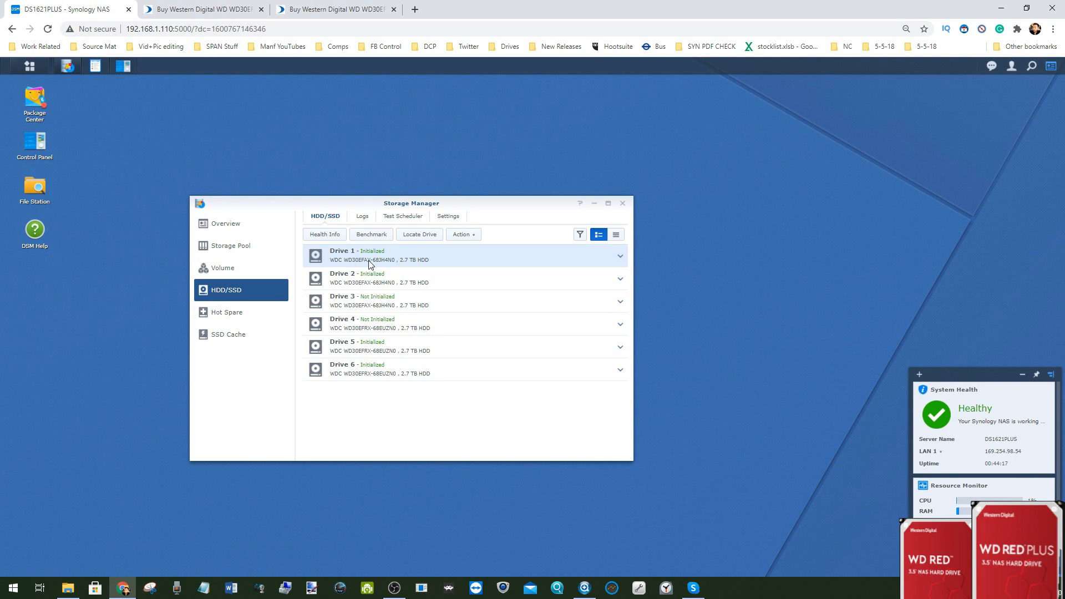
- Start a higher-flexibility storage pool set to RAID 5 with description 'WD RED RAID 5'
left_click(230, 245)
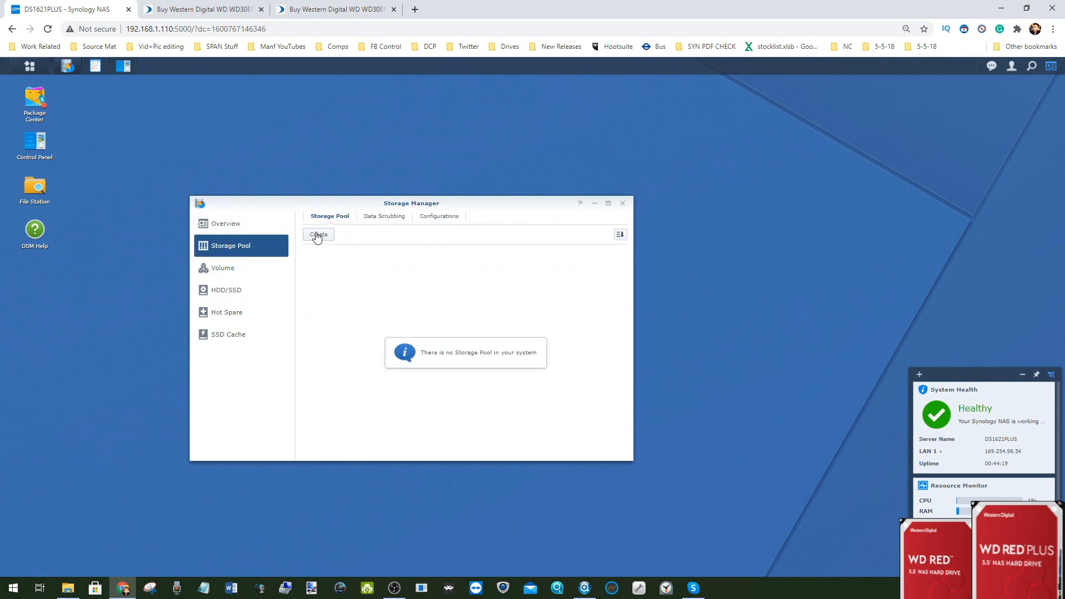
left_click(318, 234)
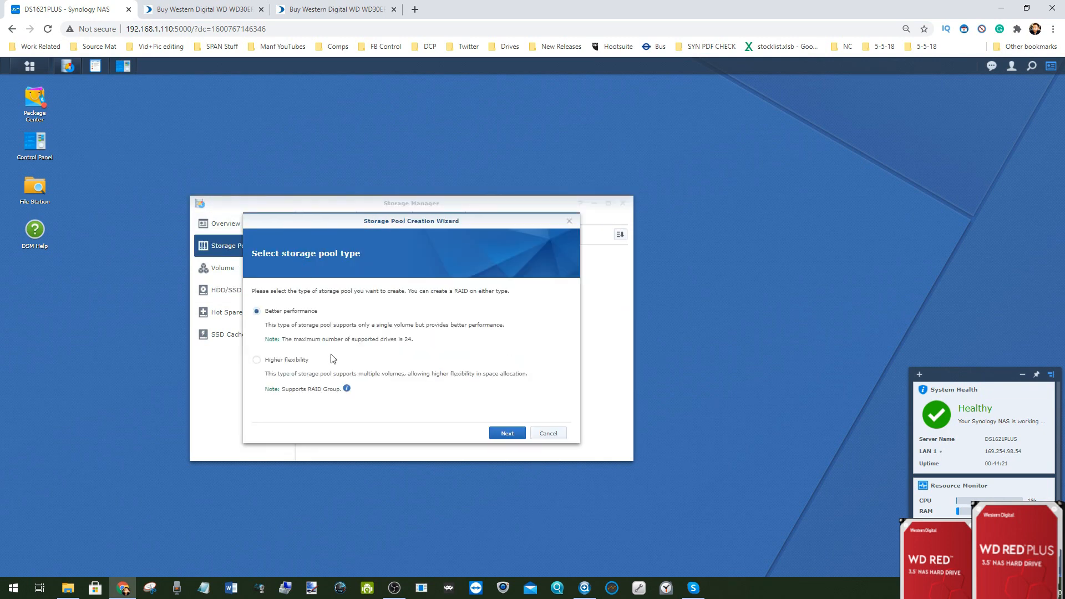
mouse_move(291, 360)
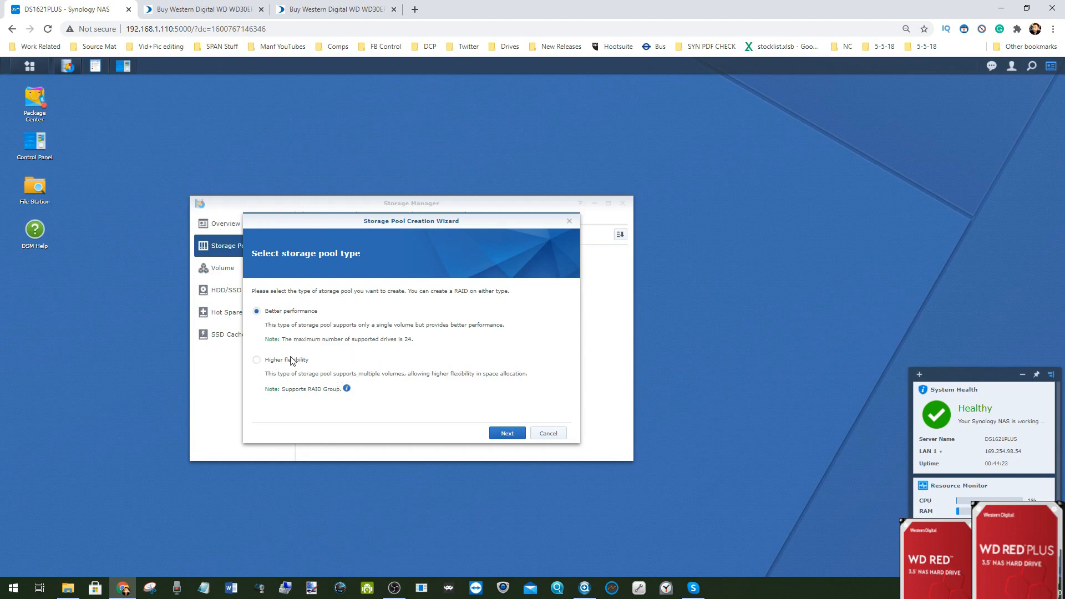
left_click(257, 360)
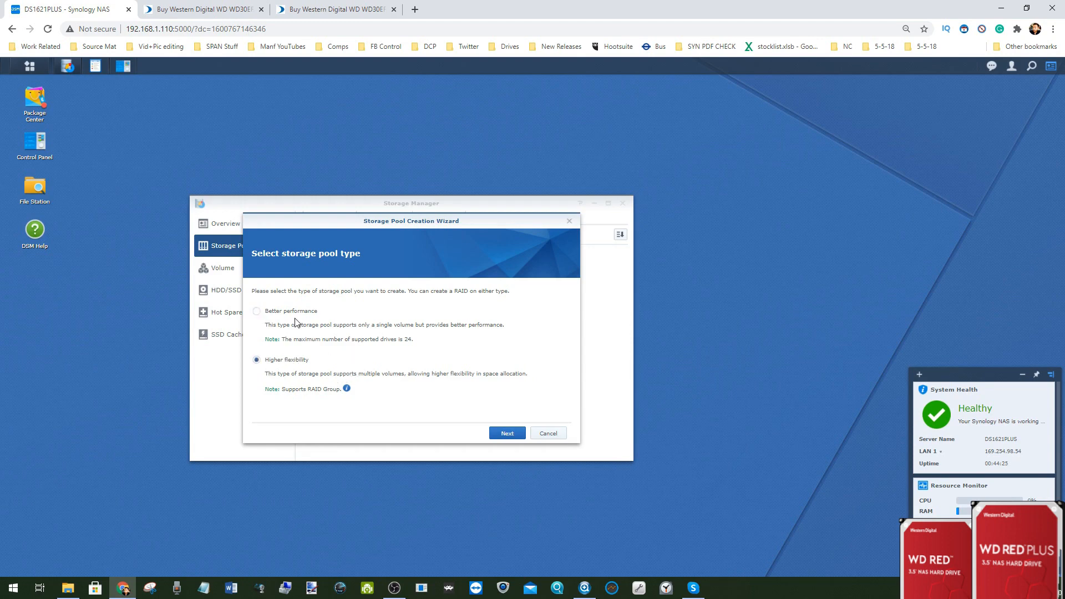
left_click(506, 433)
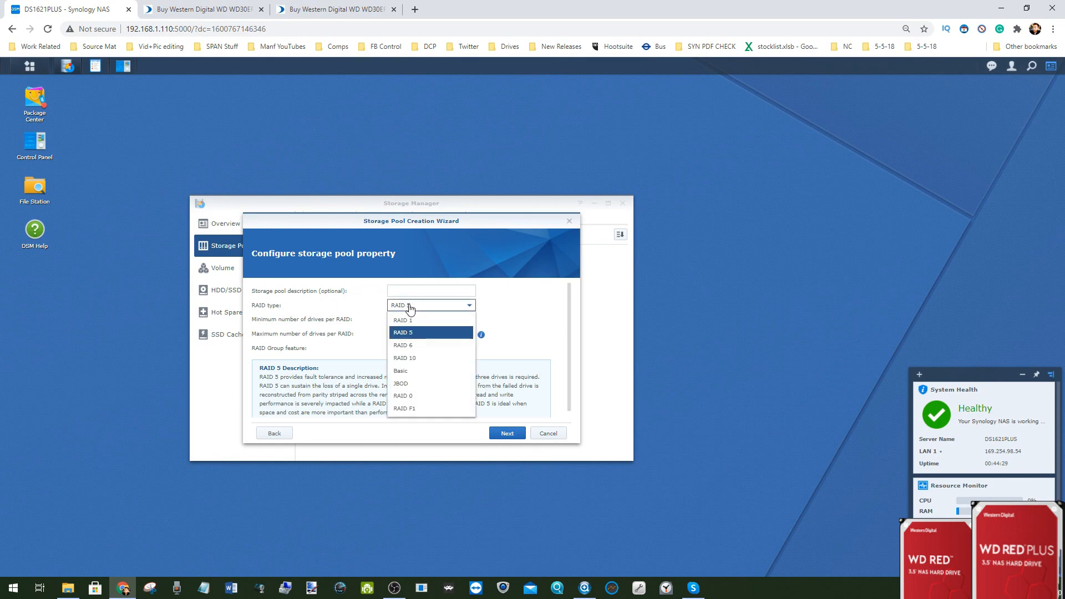
left_click(403, 332)
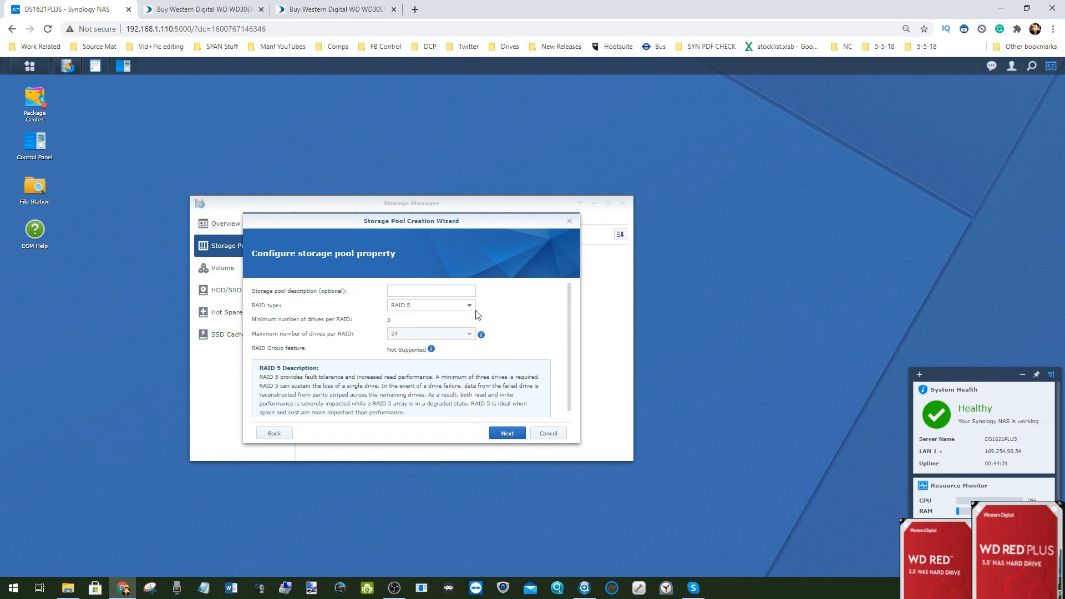
left_click(431, 290)
type("WD RED")
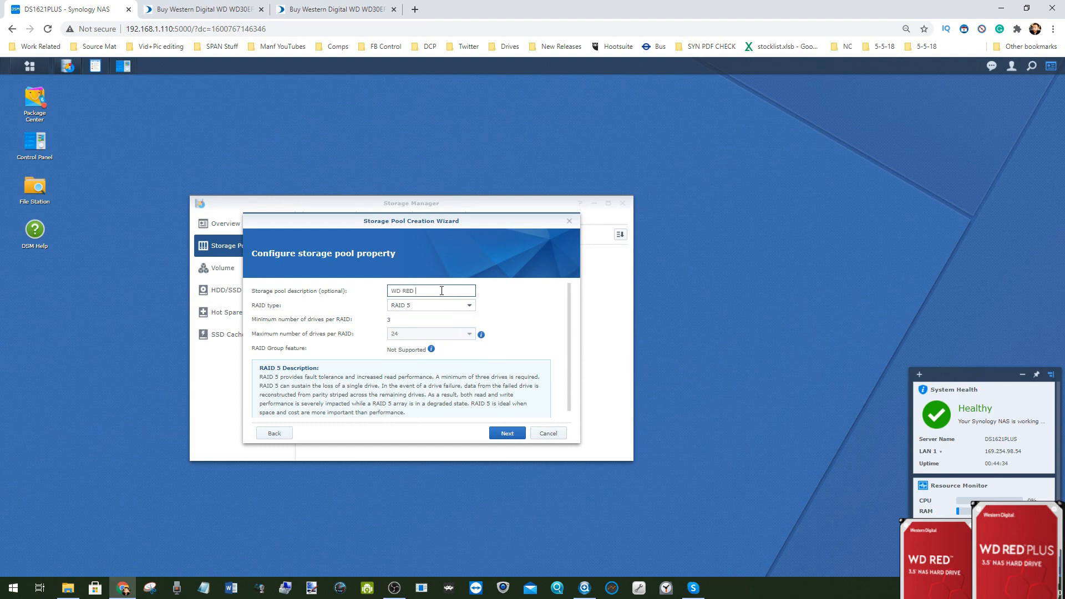
type("RAID 5")
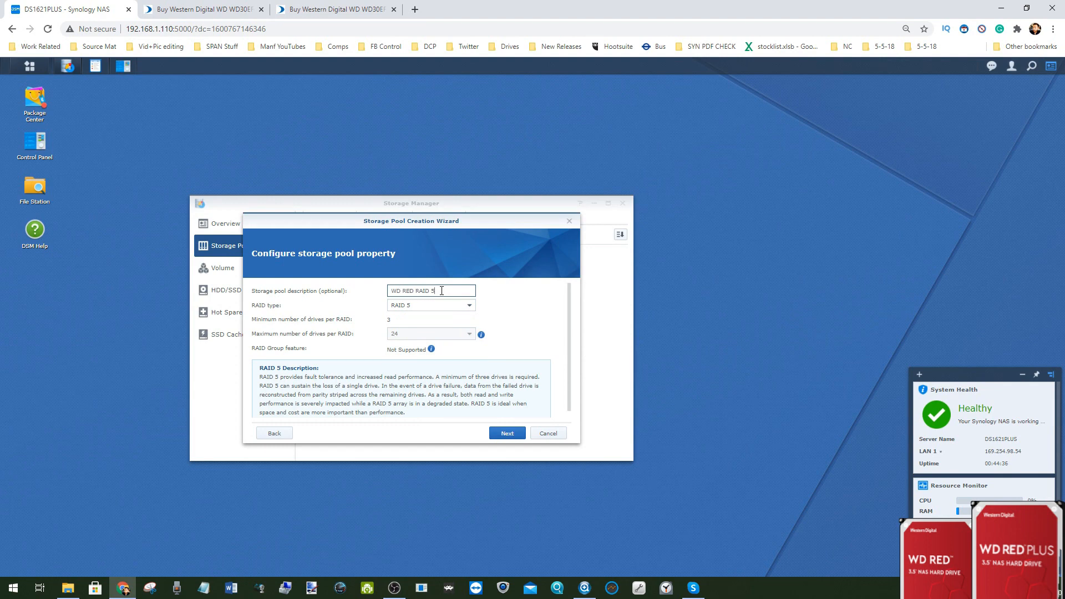
mouse_move(416, 321)
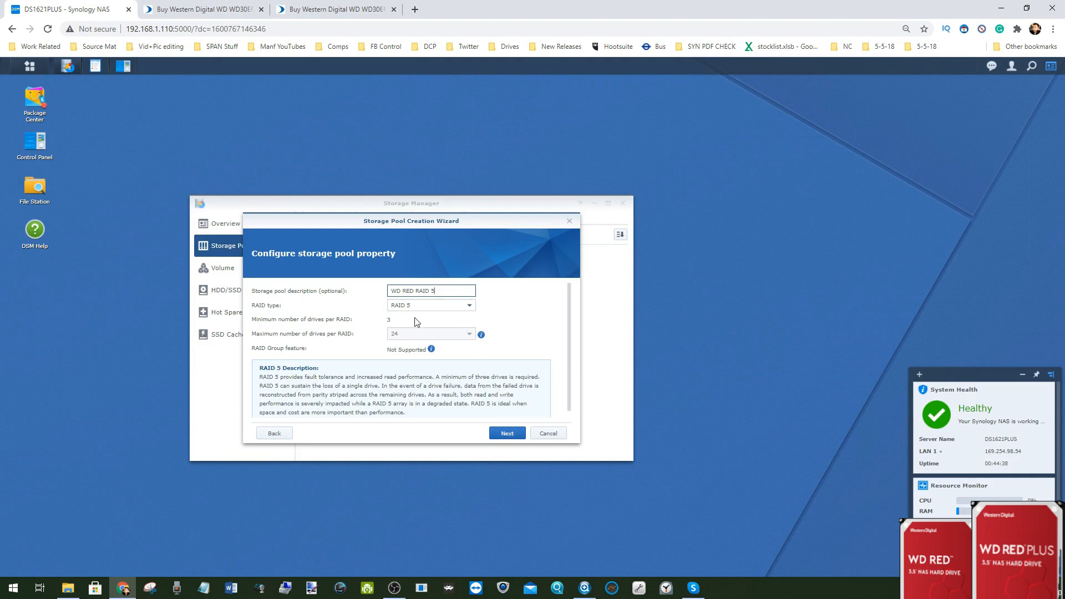
- Add drives 1, 2 and 3, accept the erase warning, and apply the pool settings
left_click(505, 433)
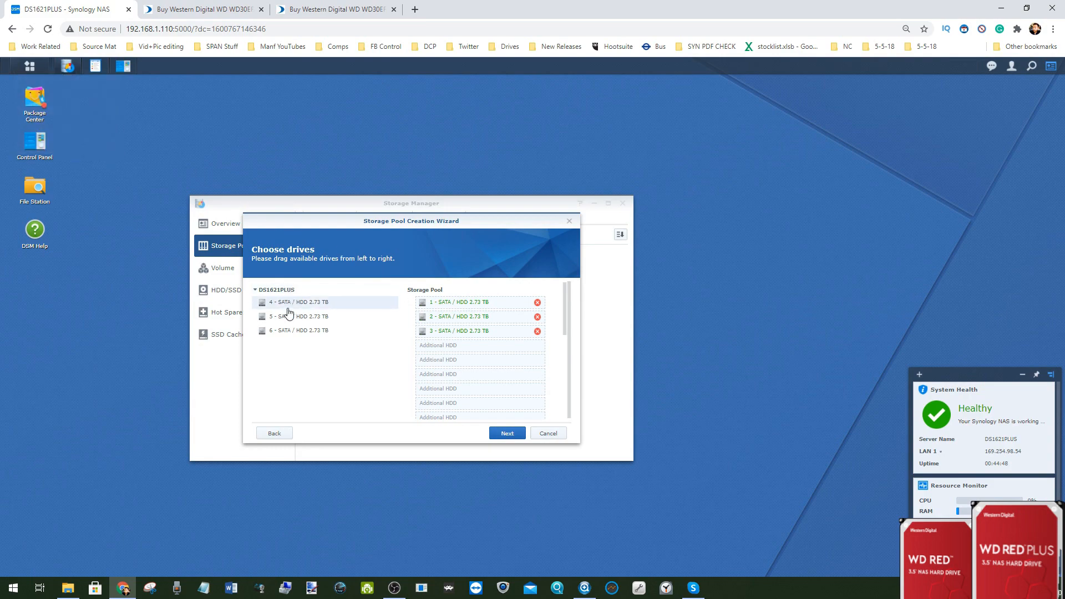
mouse_move(467, 317)
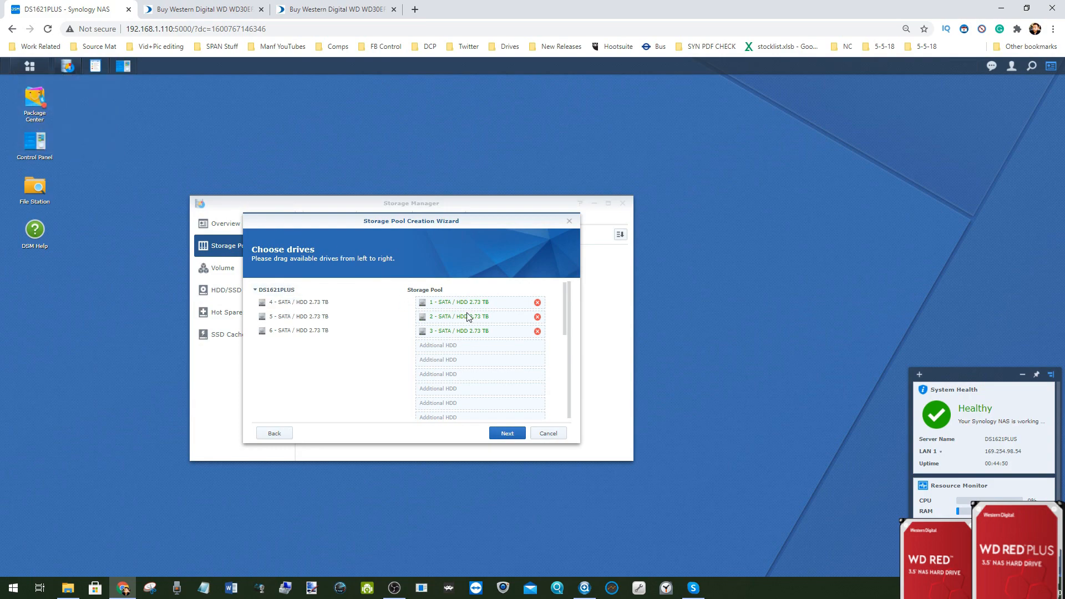
left_click(201, 9)
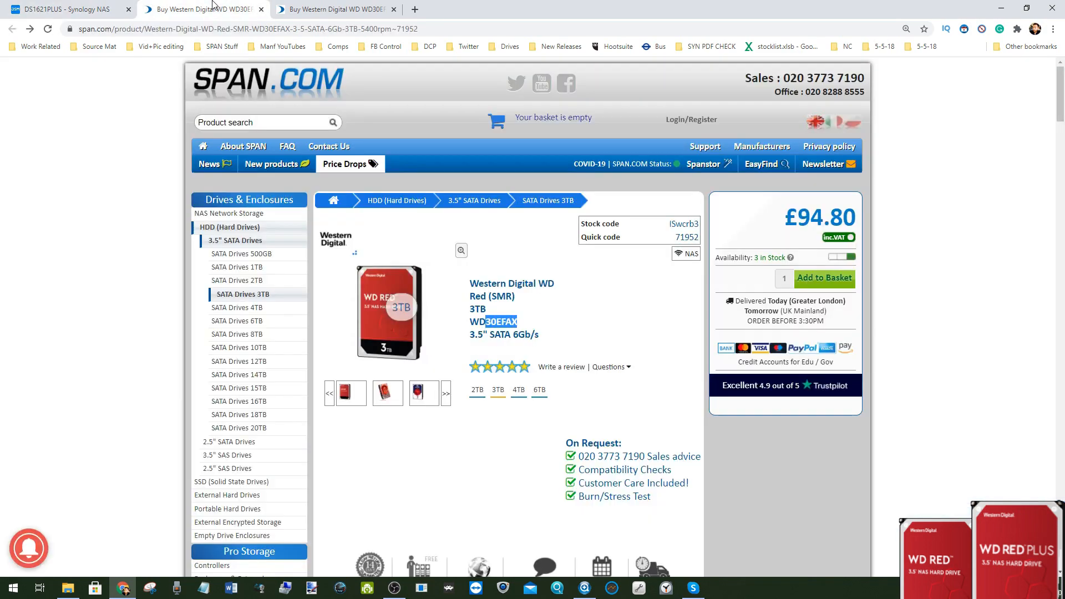
left_click(65, 9)
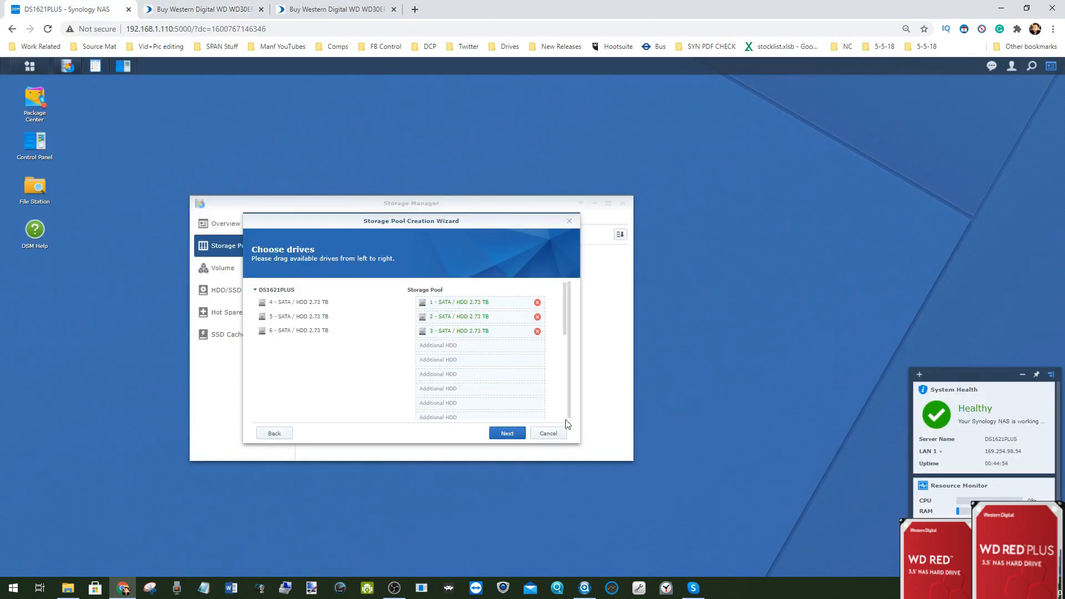
left_click(507, 432)
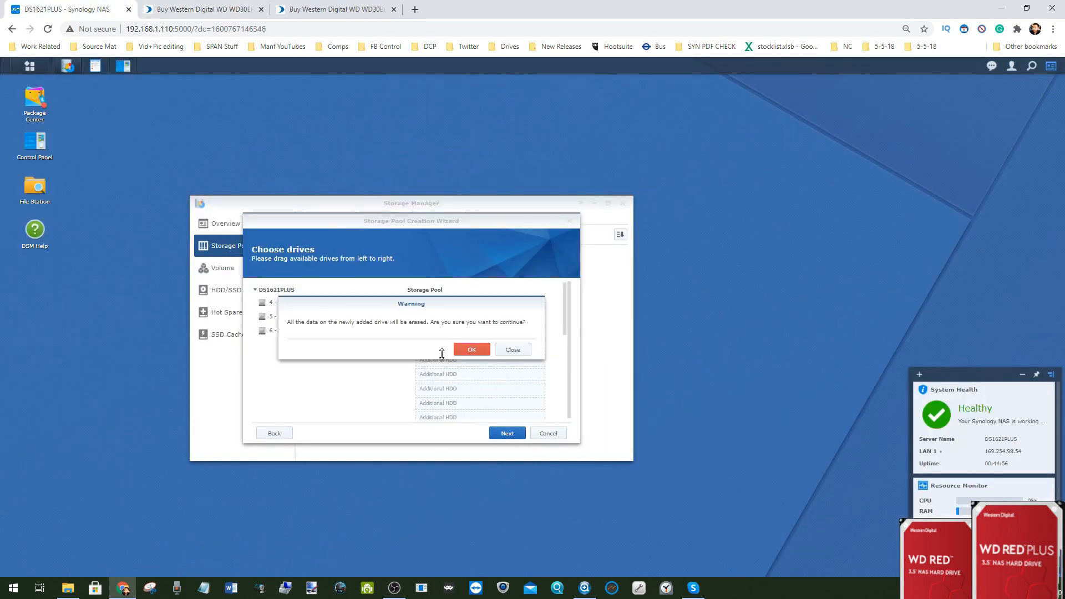
left_click(471, 349)
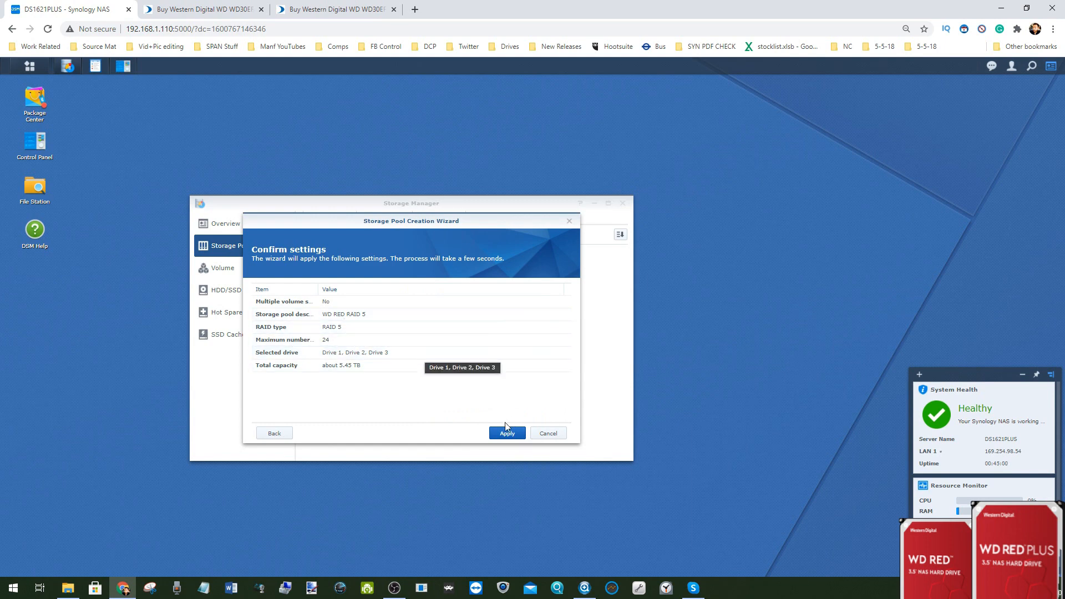
left_click(507, 433)
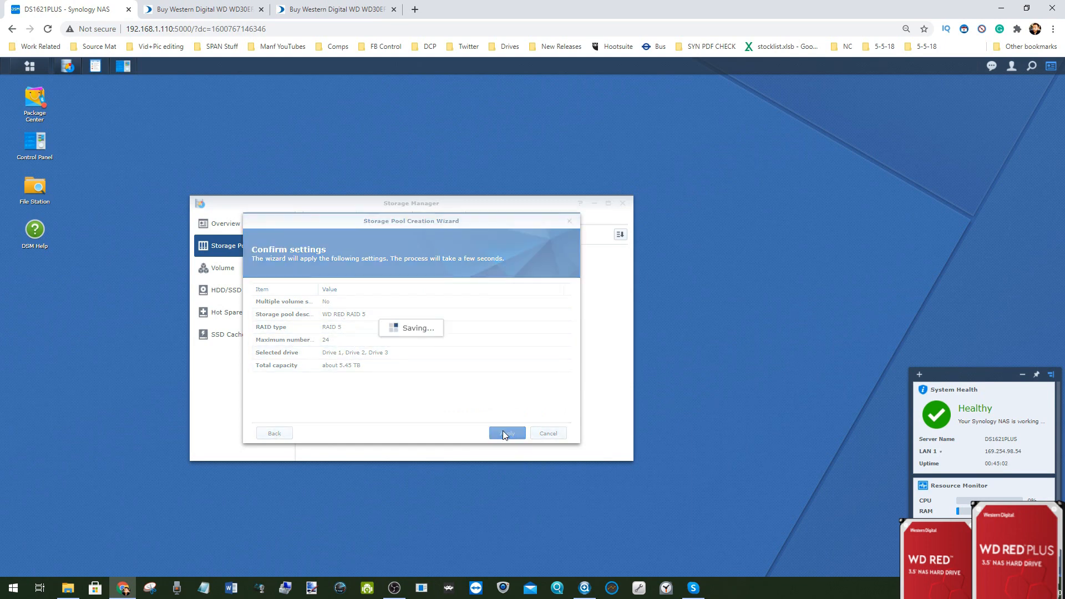
mouse_move(95, 66)
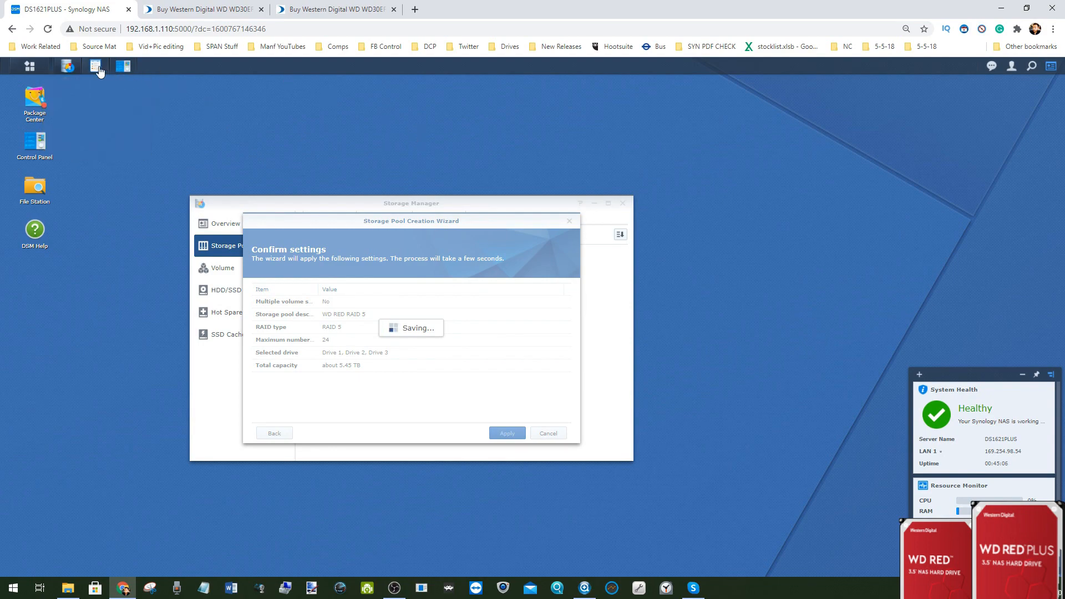
- Dismiss the volume notice and check Storage Pool 1's parity check and the drive list
left_click(505, 432)
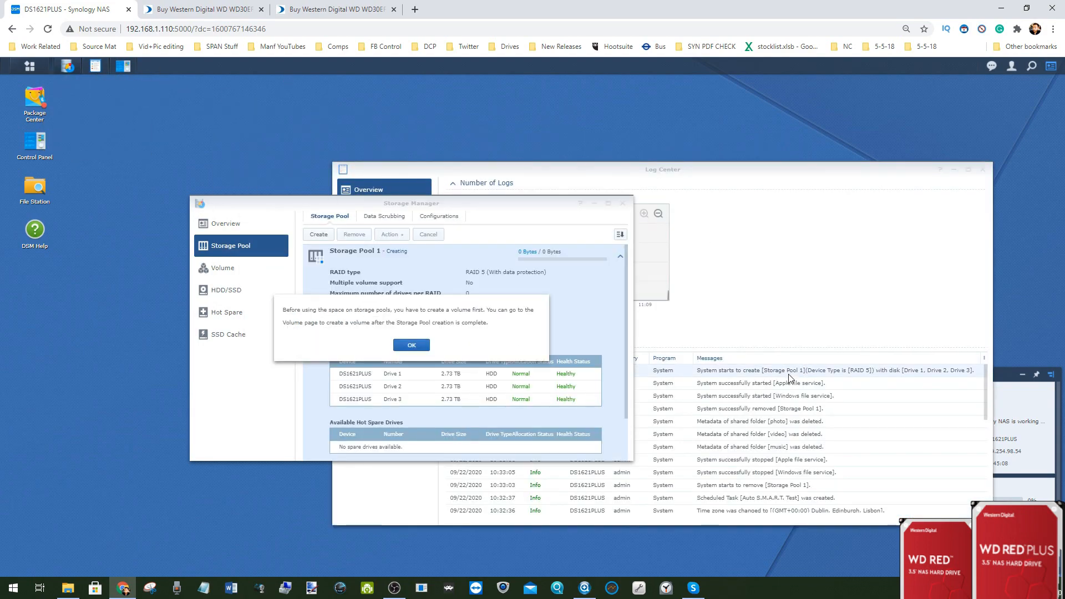
mouse_move(787, 369)
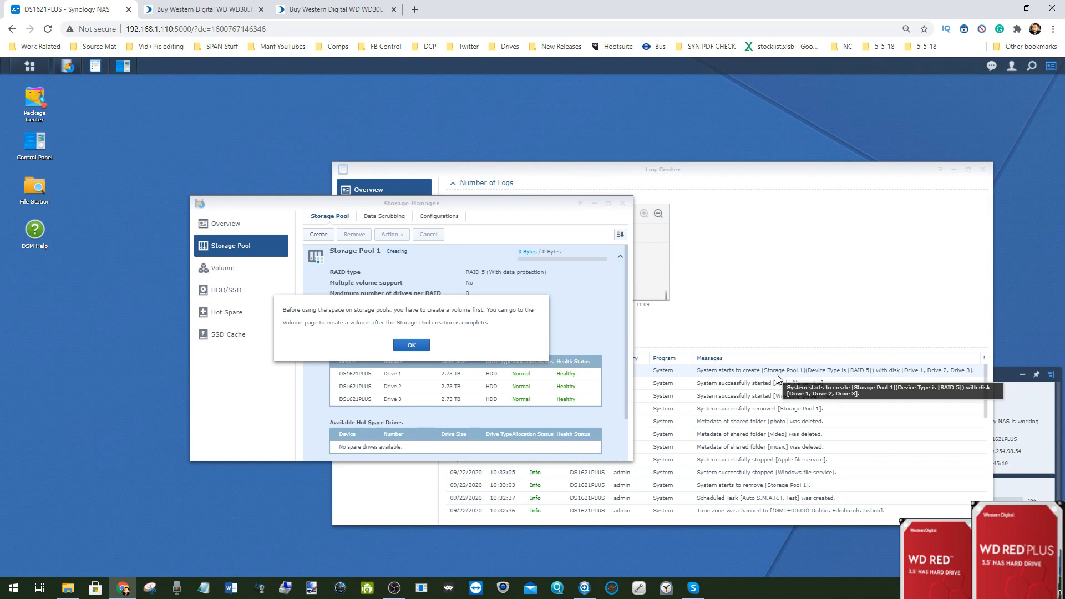
left_click(411, 345)
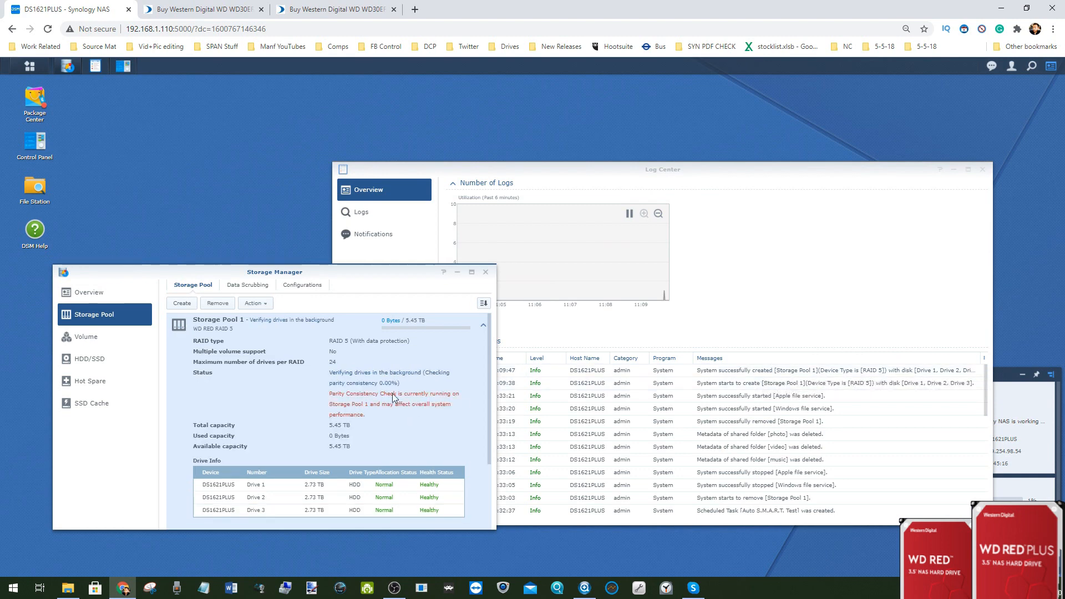
mouse_move(213, 258)
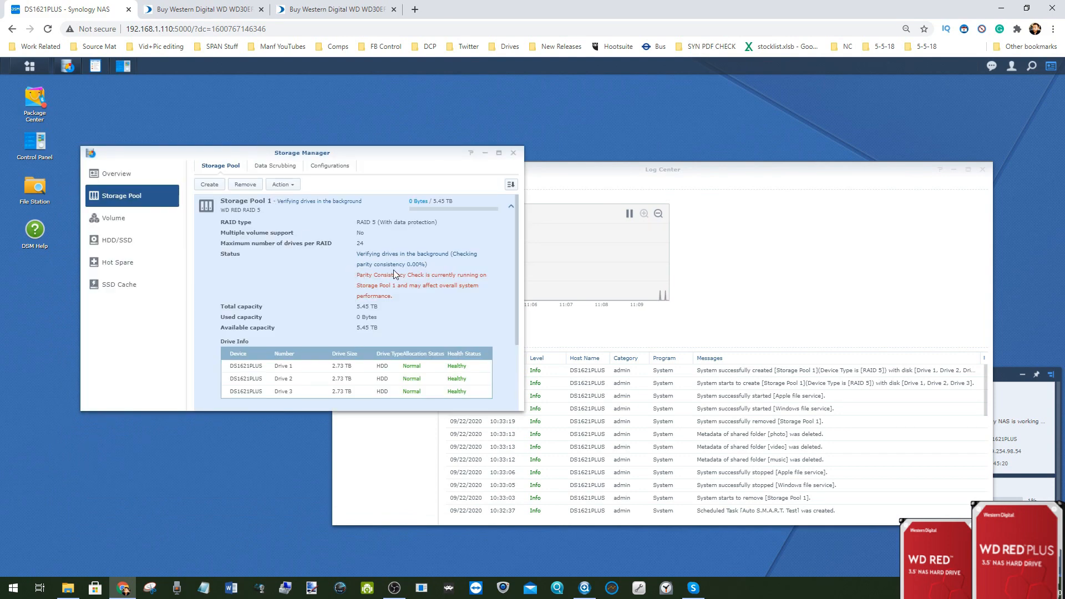
mouse_move(414, 269)
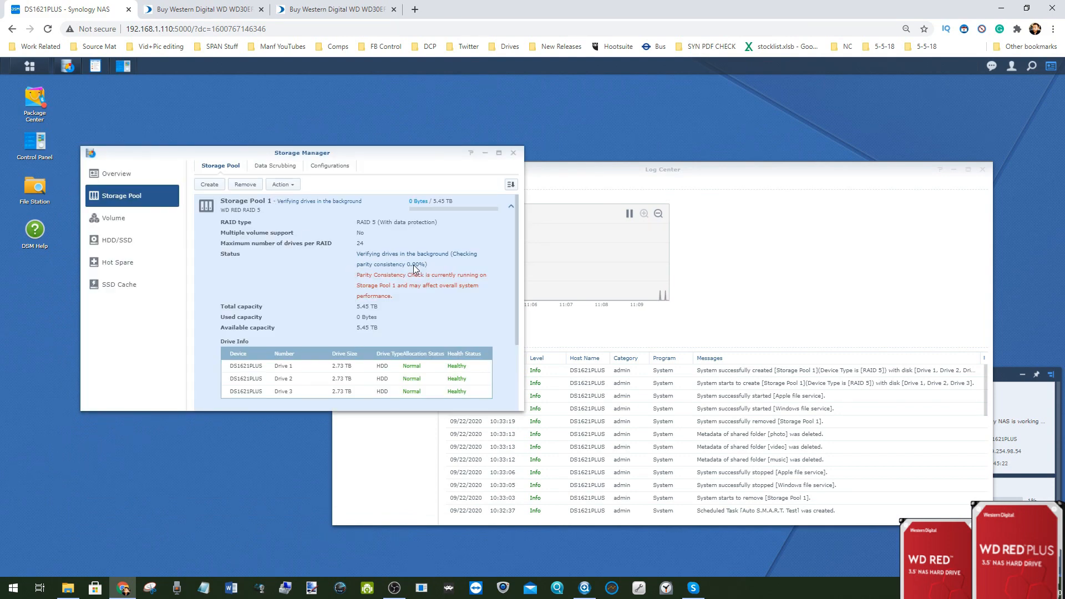
mouse_move(406, 272)
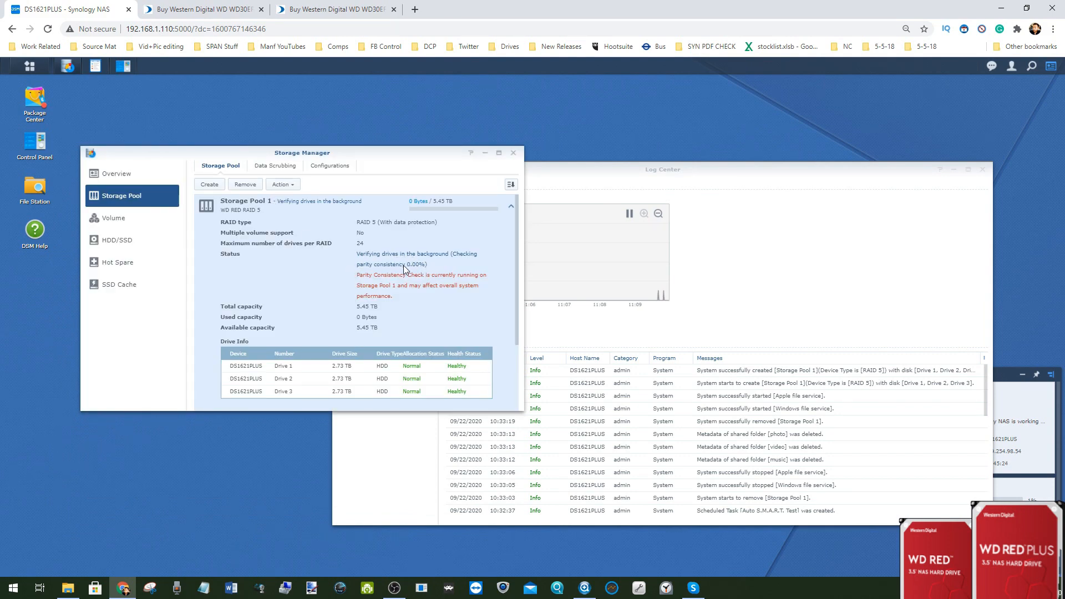
mouse_move(401, 265)
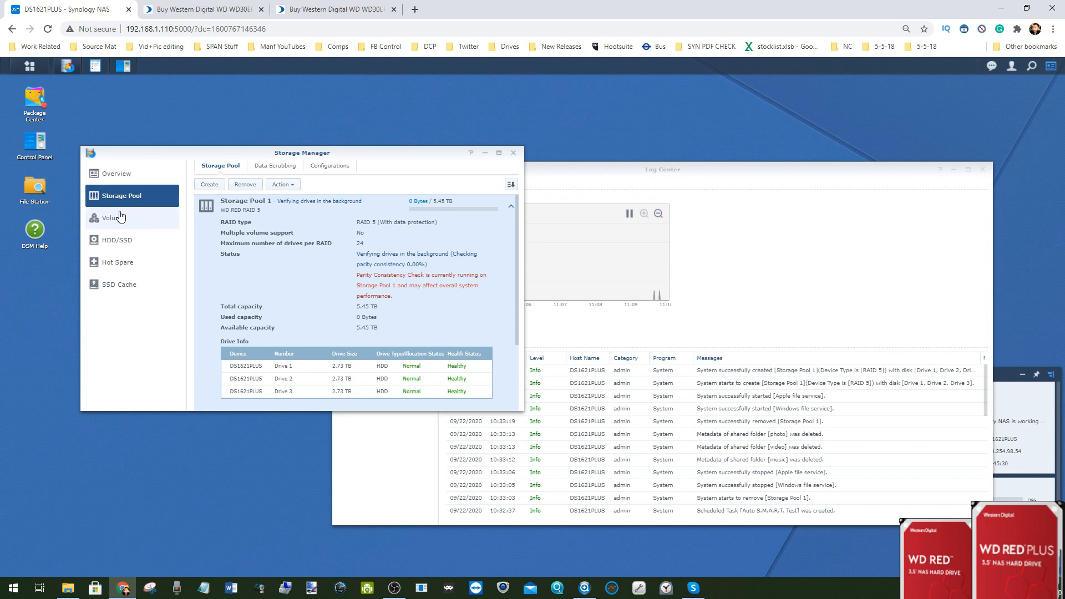
left_click(118, 239)
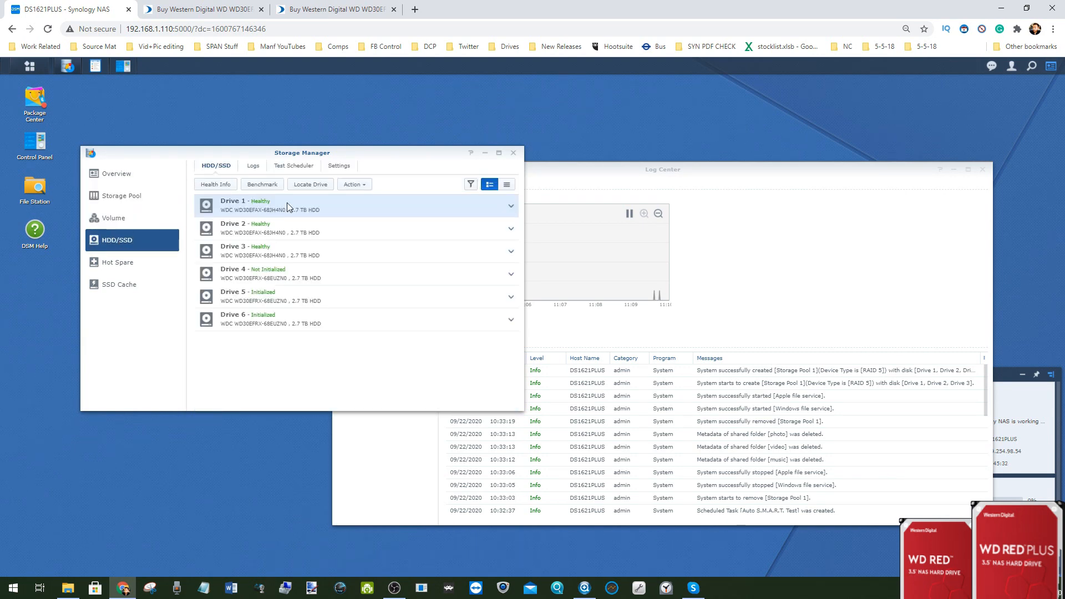
mouse_move(278, 202)
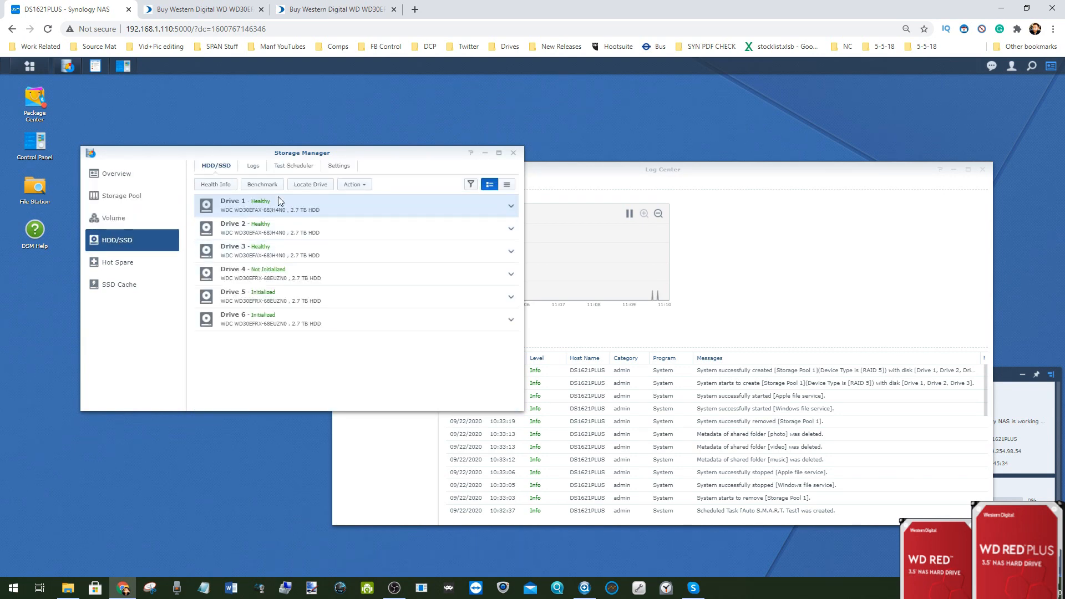
mouse_move(270, 233)
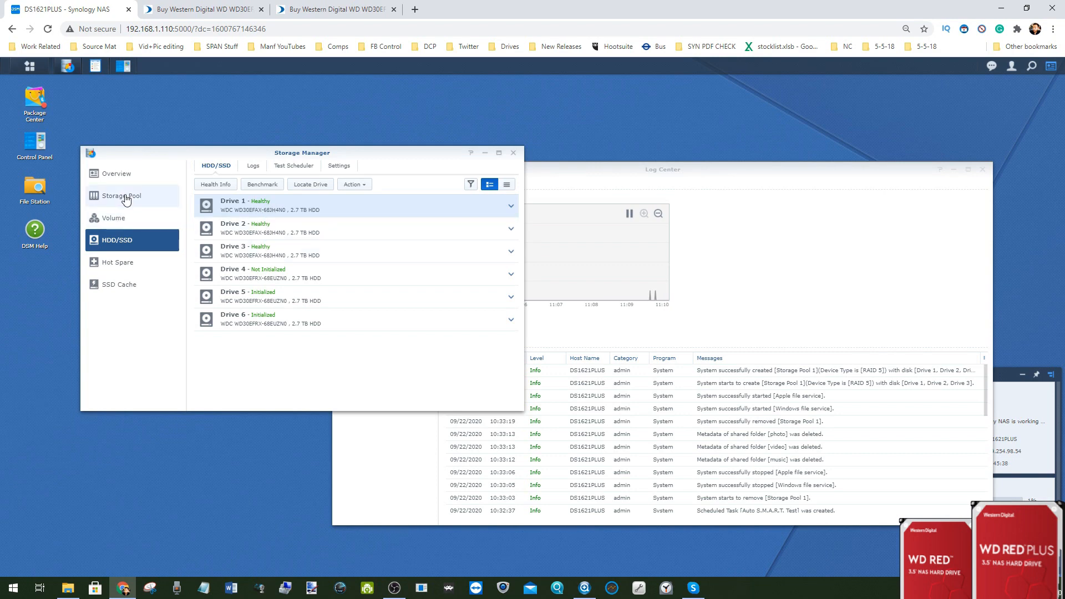
left_click(121, 196)
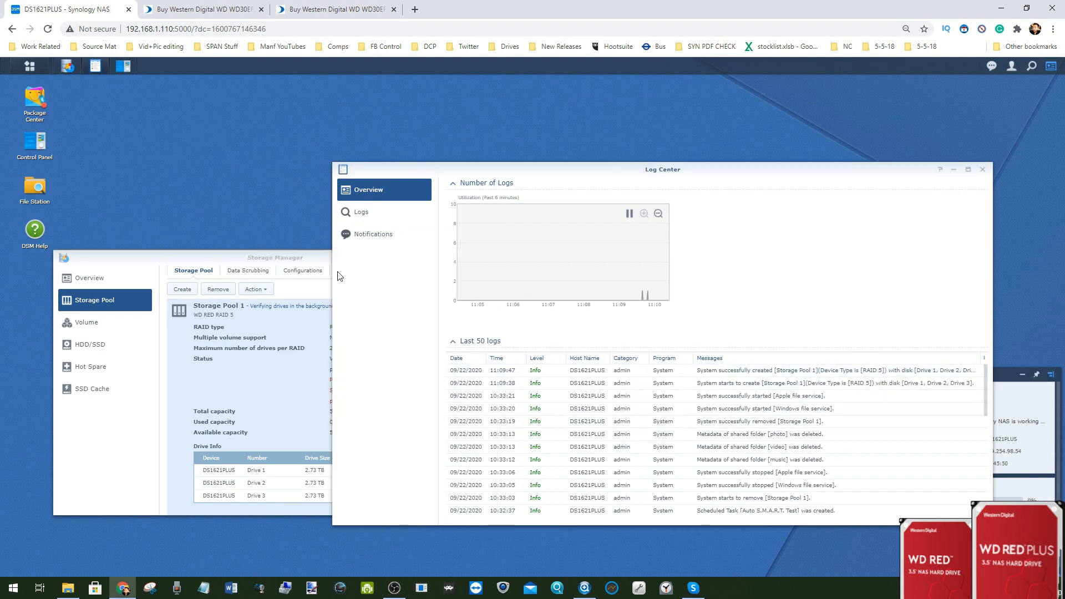
- Check that Storage Pool 1 shows Healthy and its consistency check completed in the log
left_click(275, 257)
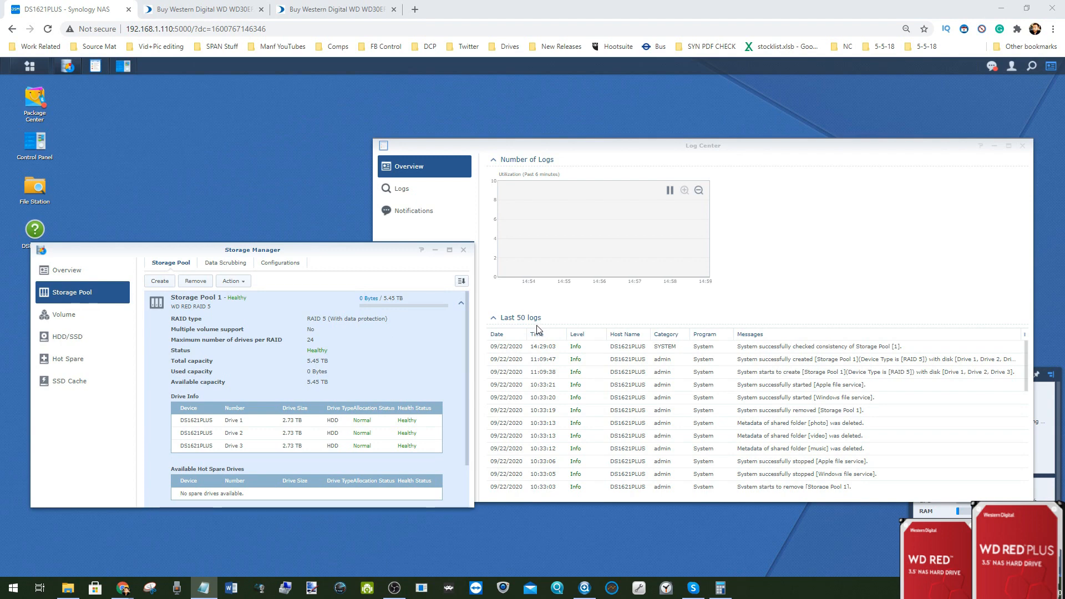
mouse_move(406, 401)
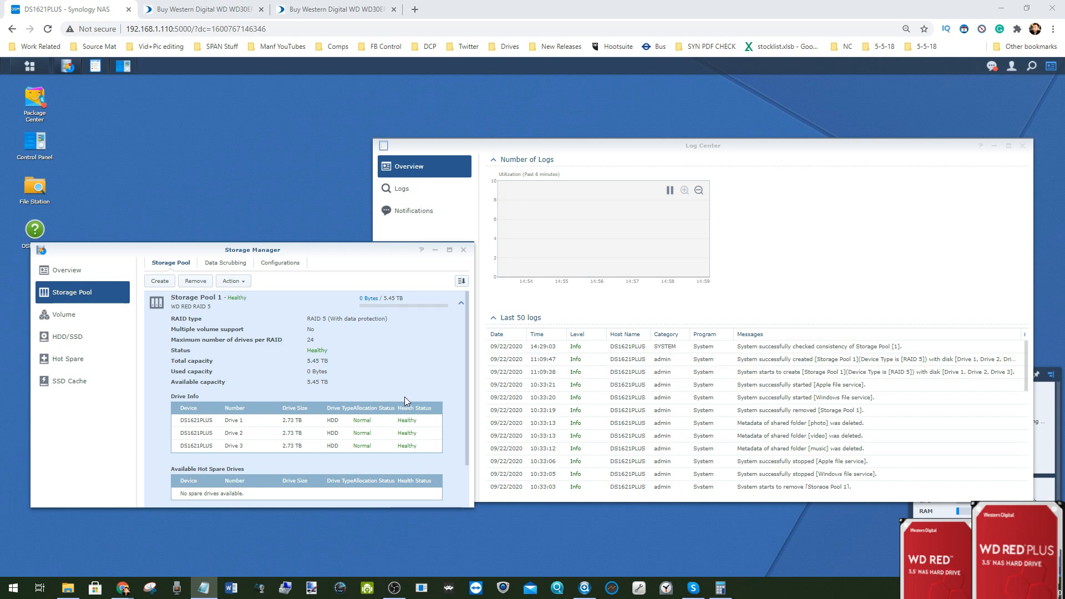
mouse_move(547, 353)
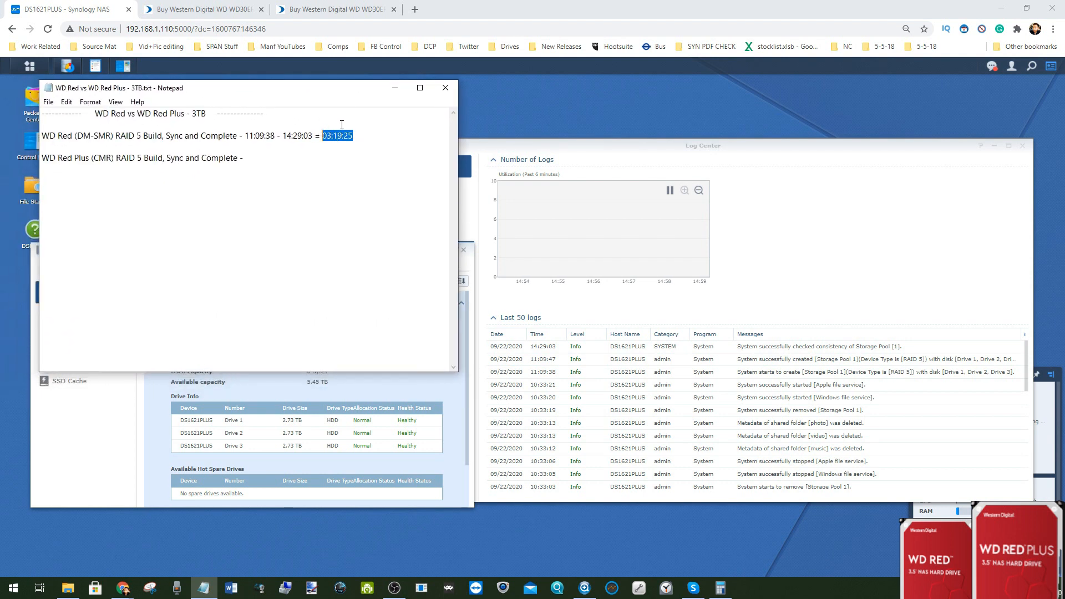
mouse_move(394, 87)
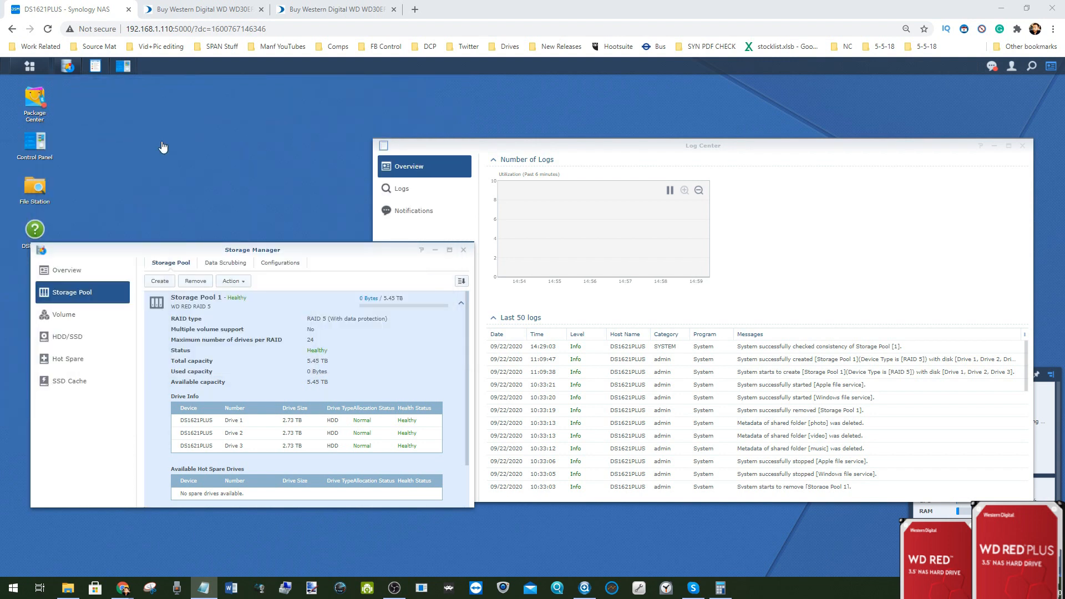
mouse_move(192, 311)
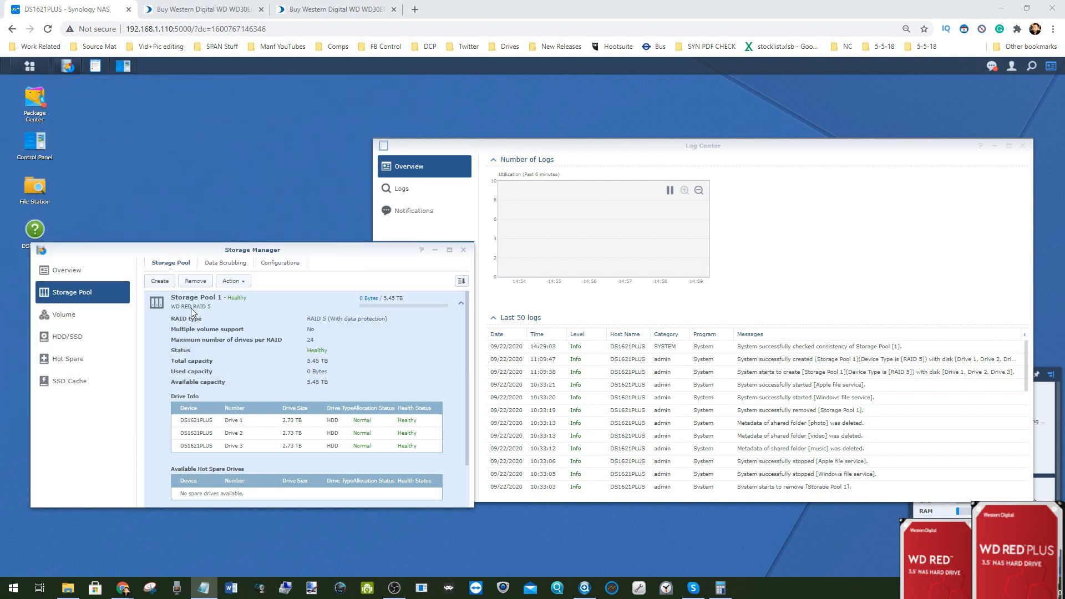
- Build a better-performance RAID 5 pool 'WD Red Plus' on drives 4–6 and dismiss the volume note
left_click(63, 314)
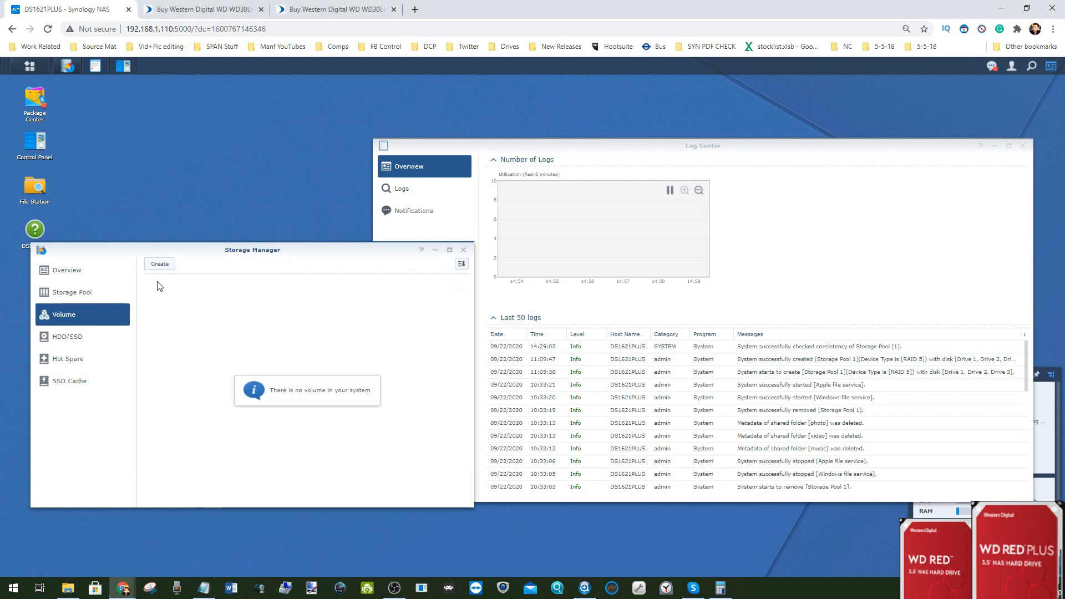
left_click(70, 292)
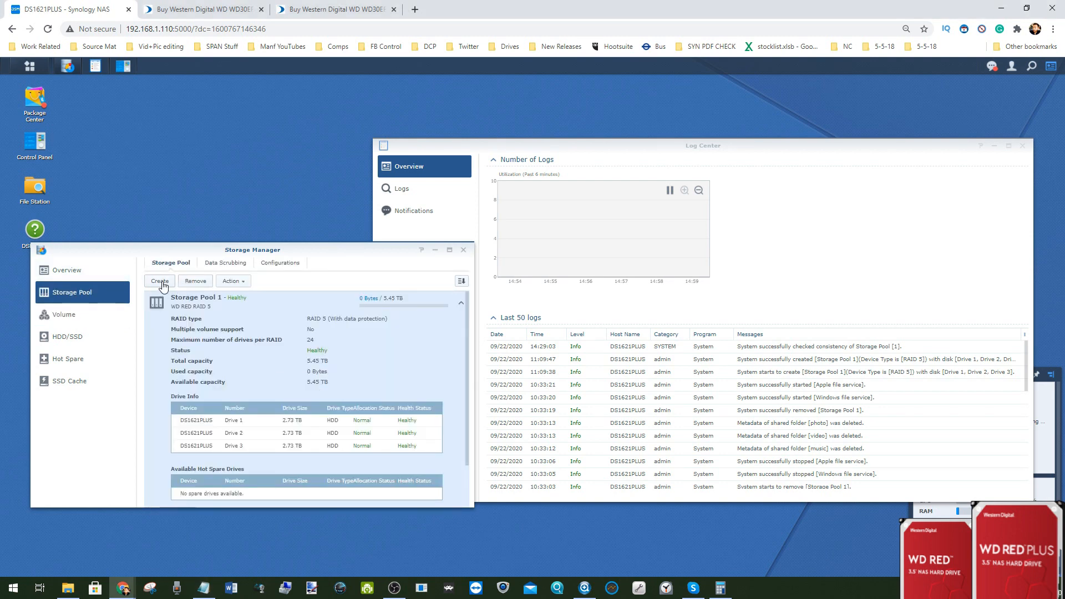
left_click(159, 281)
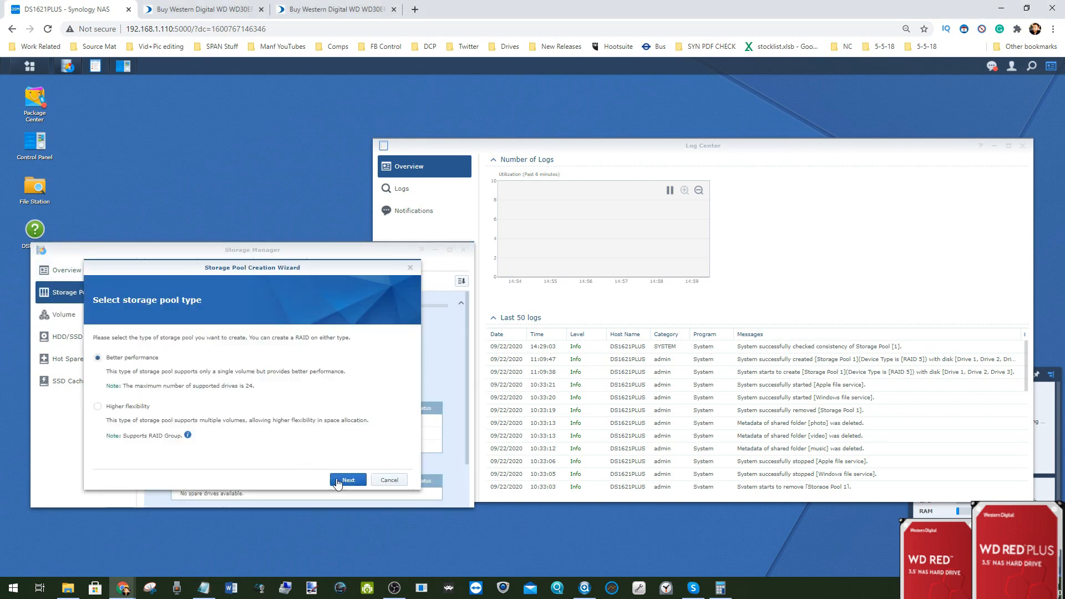
left_click(347, 480)
type("WD Red Plus")
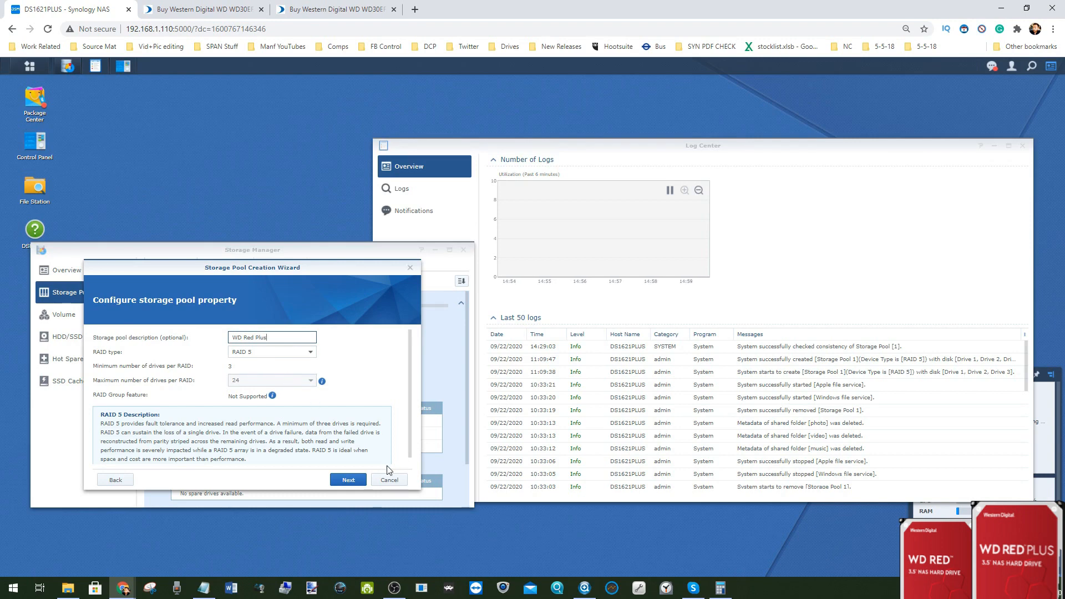
left_click(347, 479)
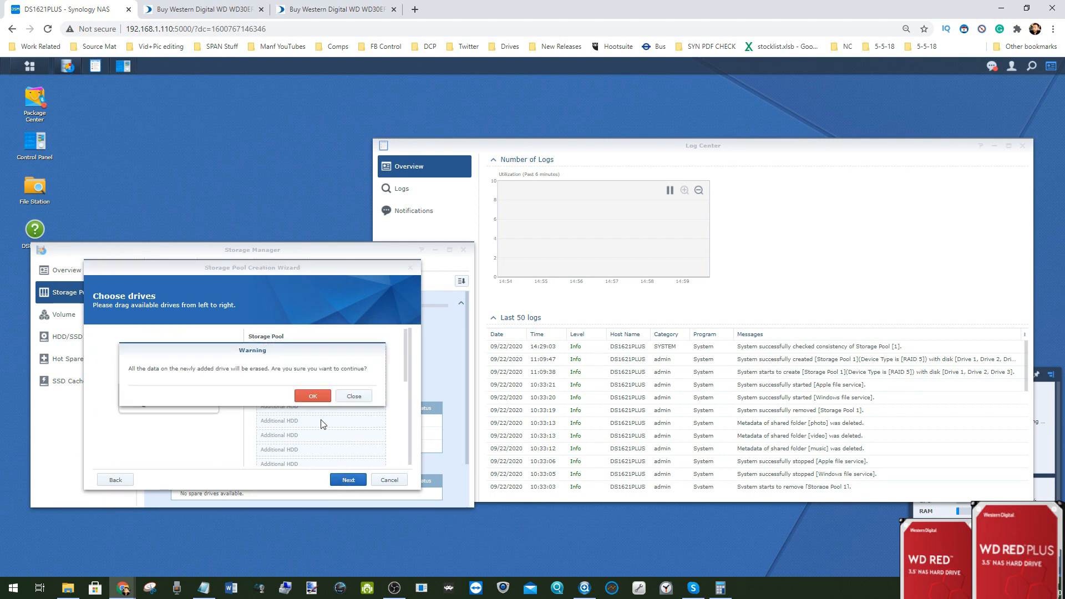
left_click(312, 396)
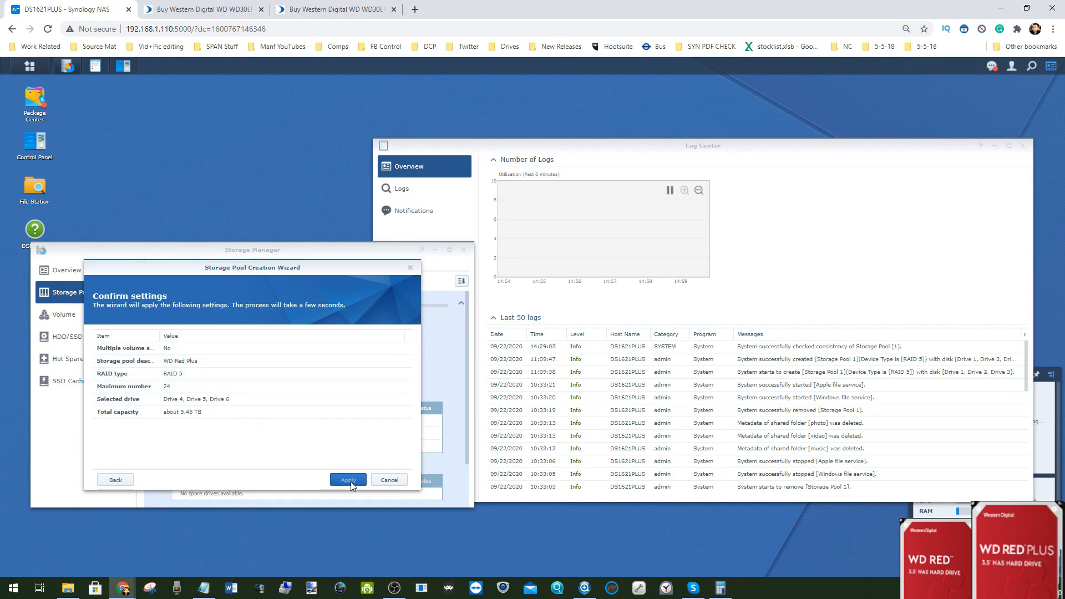
left_click(347, 479)
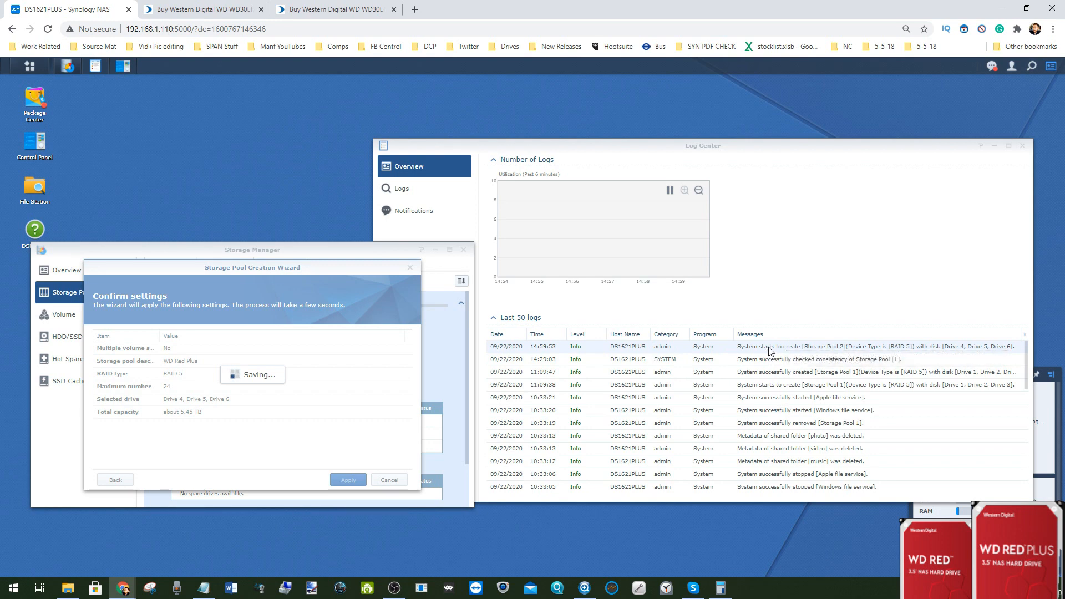
left_click(348, 479)
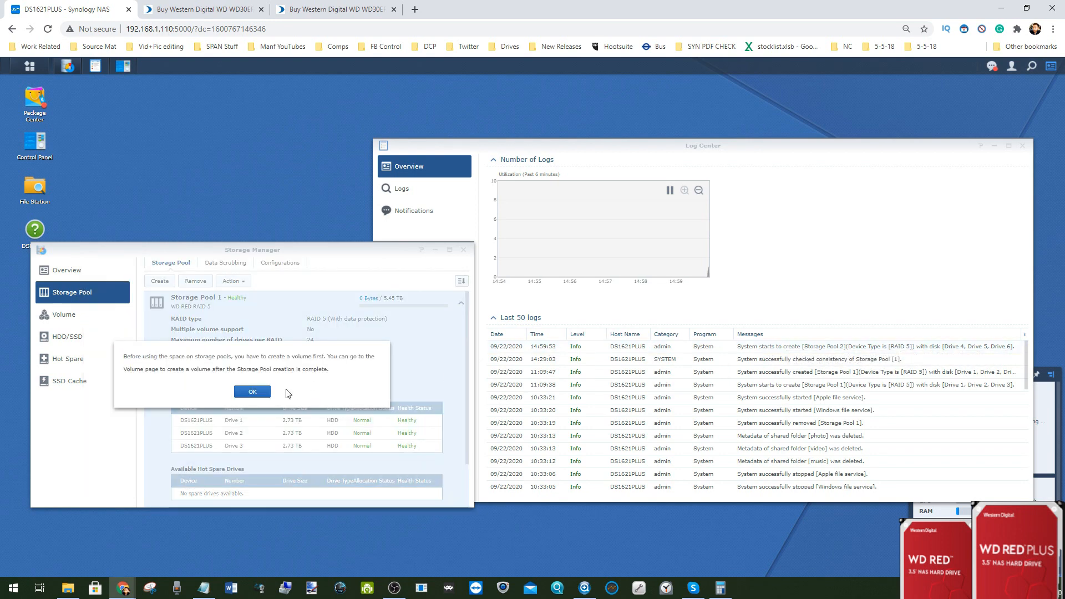
left_click(252, 391)
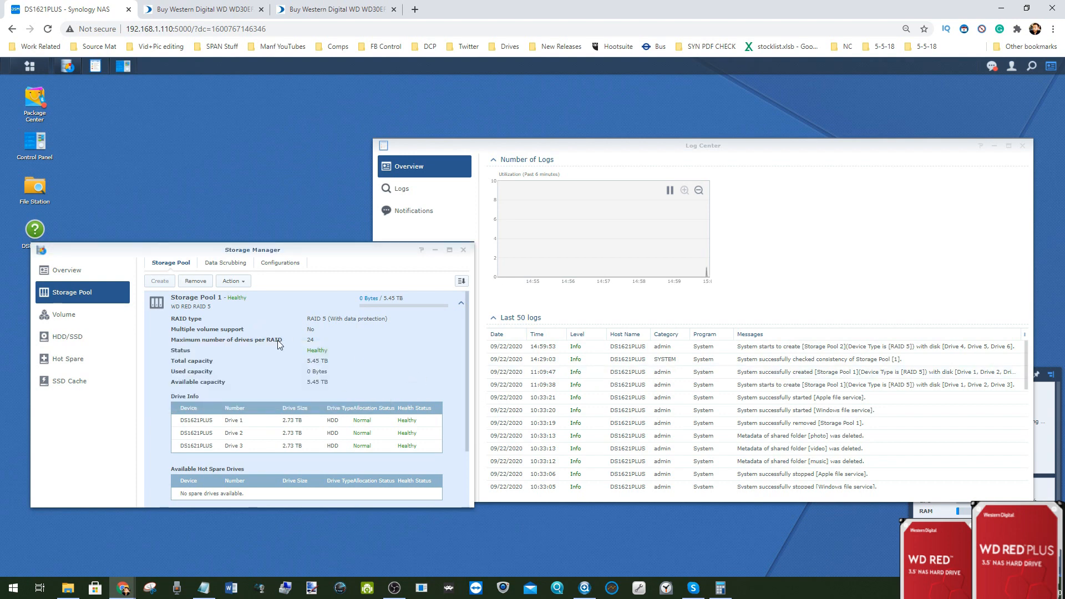
- Scroll down to the WD Red Plus pool on drives 4–6 to check its Healthy status
scroll("down", 3)
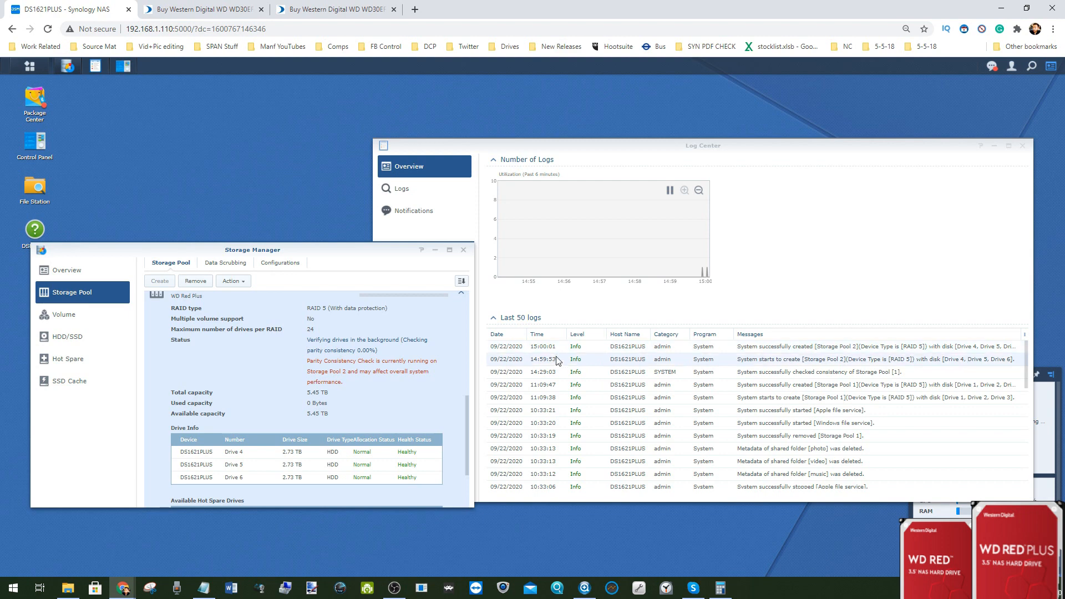
mouse_move(86, 369)
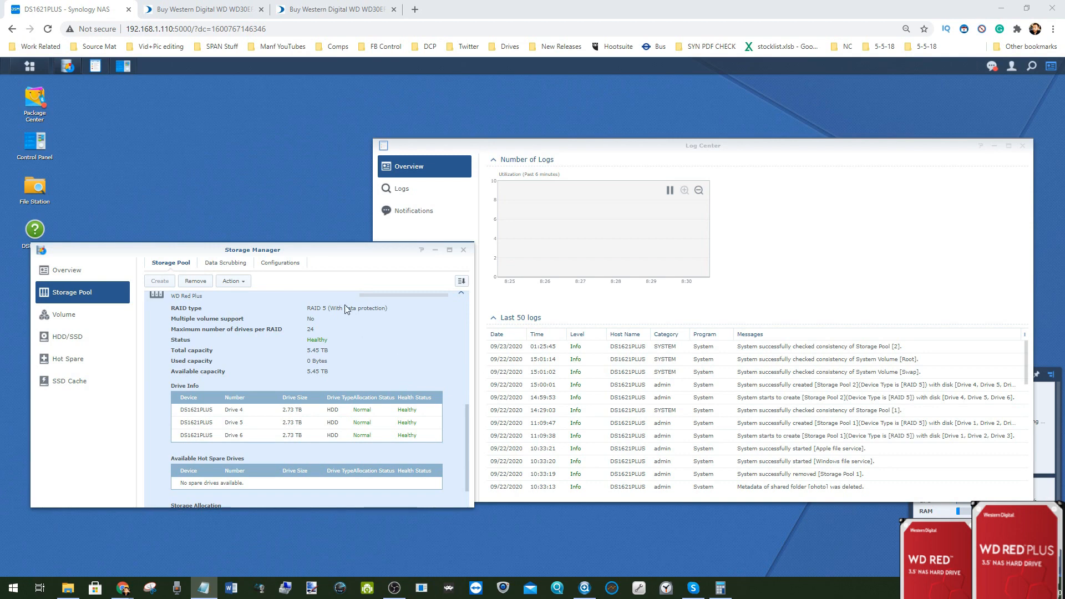
mouse_move(330, 245)
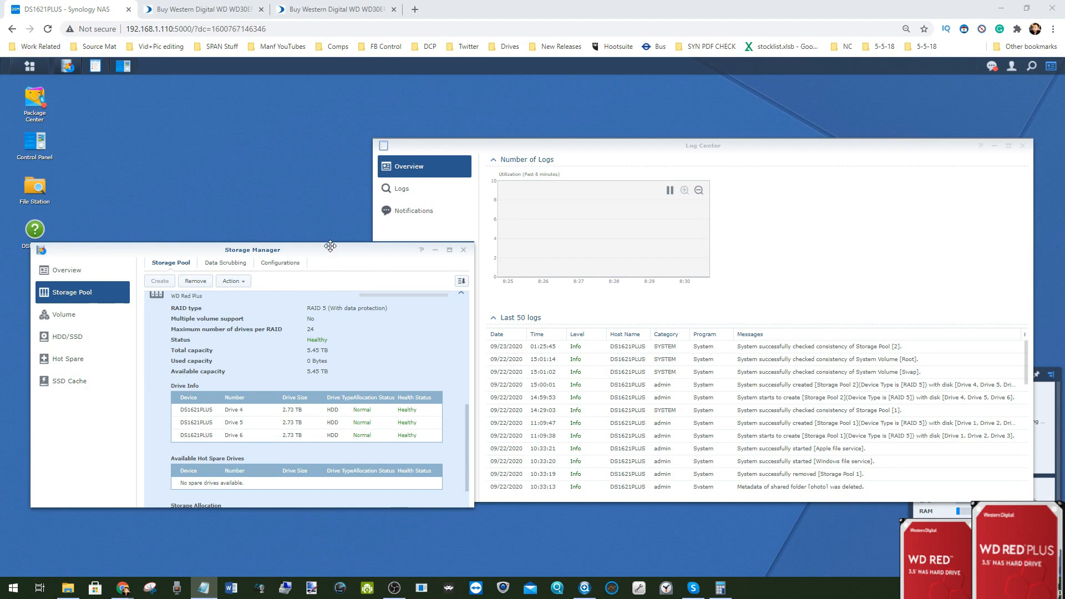
mouse_move(472, 360)
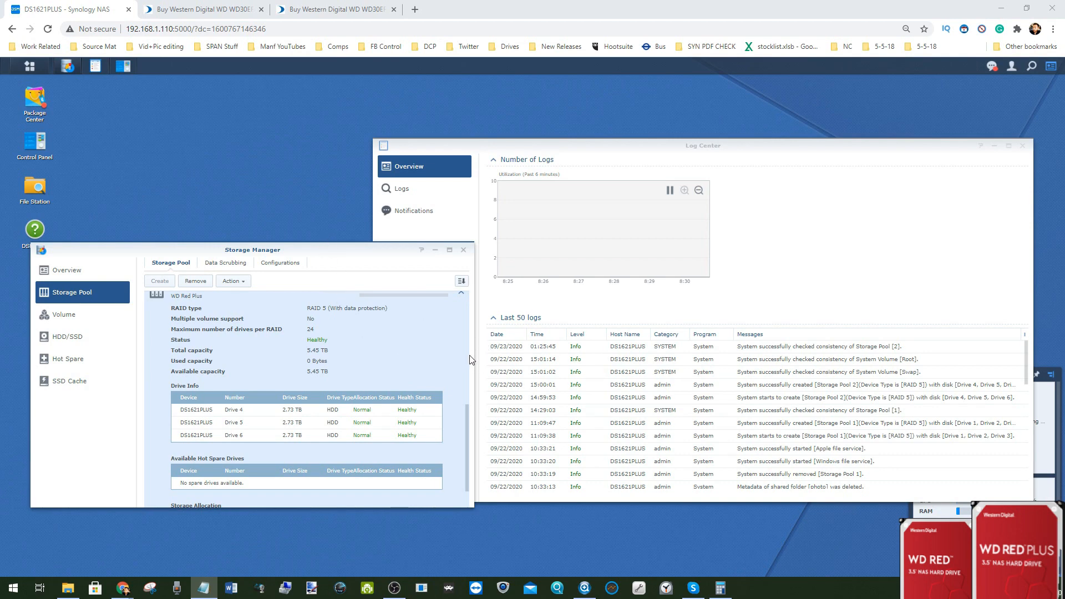
mouse_move(247, 349)
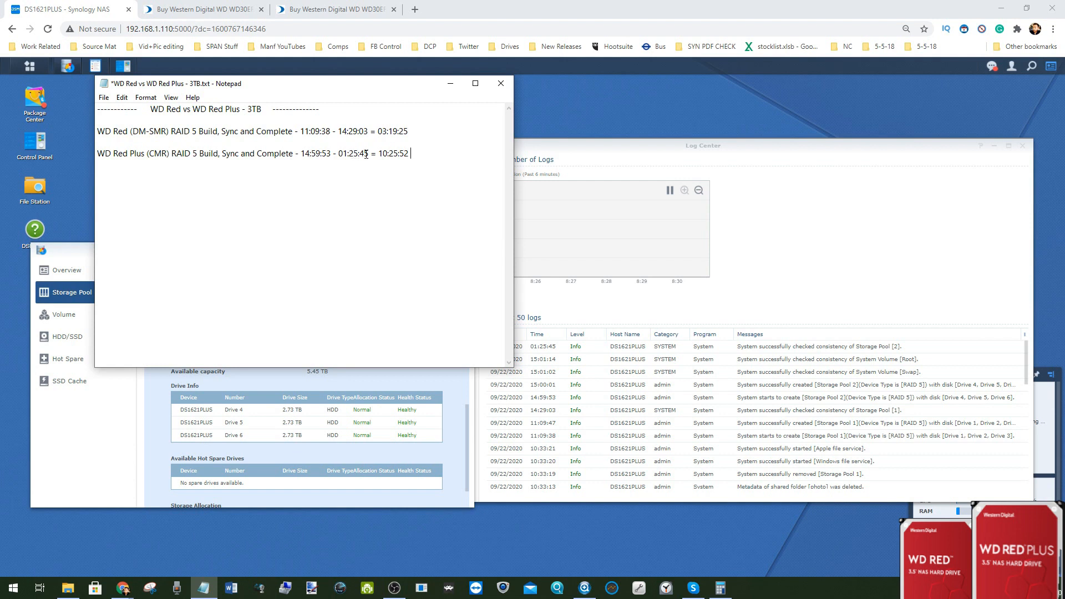
- Highlight the 10:25:52 WD Red Plus build time and 'SMR' in the Notepad log
double_click(387, 153)
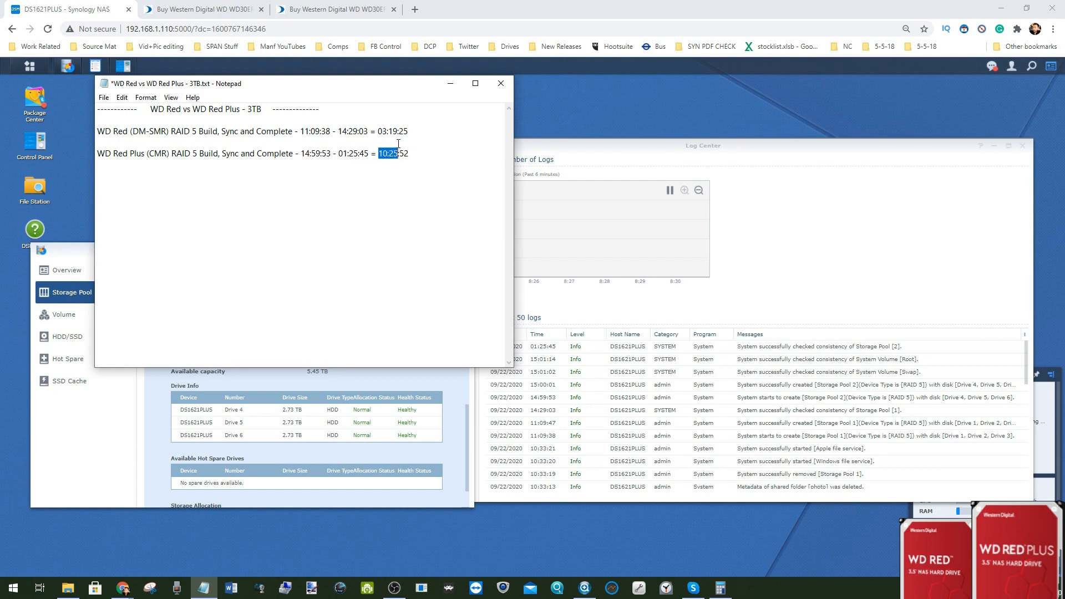
double_click(392, 131)
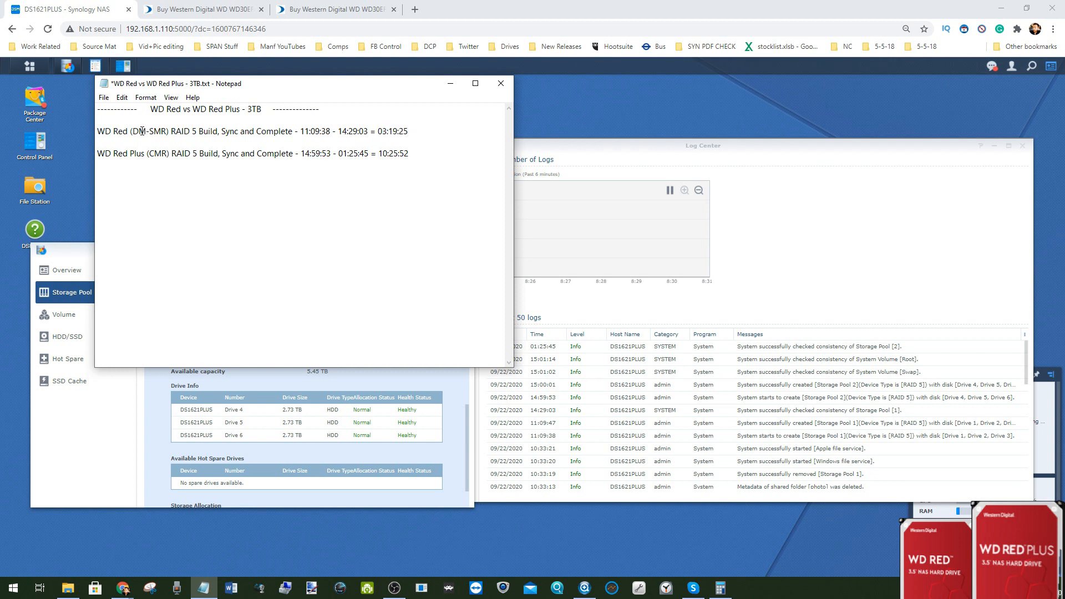
left_click(409, 131)
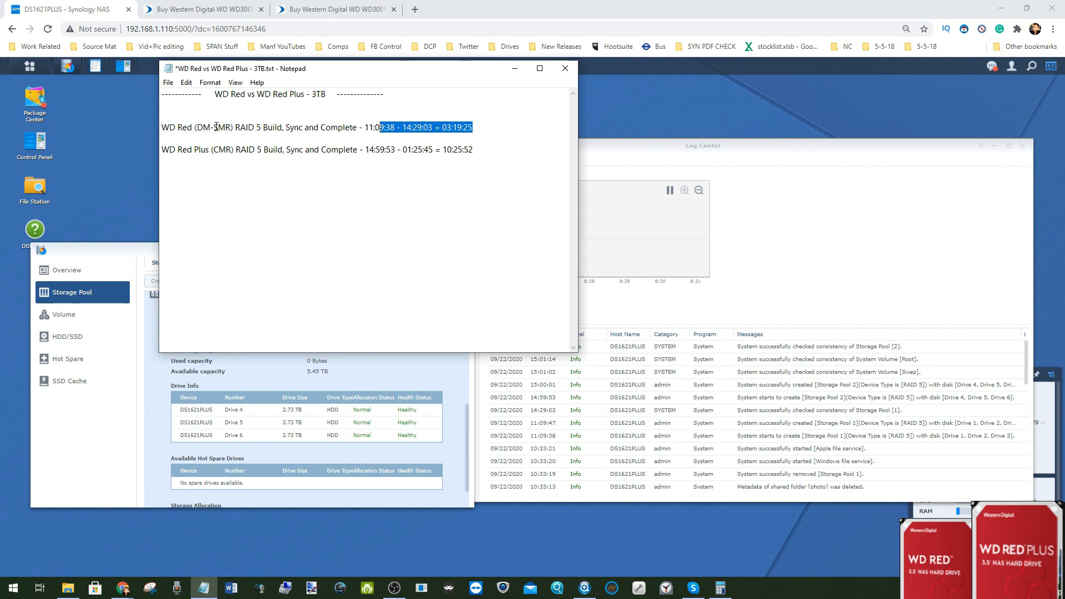
double_click(221, 127)
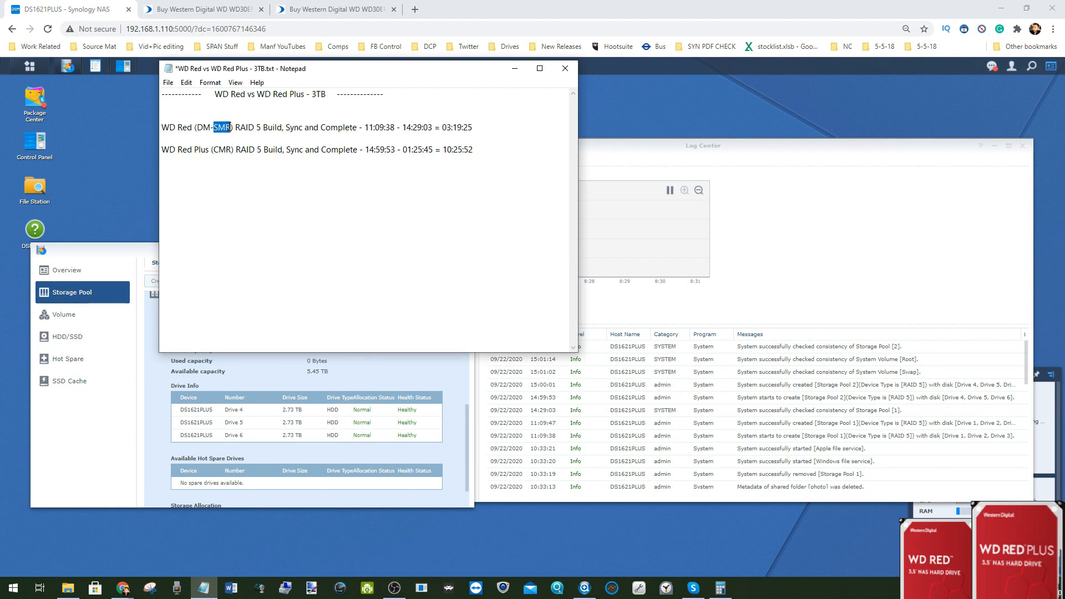
left_click(564, 67)
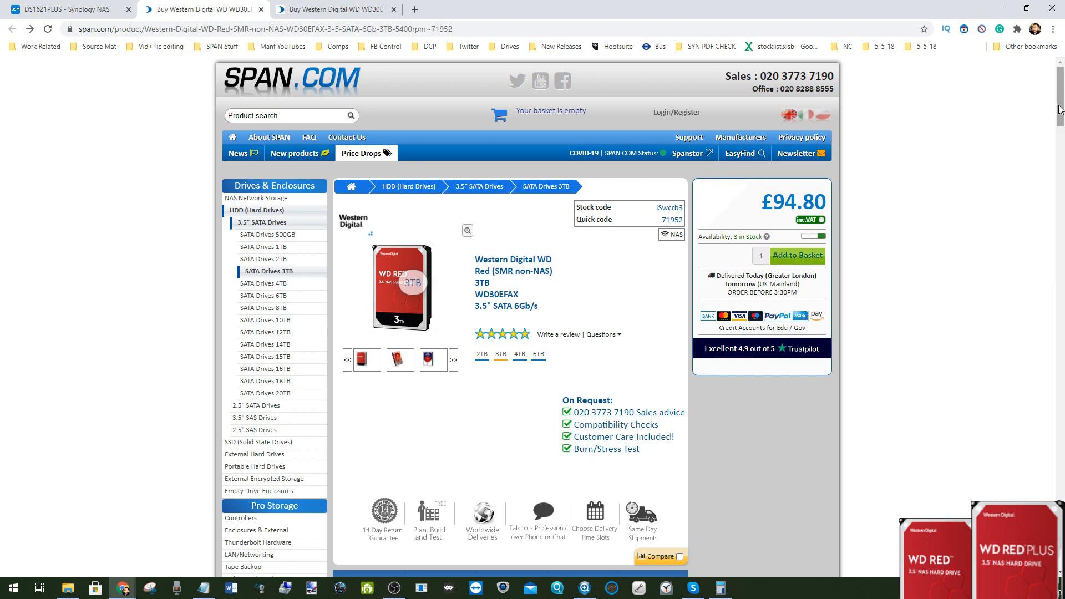
mouse_move(672, 153)
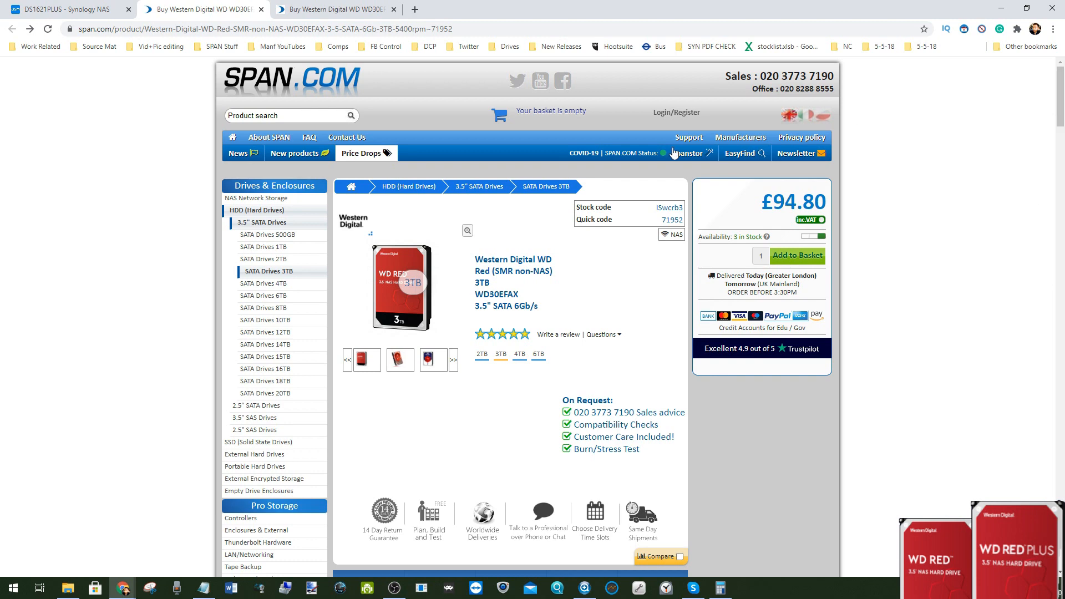
- Highlight WD Red's 256MB cache, then CMR and the 64MB cache on the WD Red Plus page
scroll("down", 3)
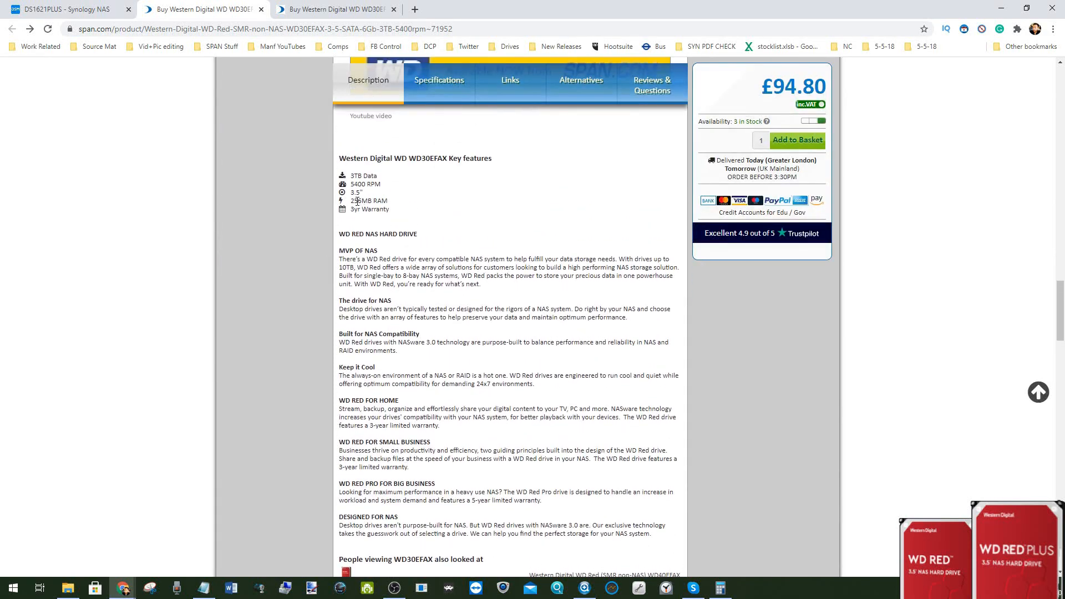
double_click(369, 200)
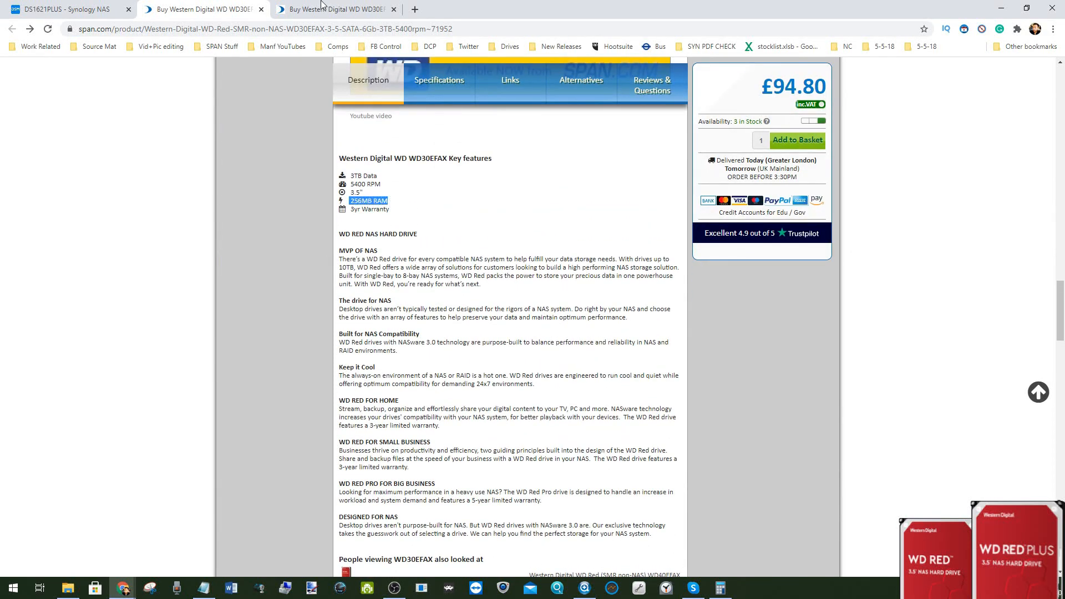
left_click(334, 9)
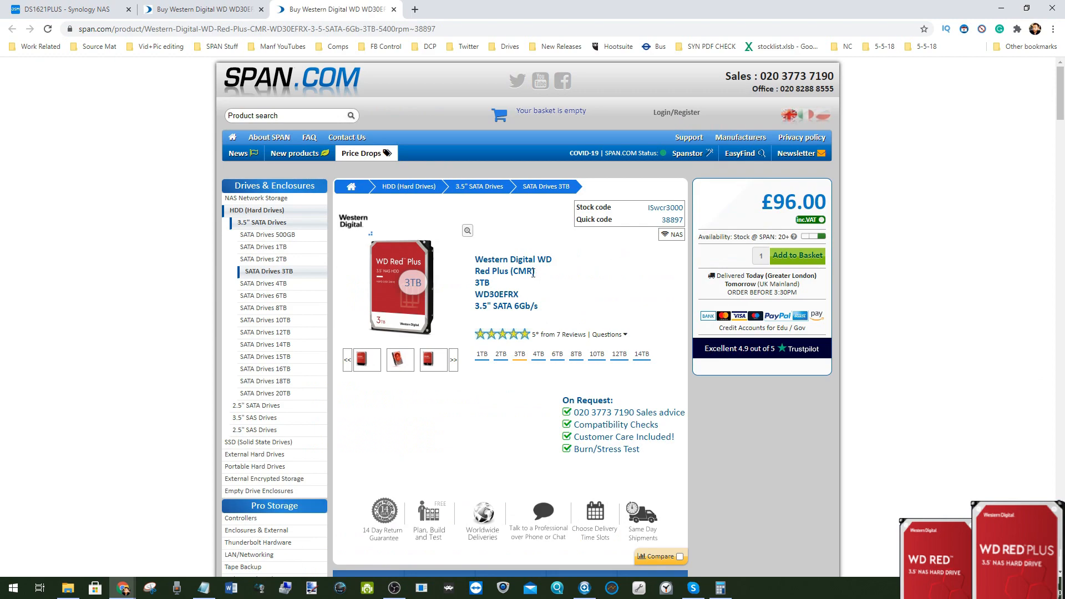
double_click(523, 270)
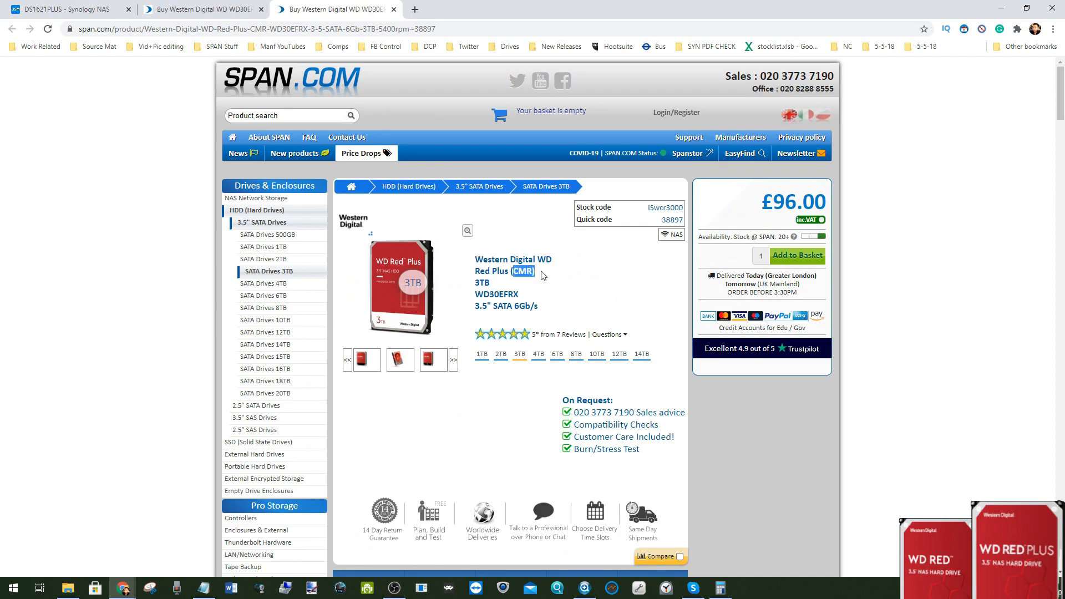
scroll("down", 3)
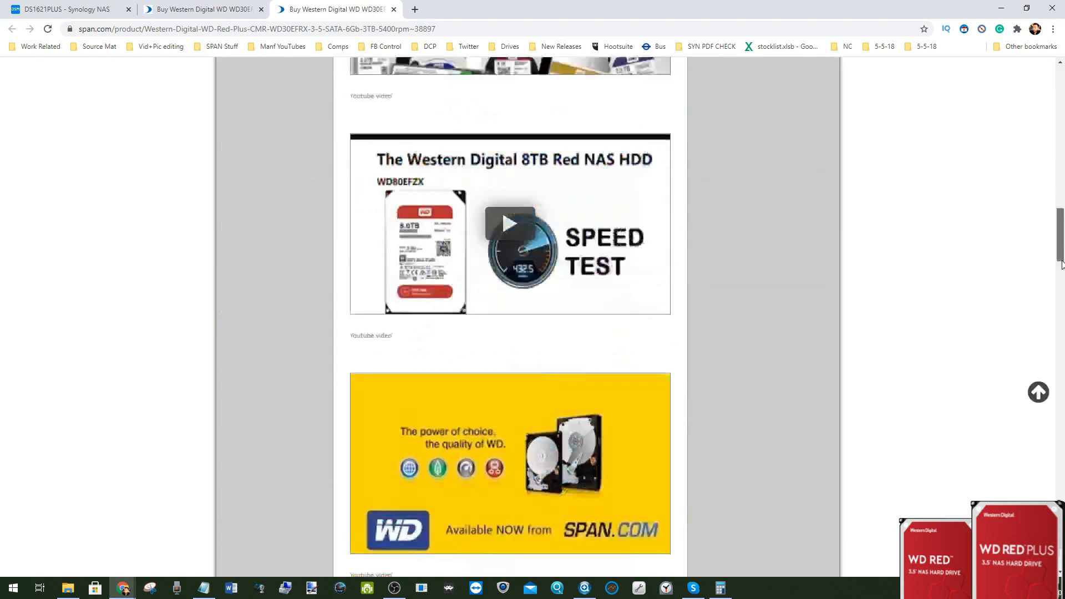
scroll("down", 3)
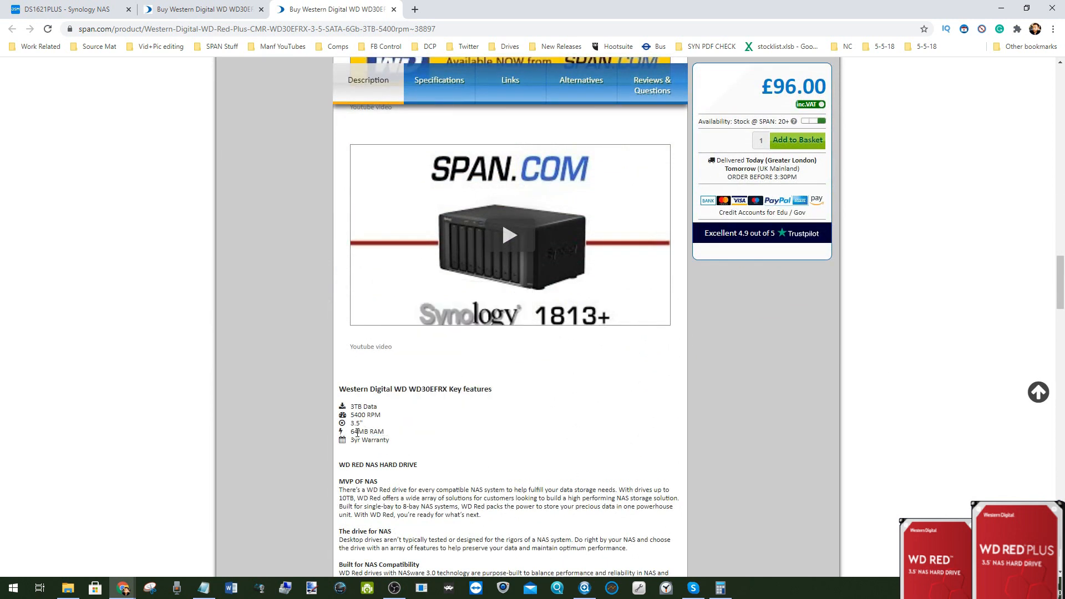
double_click(363, 432)
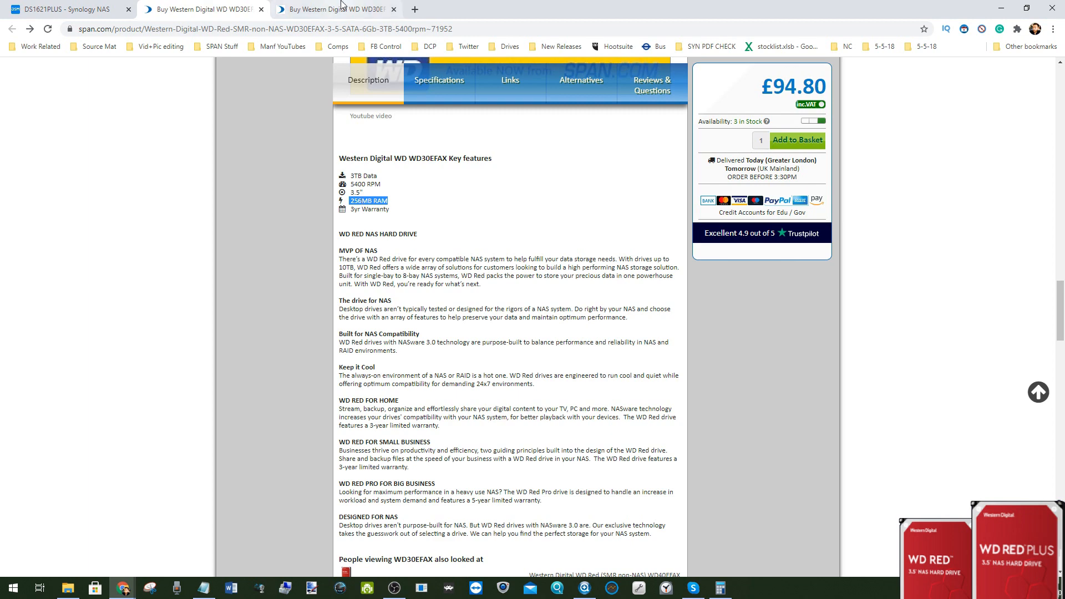
- Return to the WD Red tab and highlight its 256MB RAM figure again
left_click(336, 9)
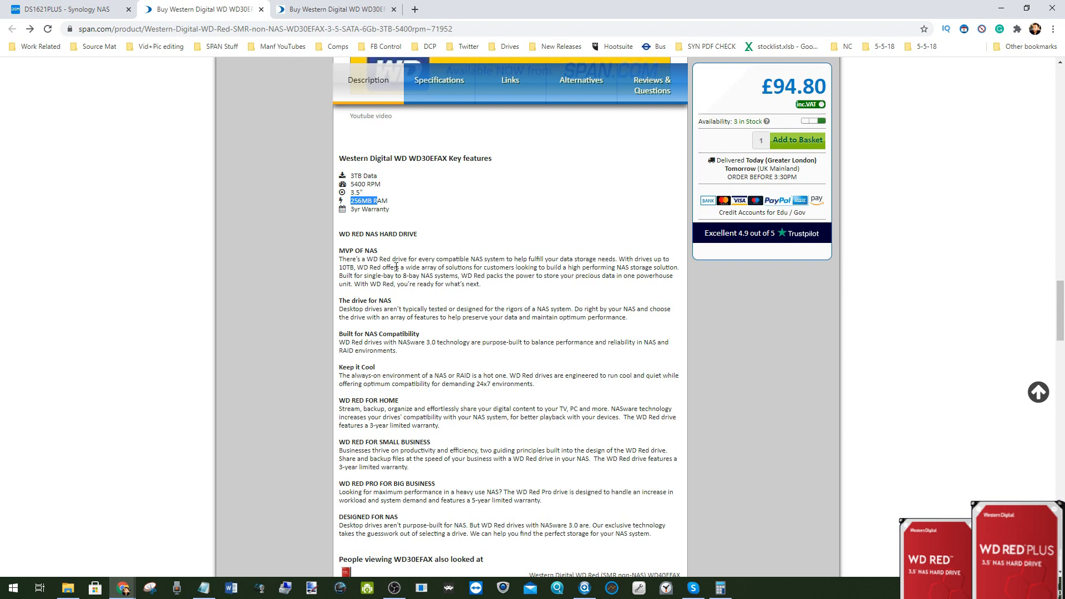
mouse_move(340, 260)
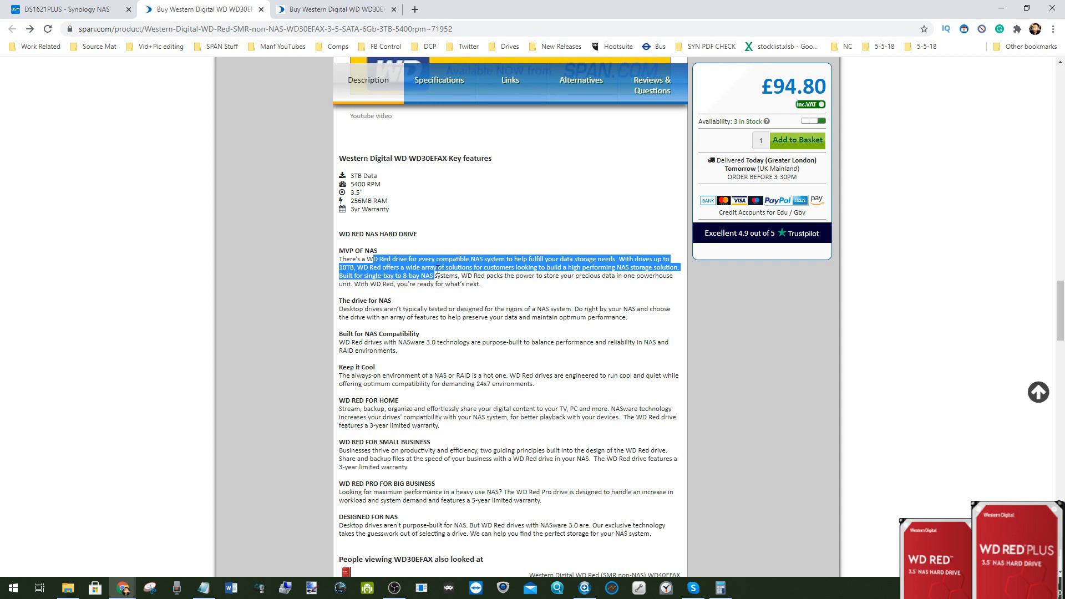
left_click(396, 266)
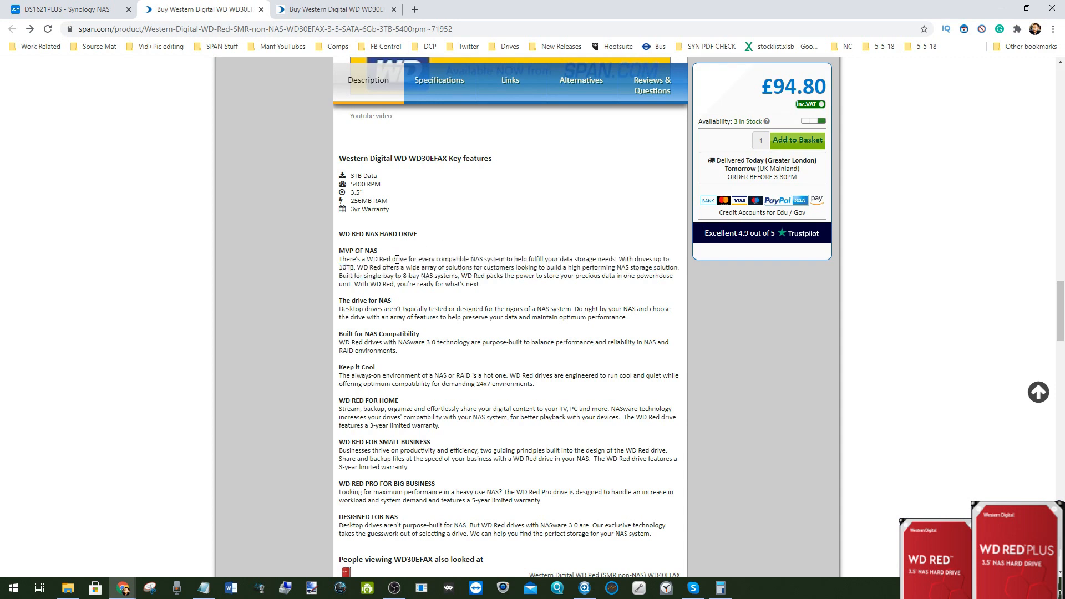
mouse_move(363, 197)
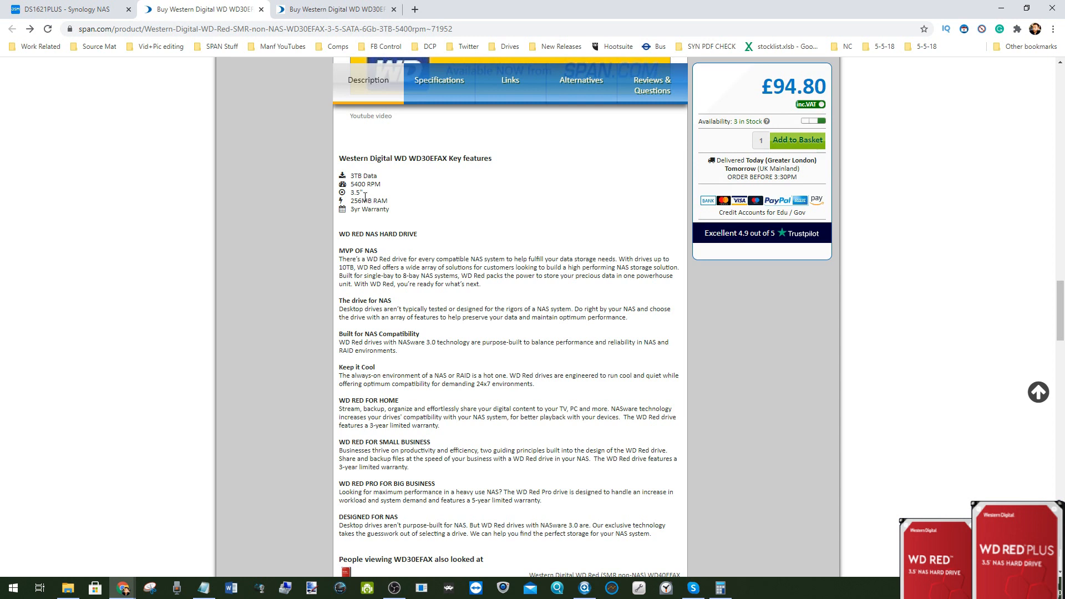
double_click(363, 200)
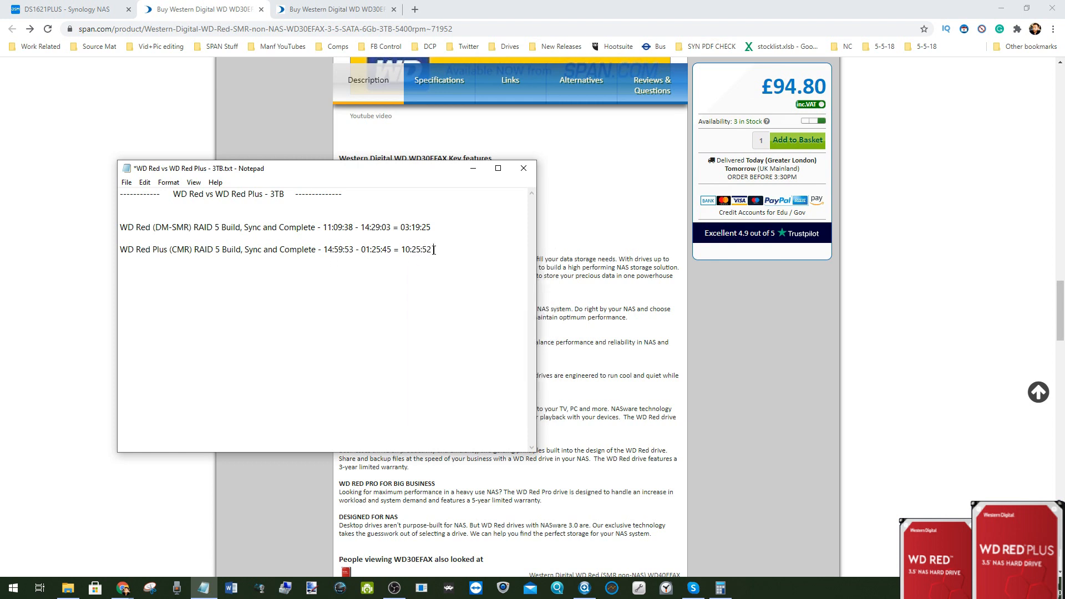
- Highlight the 10:25:52 and 03:19:25 build times in Notepad, then clear the selection
double_click(425, 249)
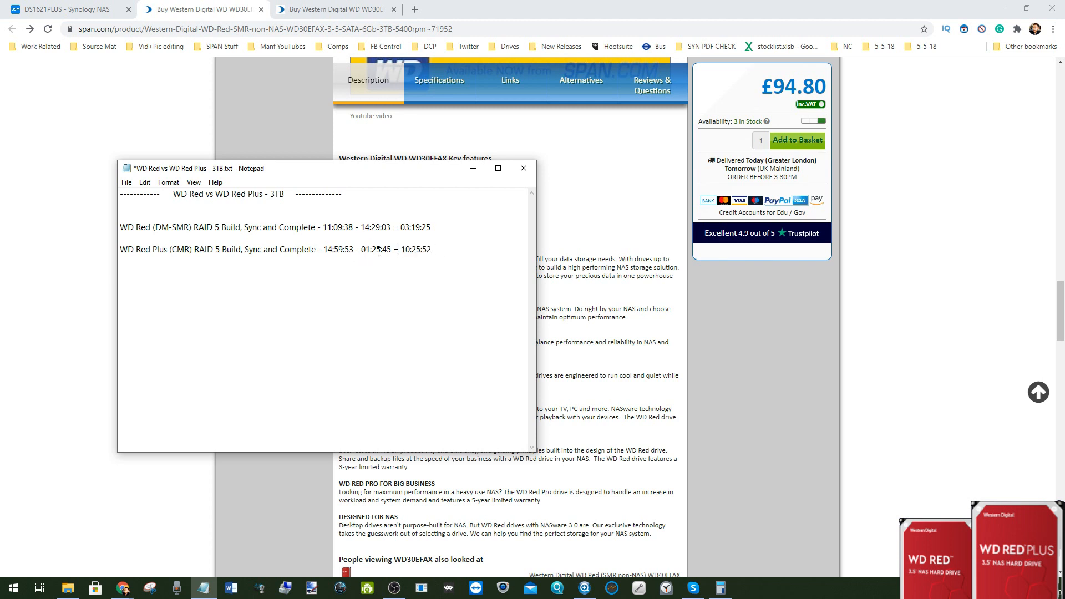
double_click(415, 227)
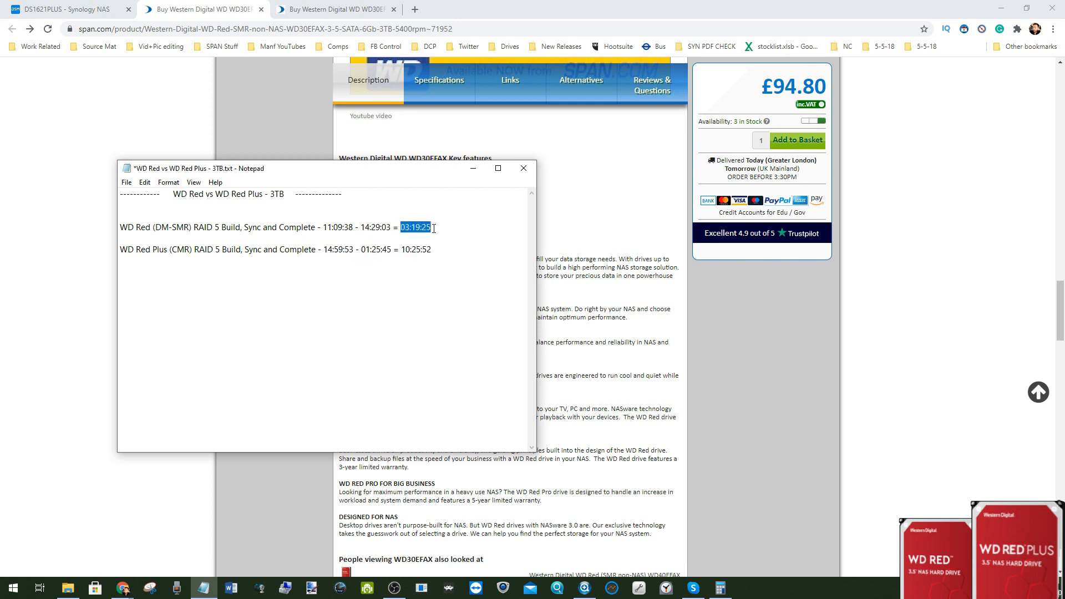
left_click(391, 239)
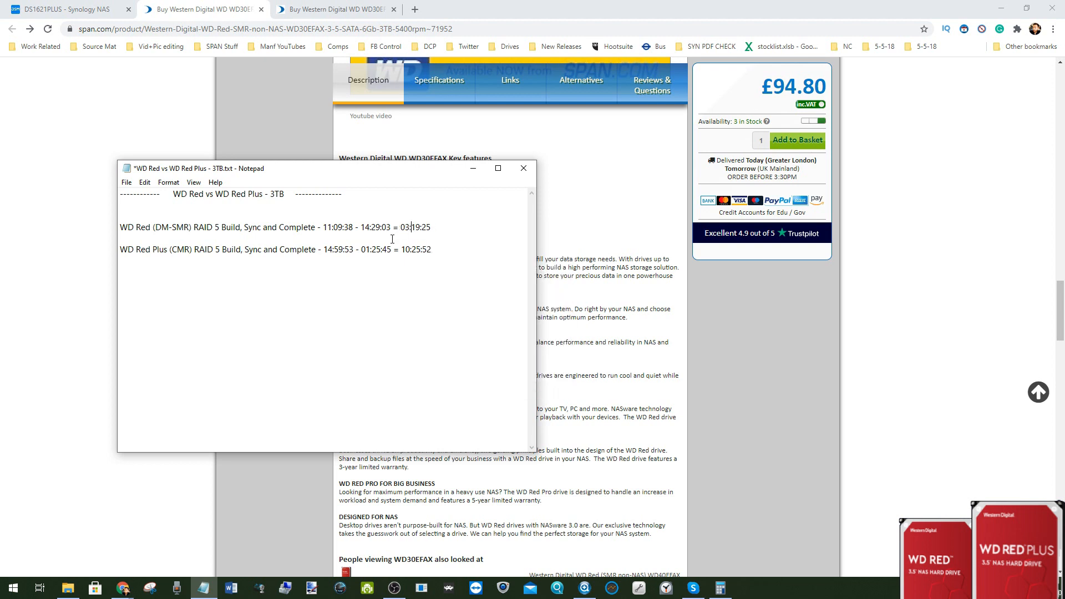
mouse_move(439, 248)
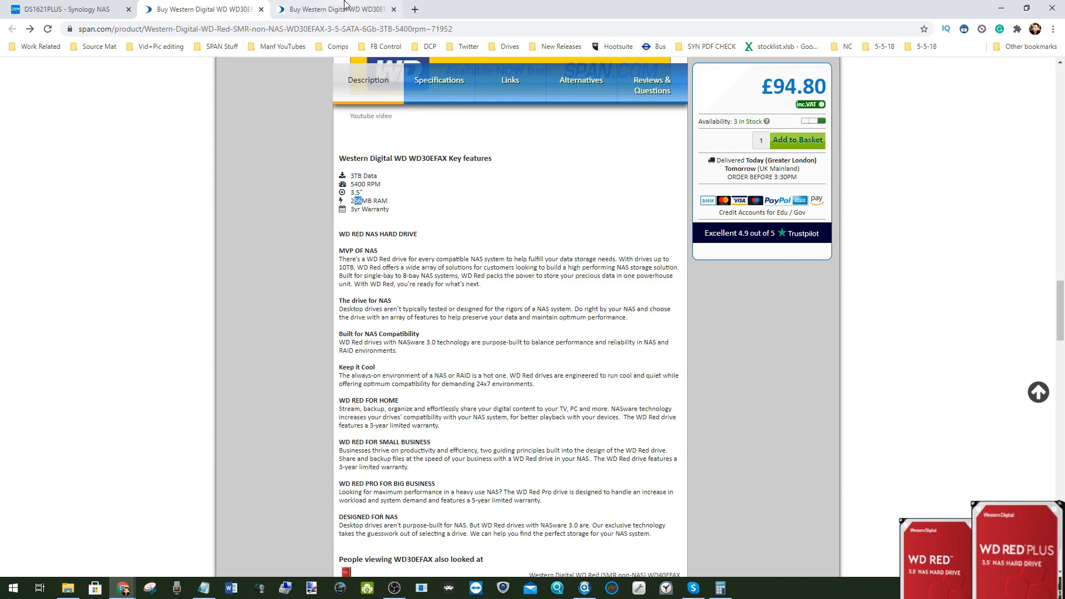
- Scroll the SPAN.com listing back to the WD Red Plus (CMR) WD30EFRX details and right-click the CMR text
scroll("up", 3)
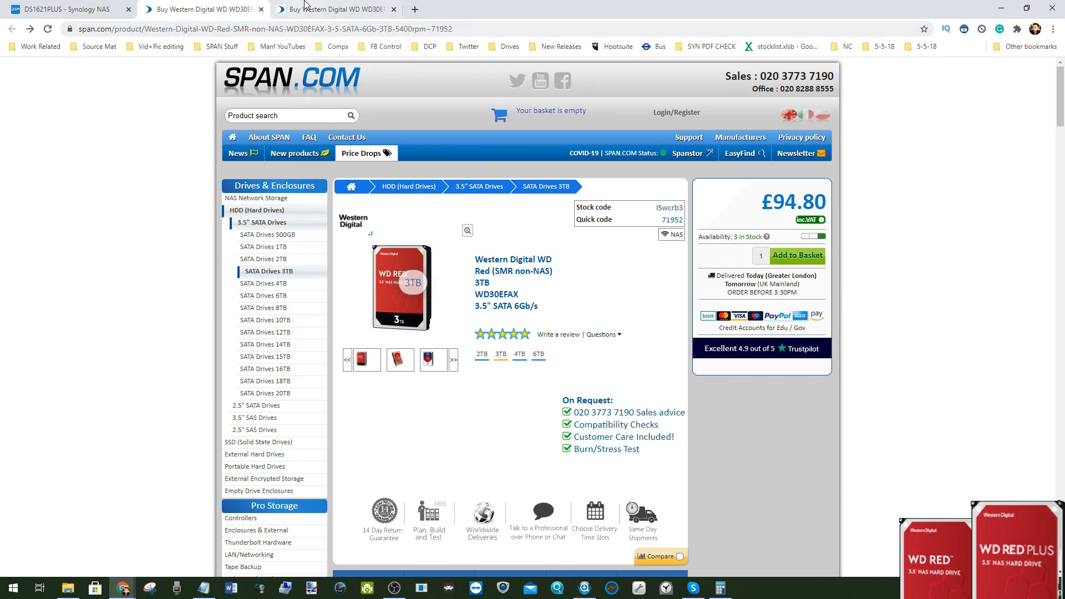
mouse_move(491, 302)
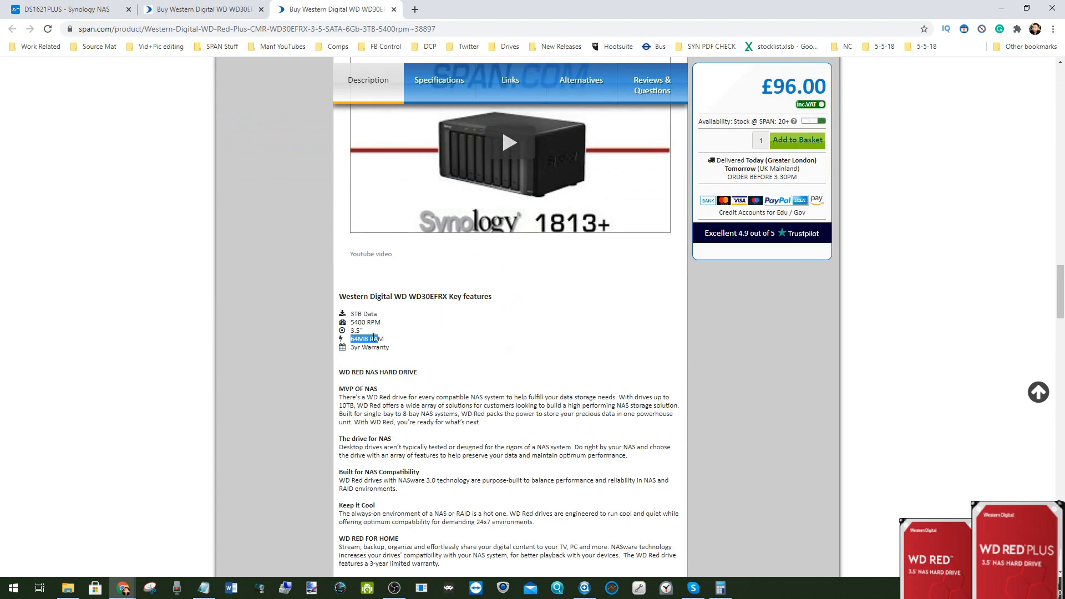
scroll("up", 3)
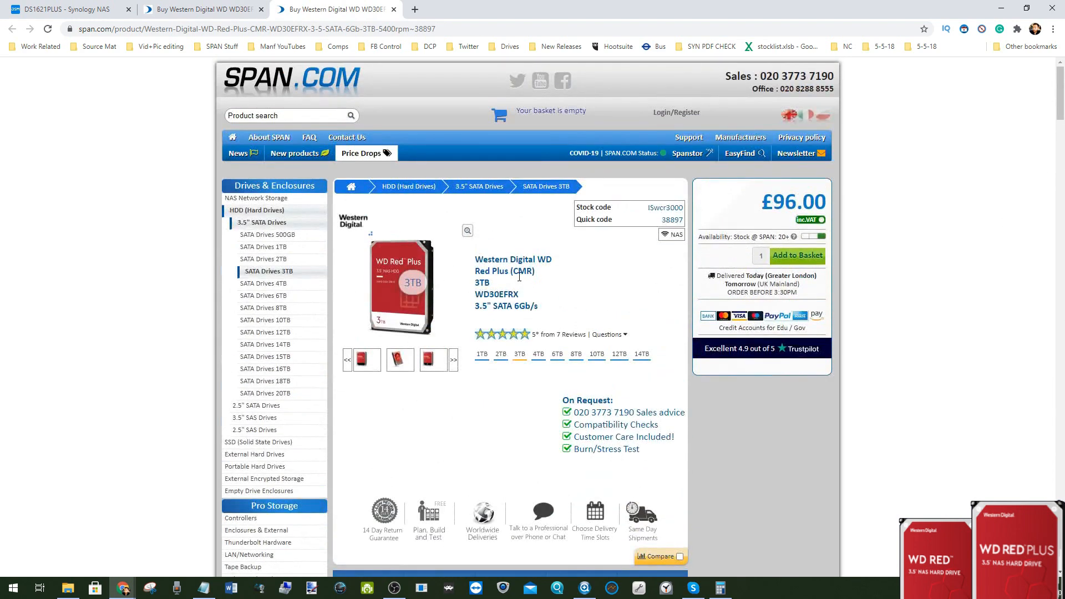
right_click(520, 276)
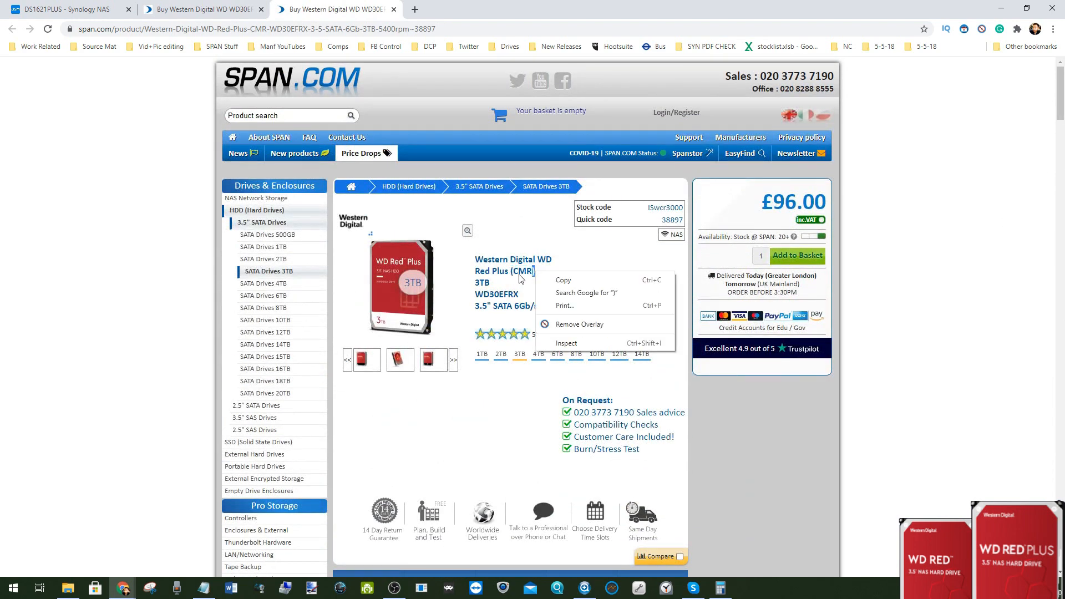
mouse_move(197, 9)
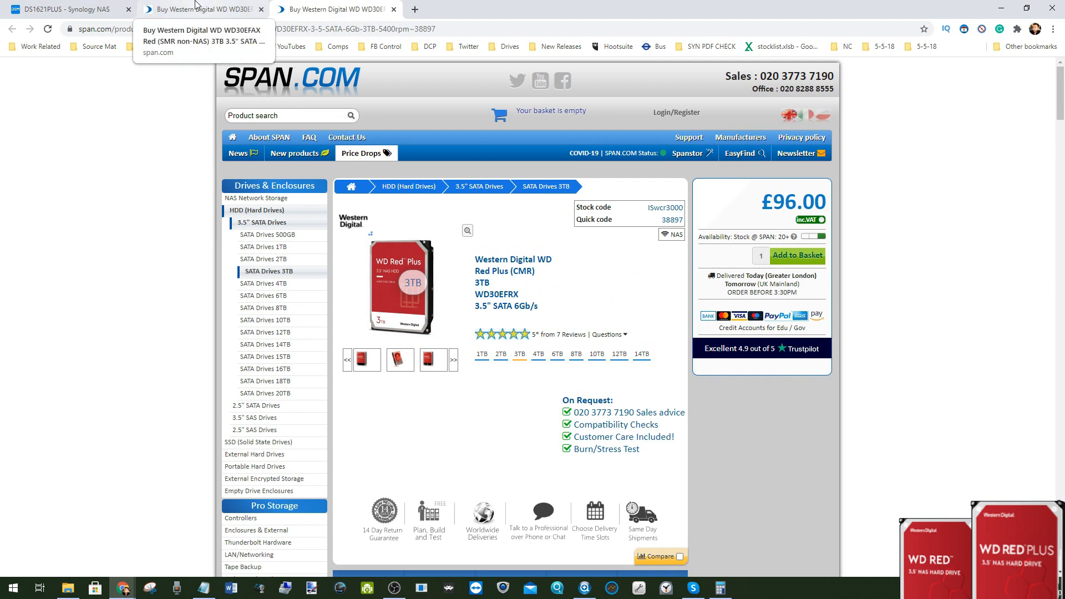
- Launch File Station on the Synology NAS and browse DS1621PLUS, finding no shared folder yet
left_click(64, 9)
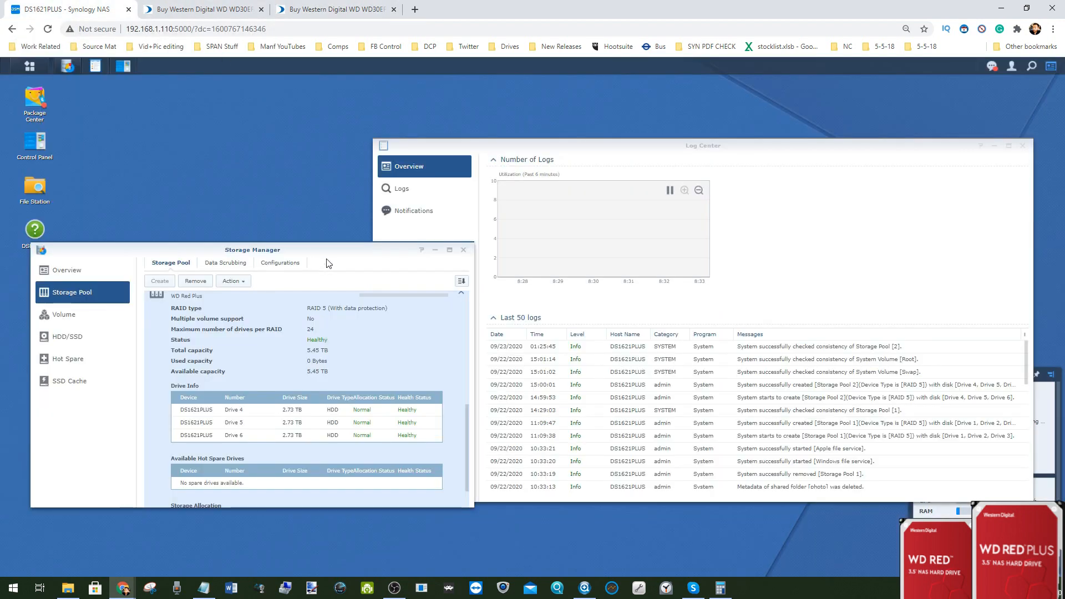
mouse_move(292, 334)
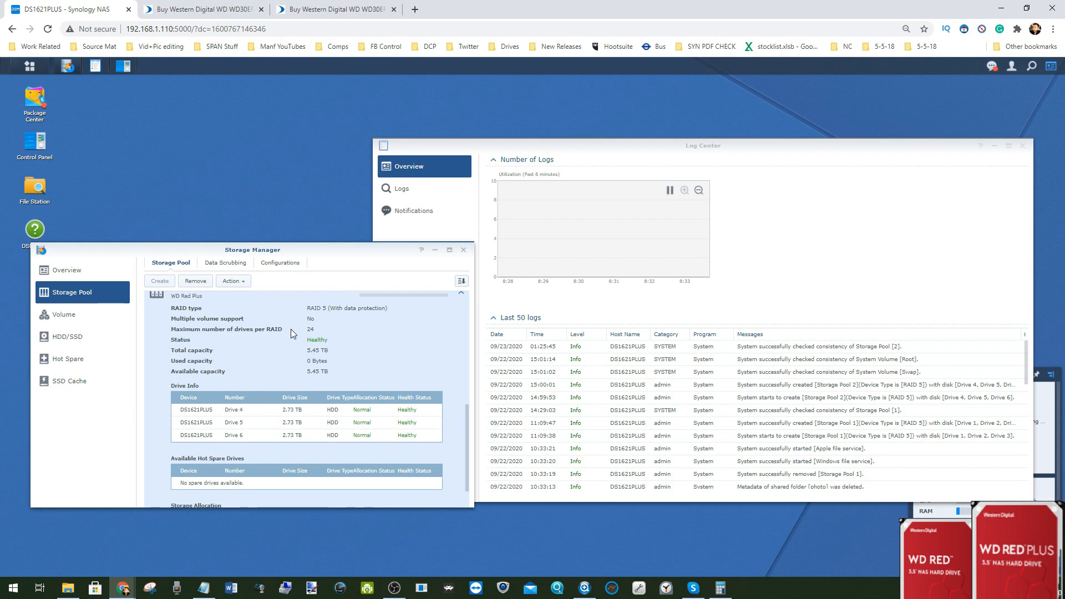
mouse_move(172, 28)
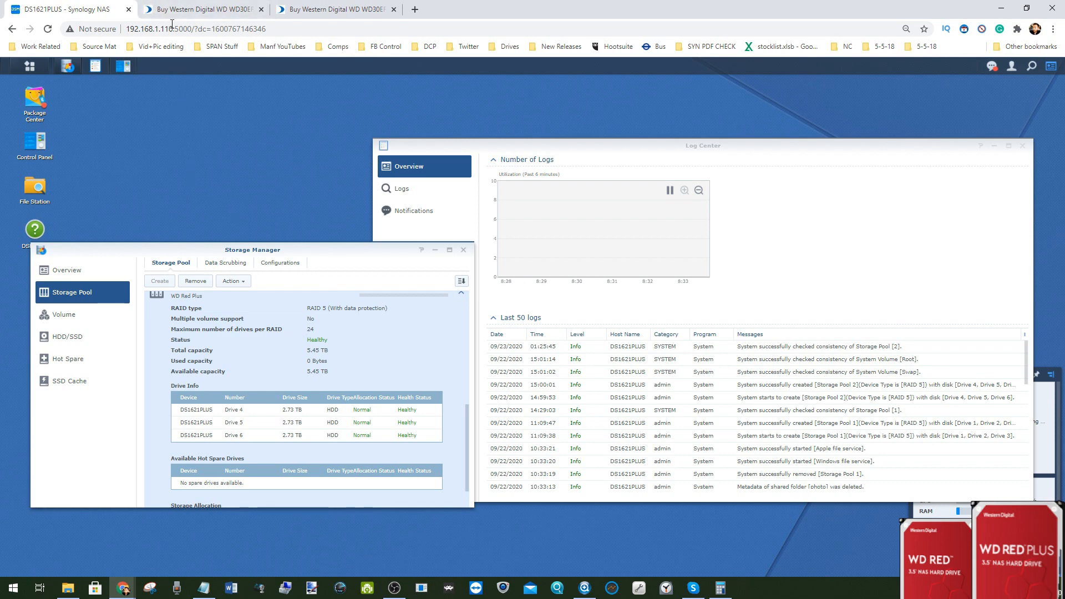
mouse_move(34, 184)
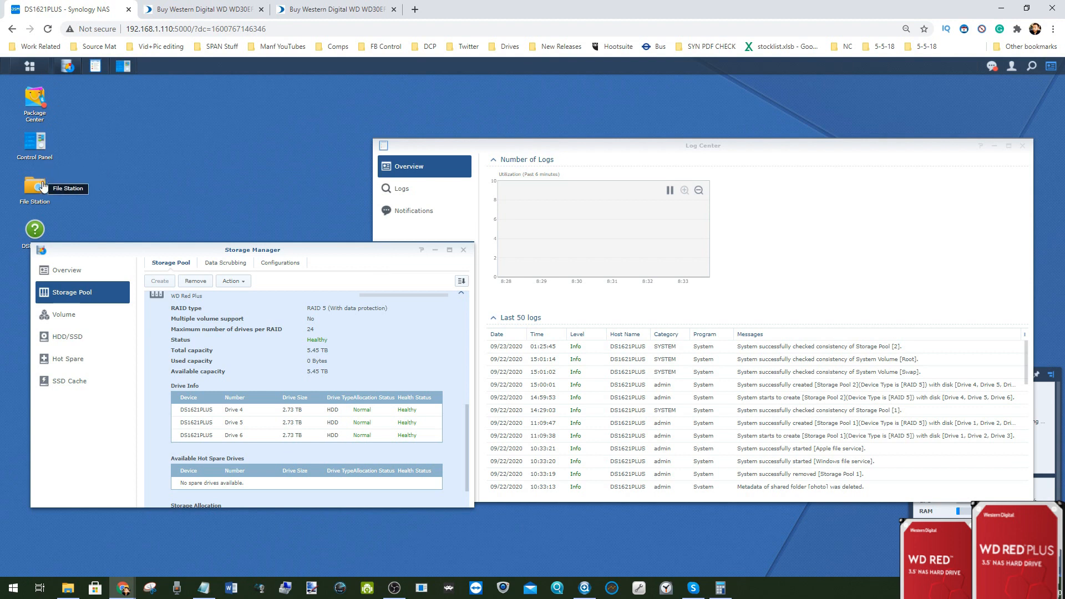
mouse_move(34, 185)
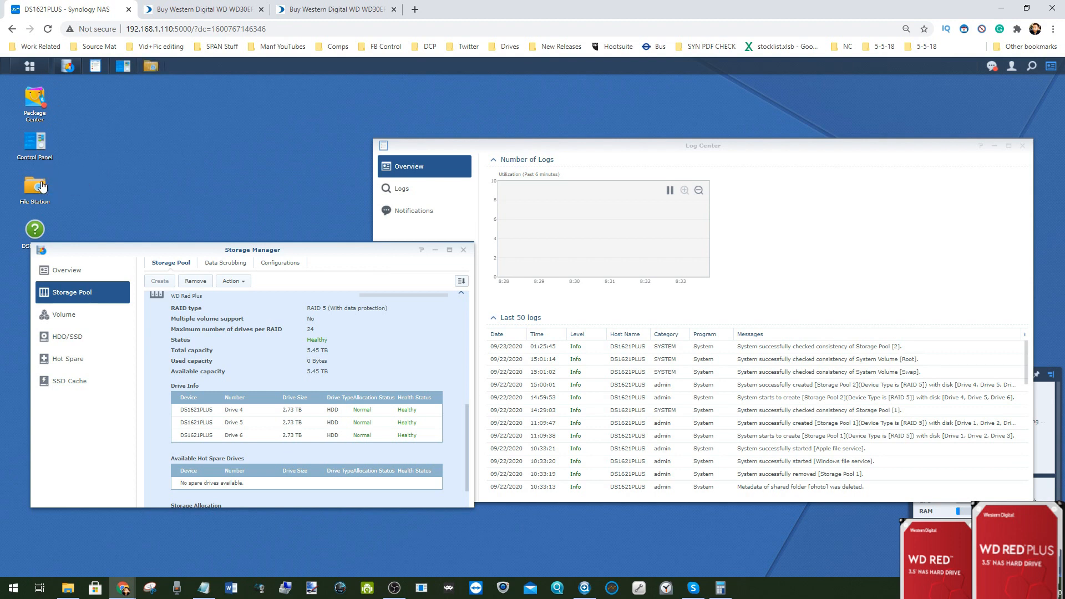
left_click(34, 184)
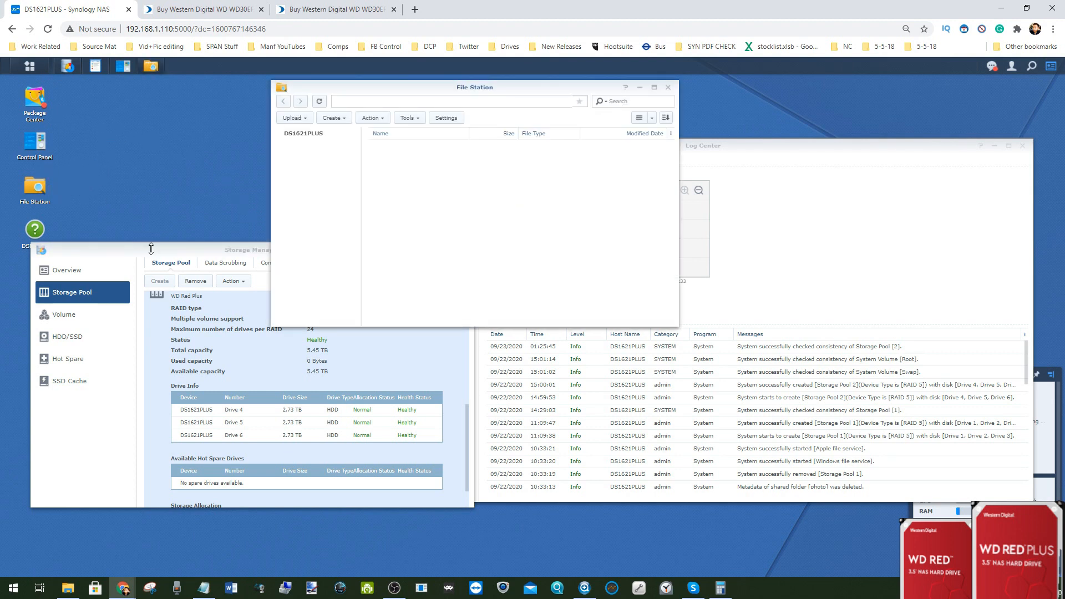
left_click(280, 133)
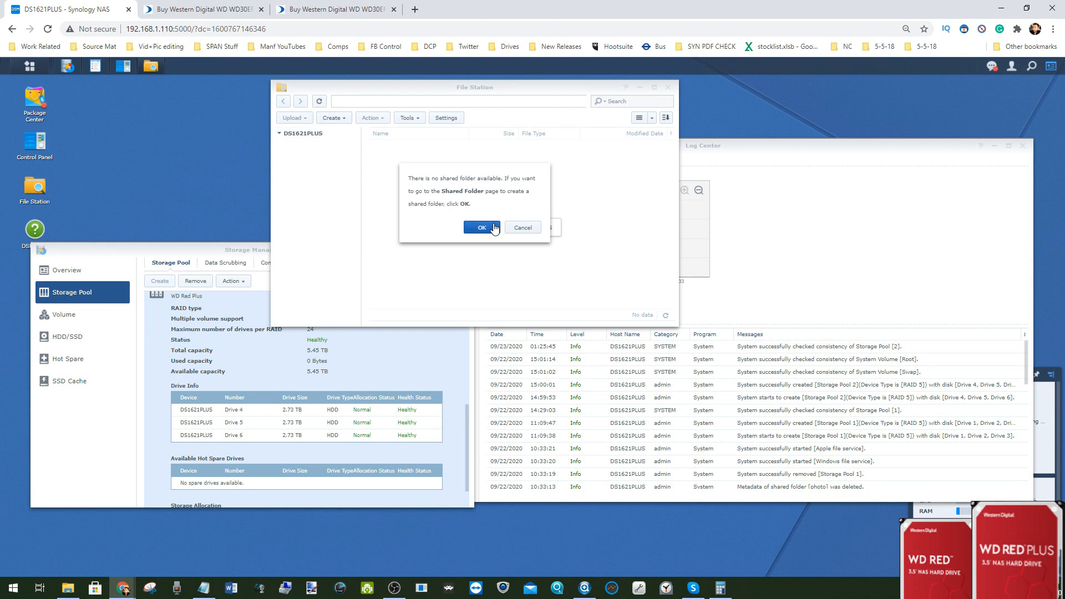
mouse_move(365, 281)
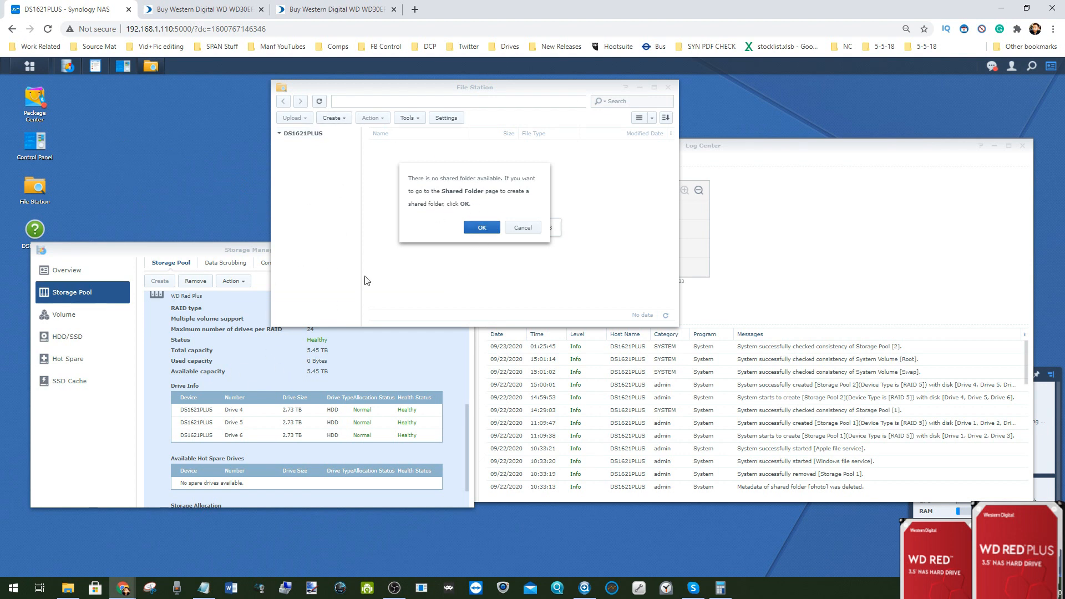
mouse_move(422, 235)
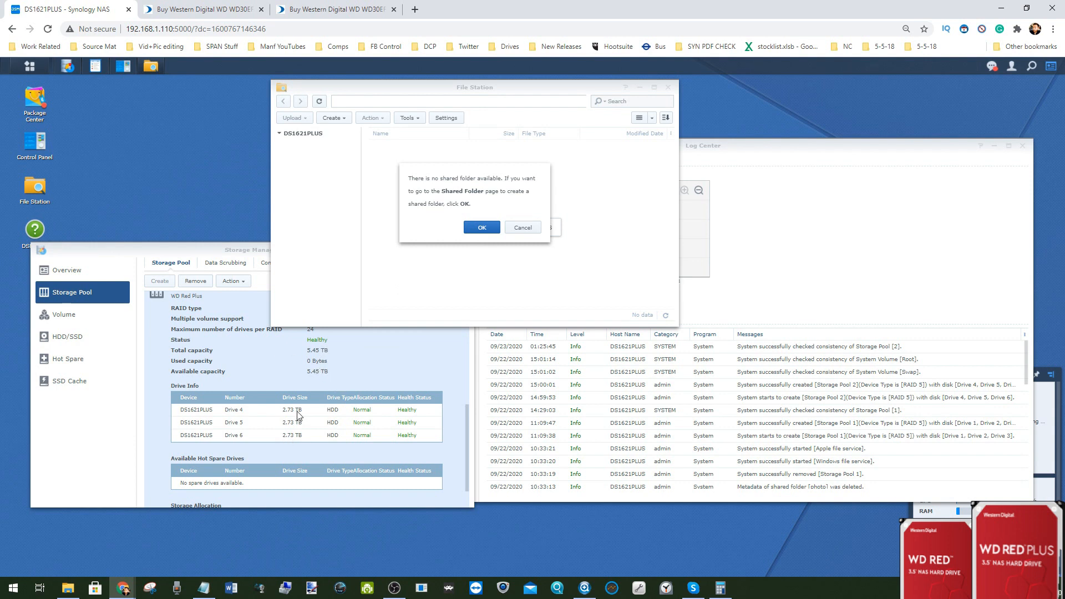
mouse_move(302, 356)
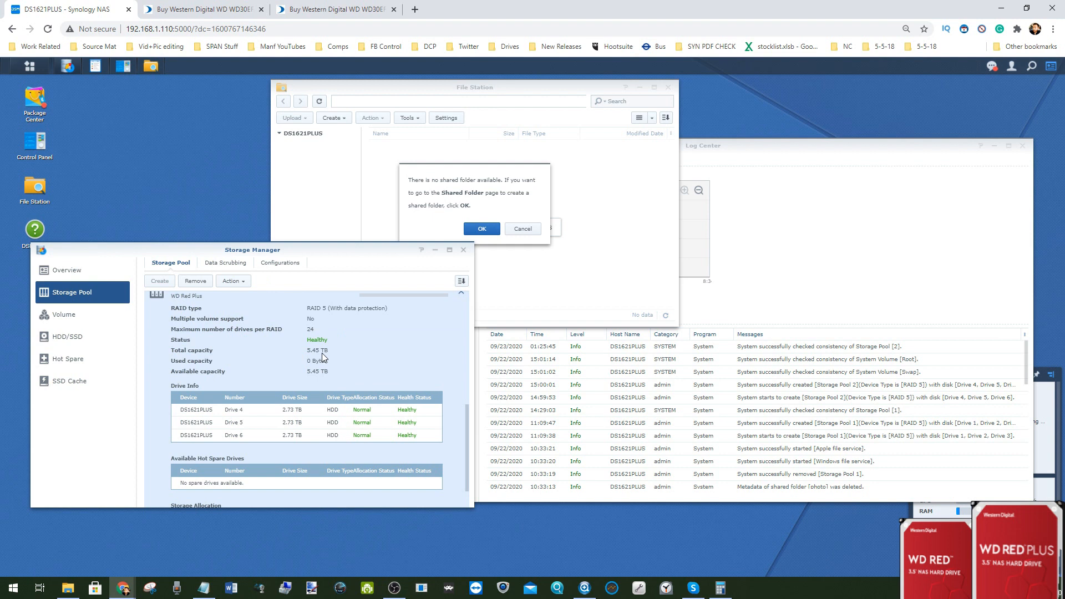
mouse_move(442, 175)
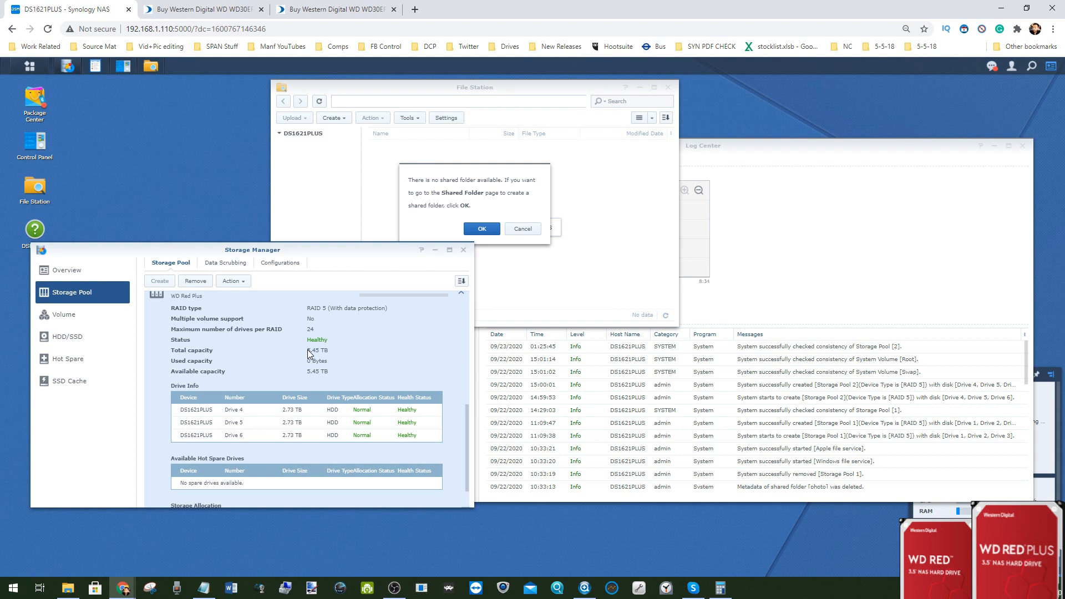
mouse_move(324, 361)
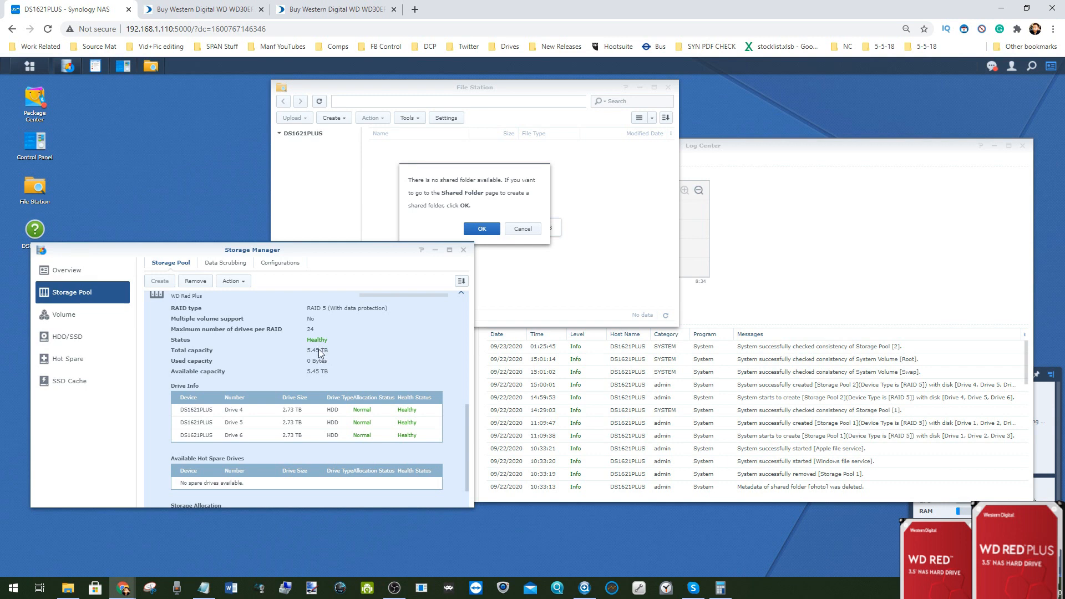
mouse_move(438, 254)
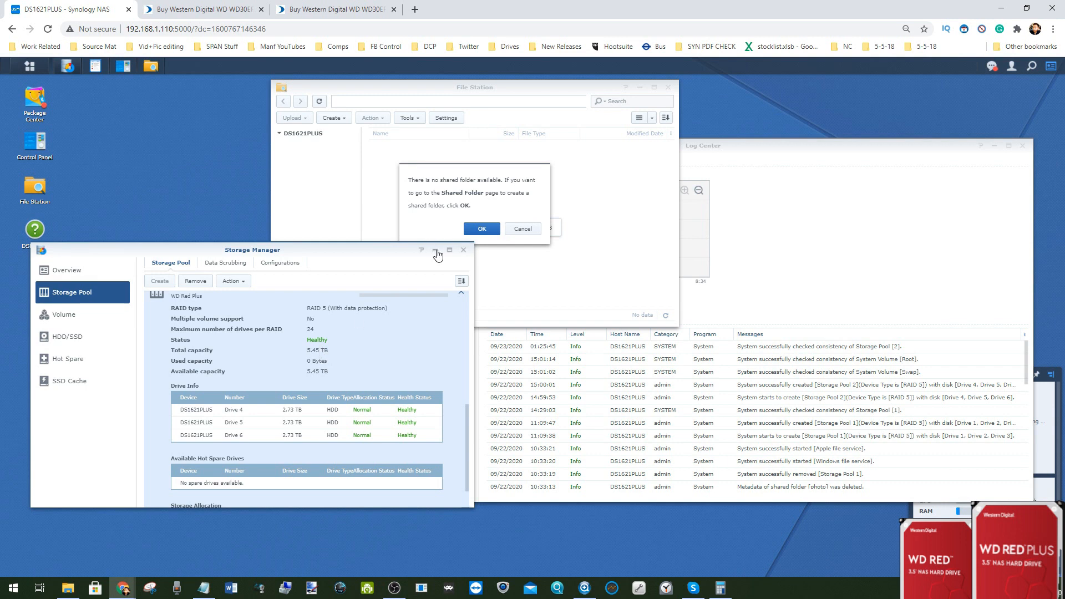
mouse_move(326, 358)
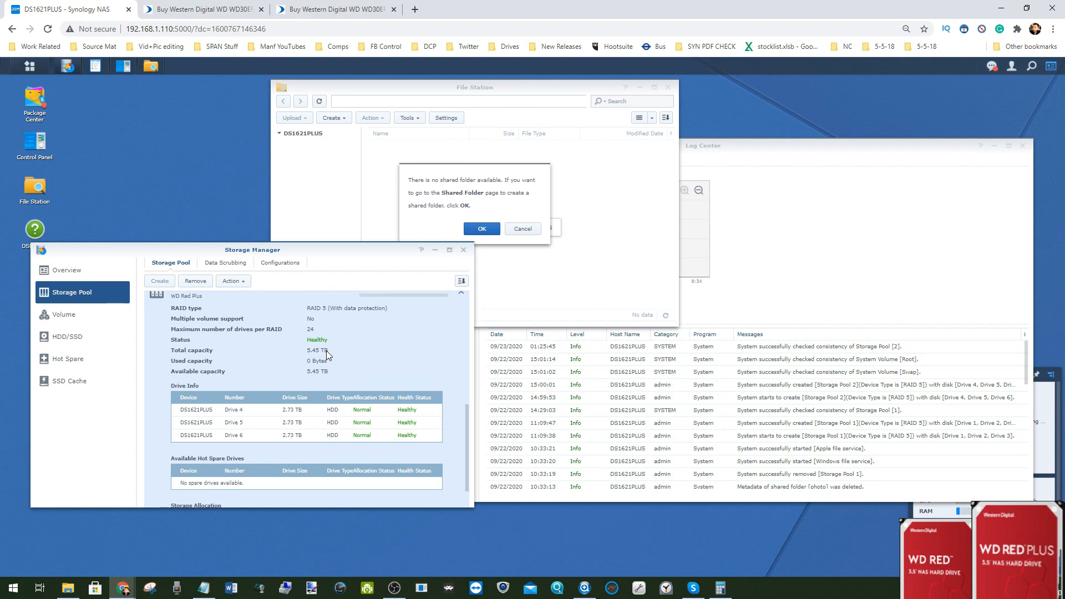
mouse_move(319, 330)
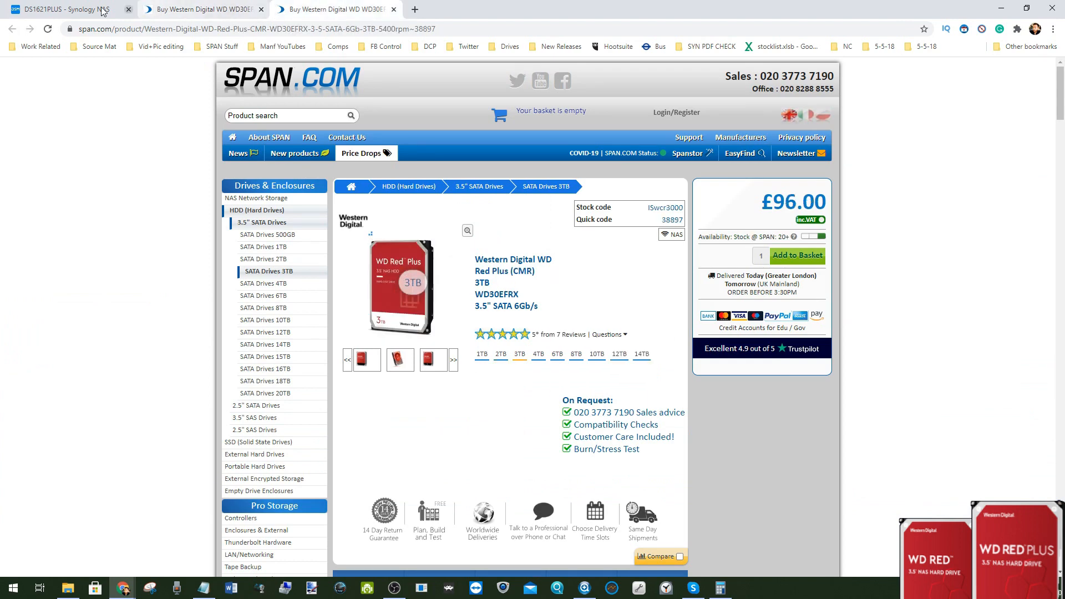
left_click(68, 9)
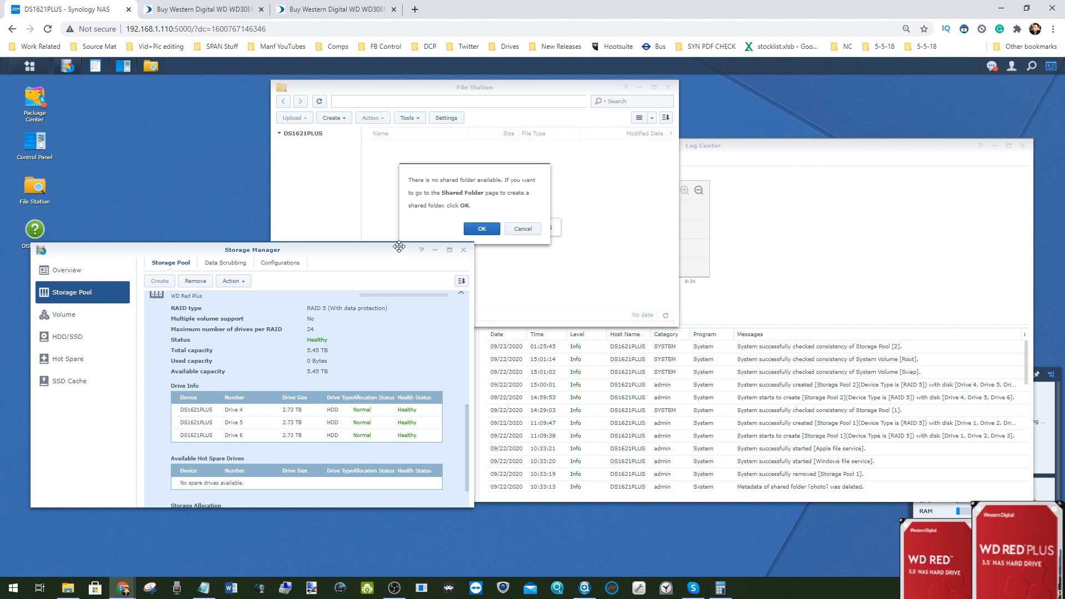
mouse_move(429, 274)
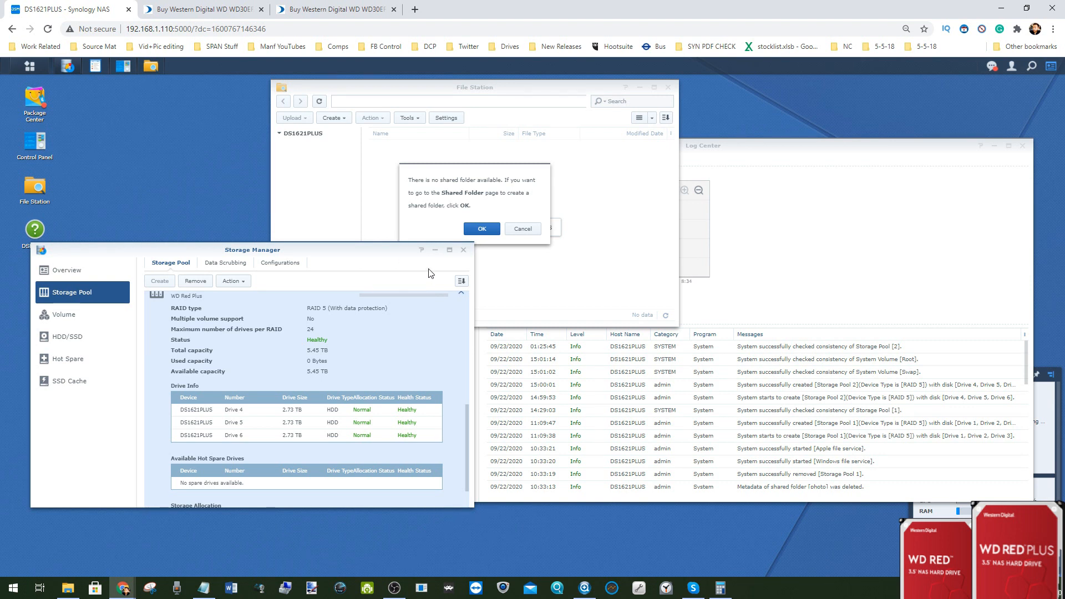
mouse_move(426, 296)
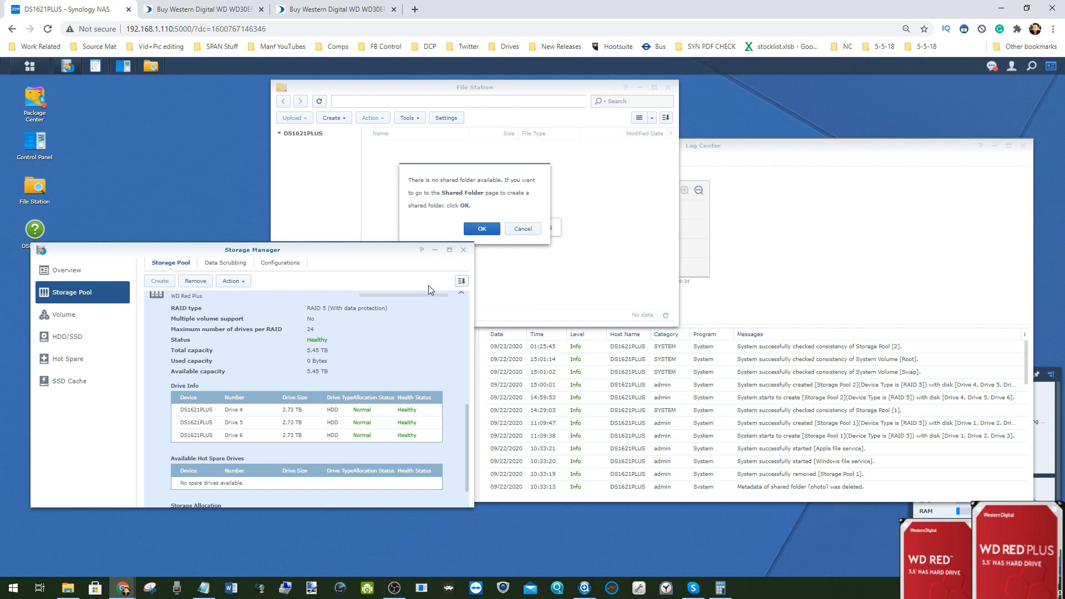
mouse_move(371, 253)
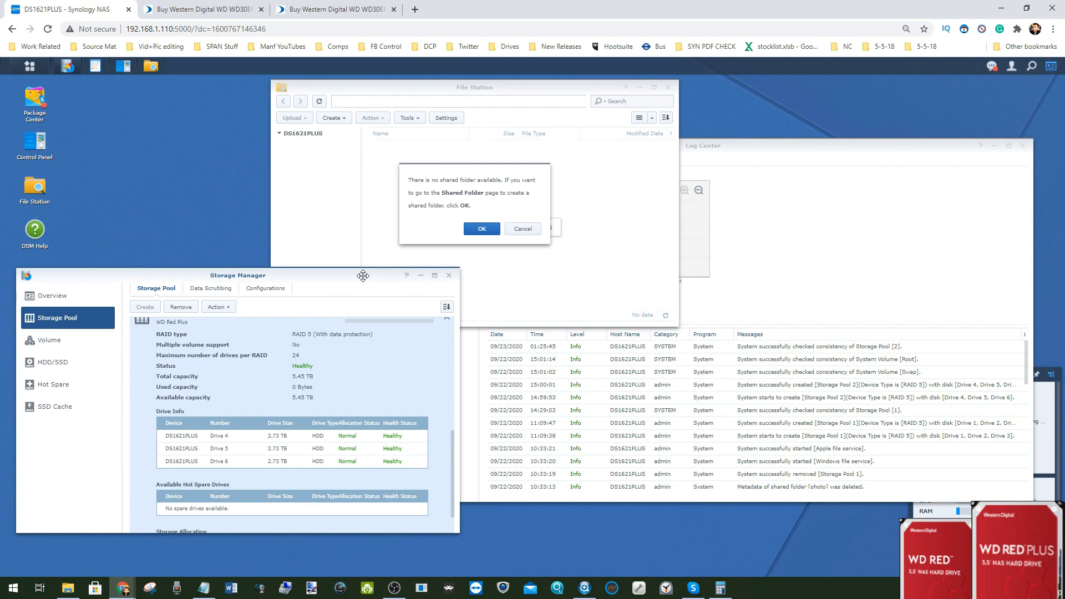
mouse_move(329, 368)
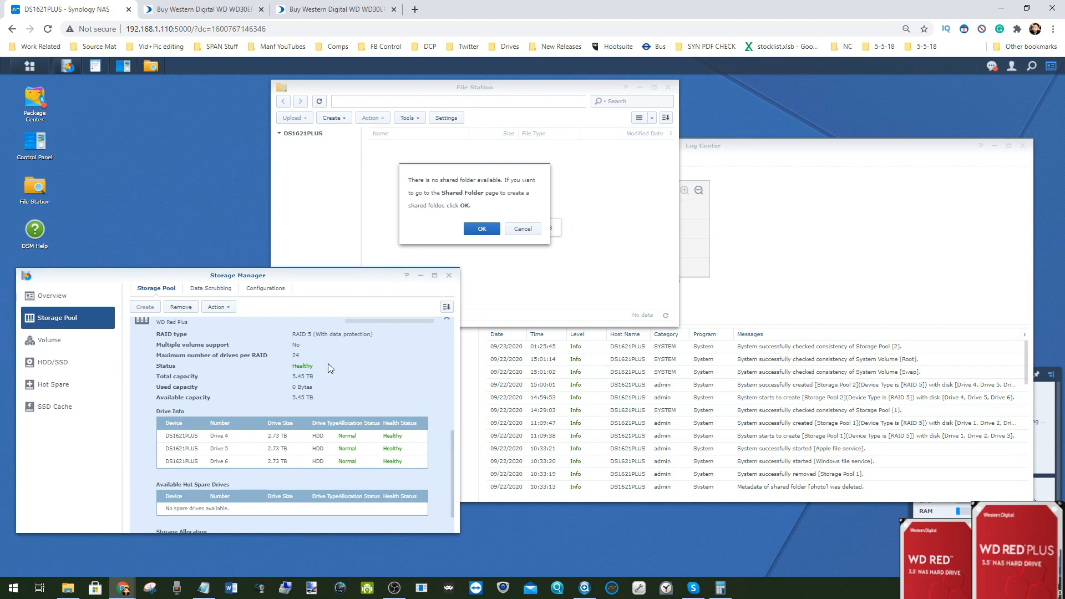